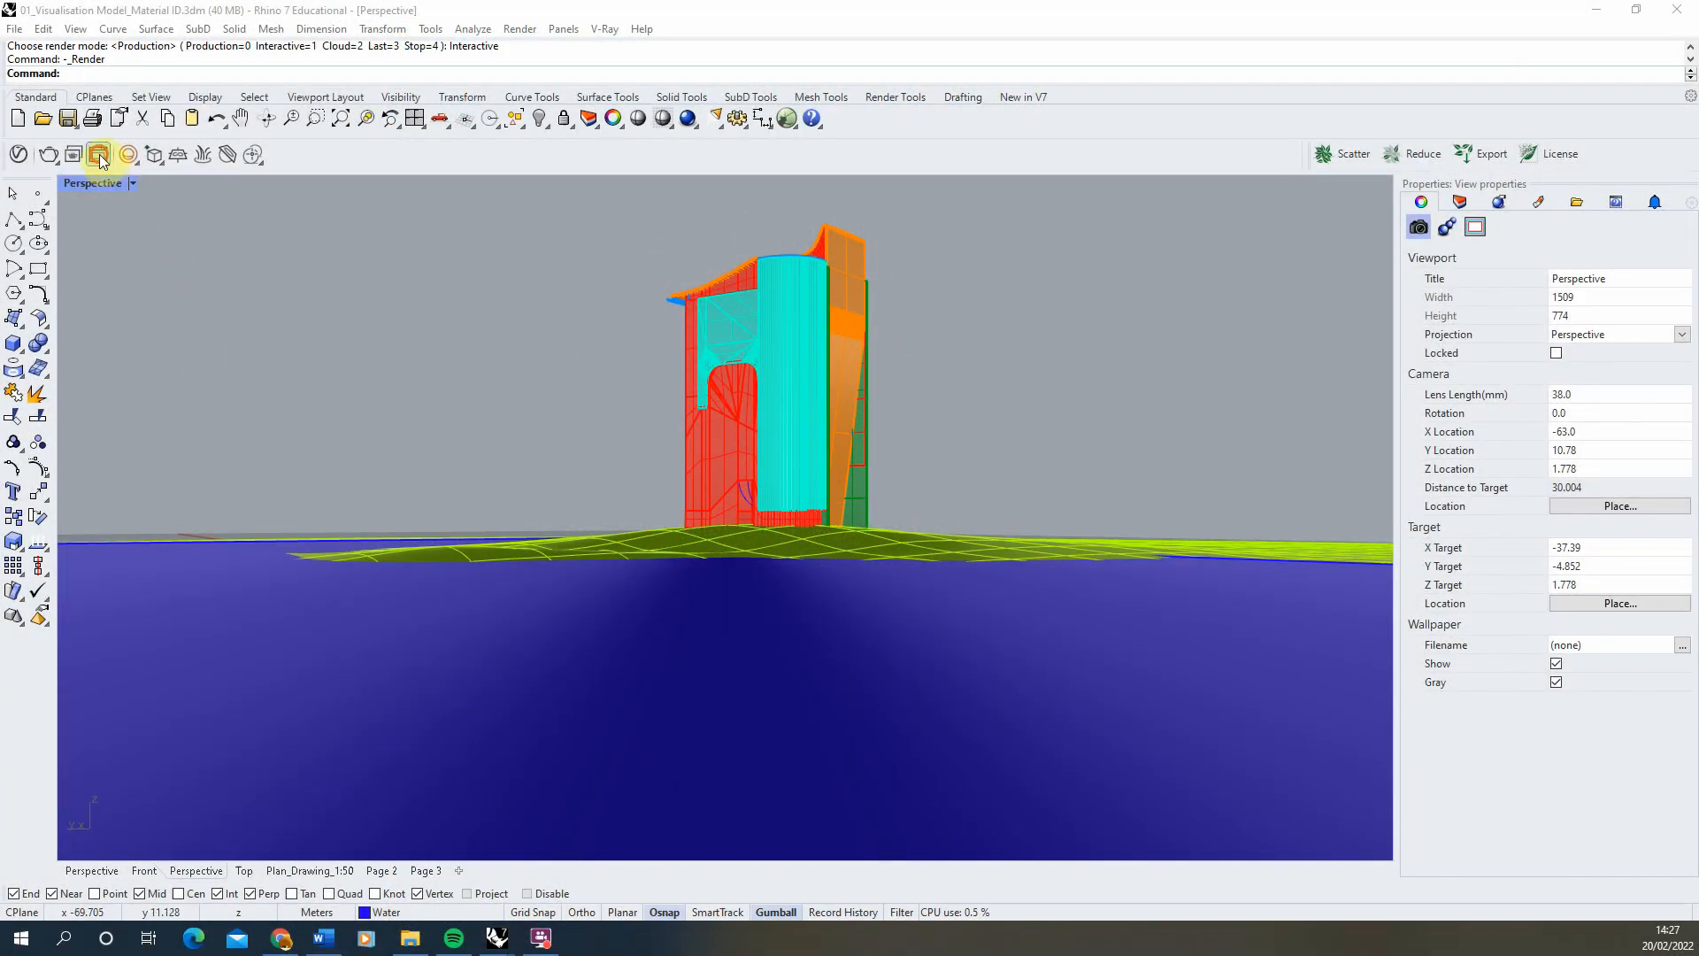
Inspect the render's Alpha channel in the V-Ray Frame Buffer, then return to RGB color
left_click(96, 156)
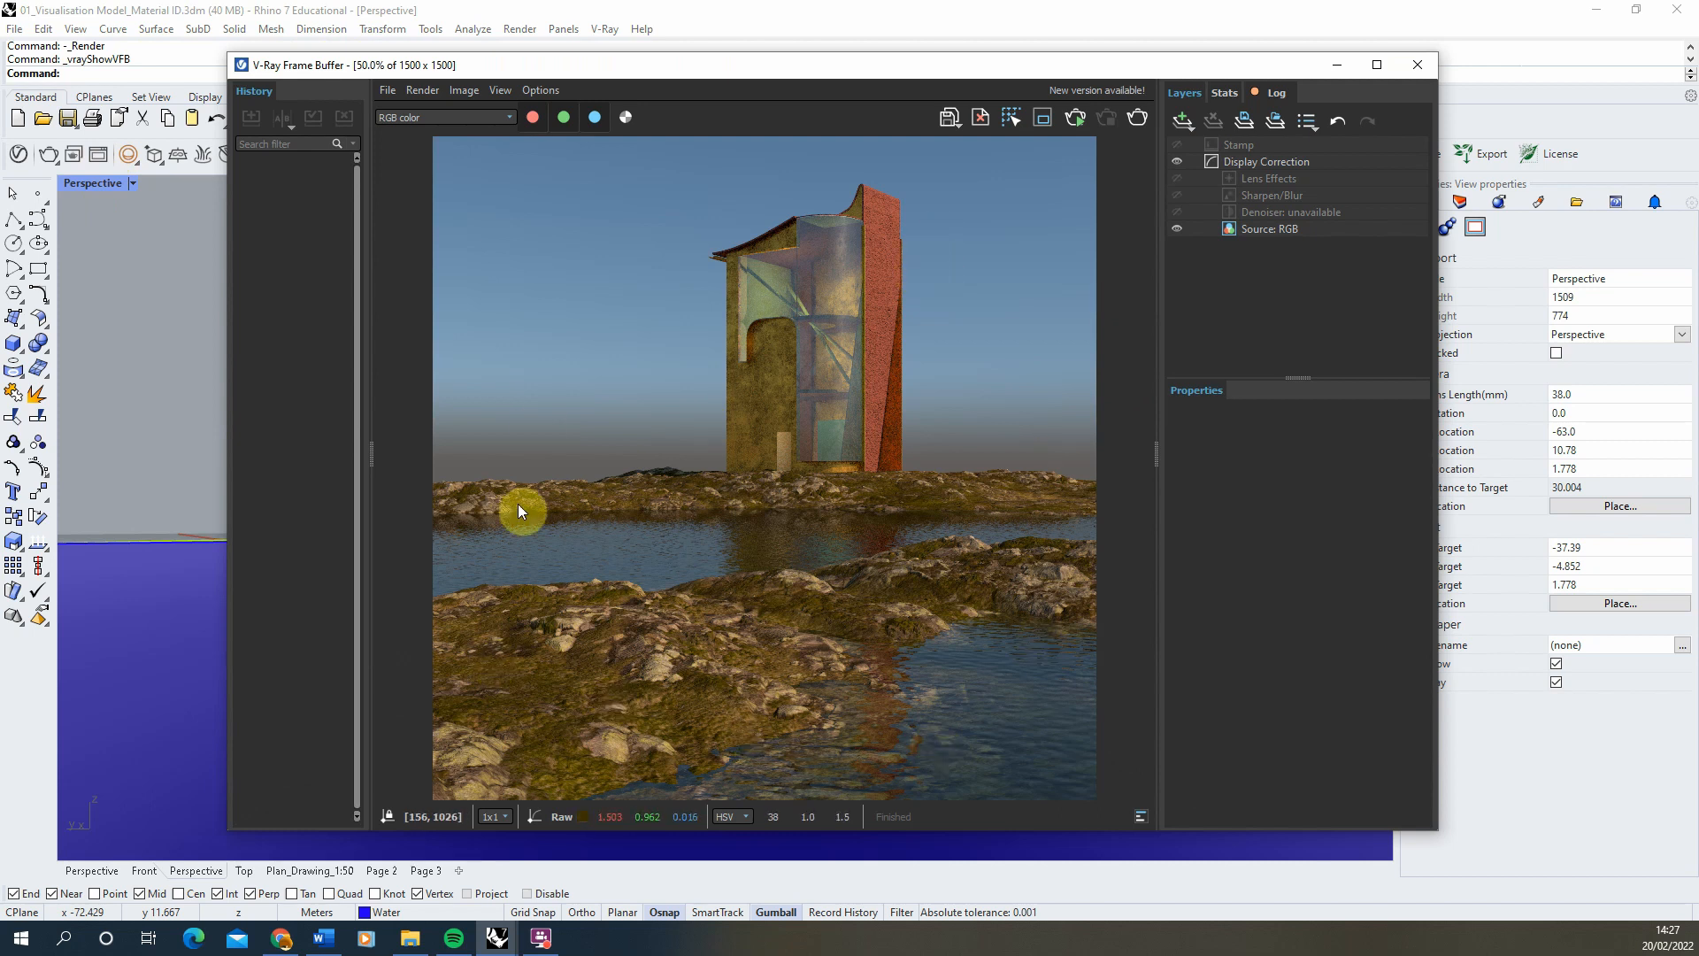
mouse_move(1113, 209)
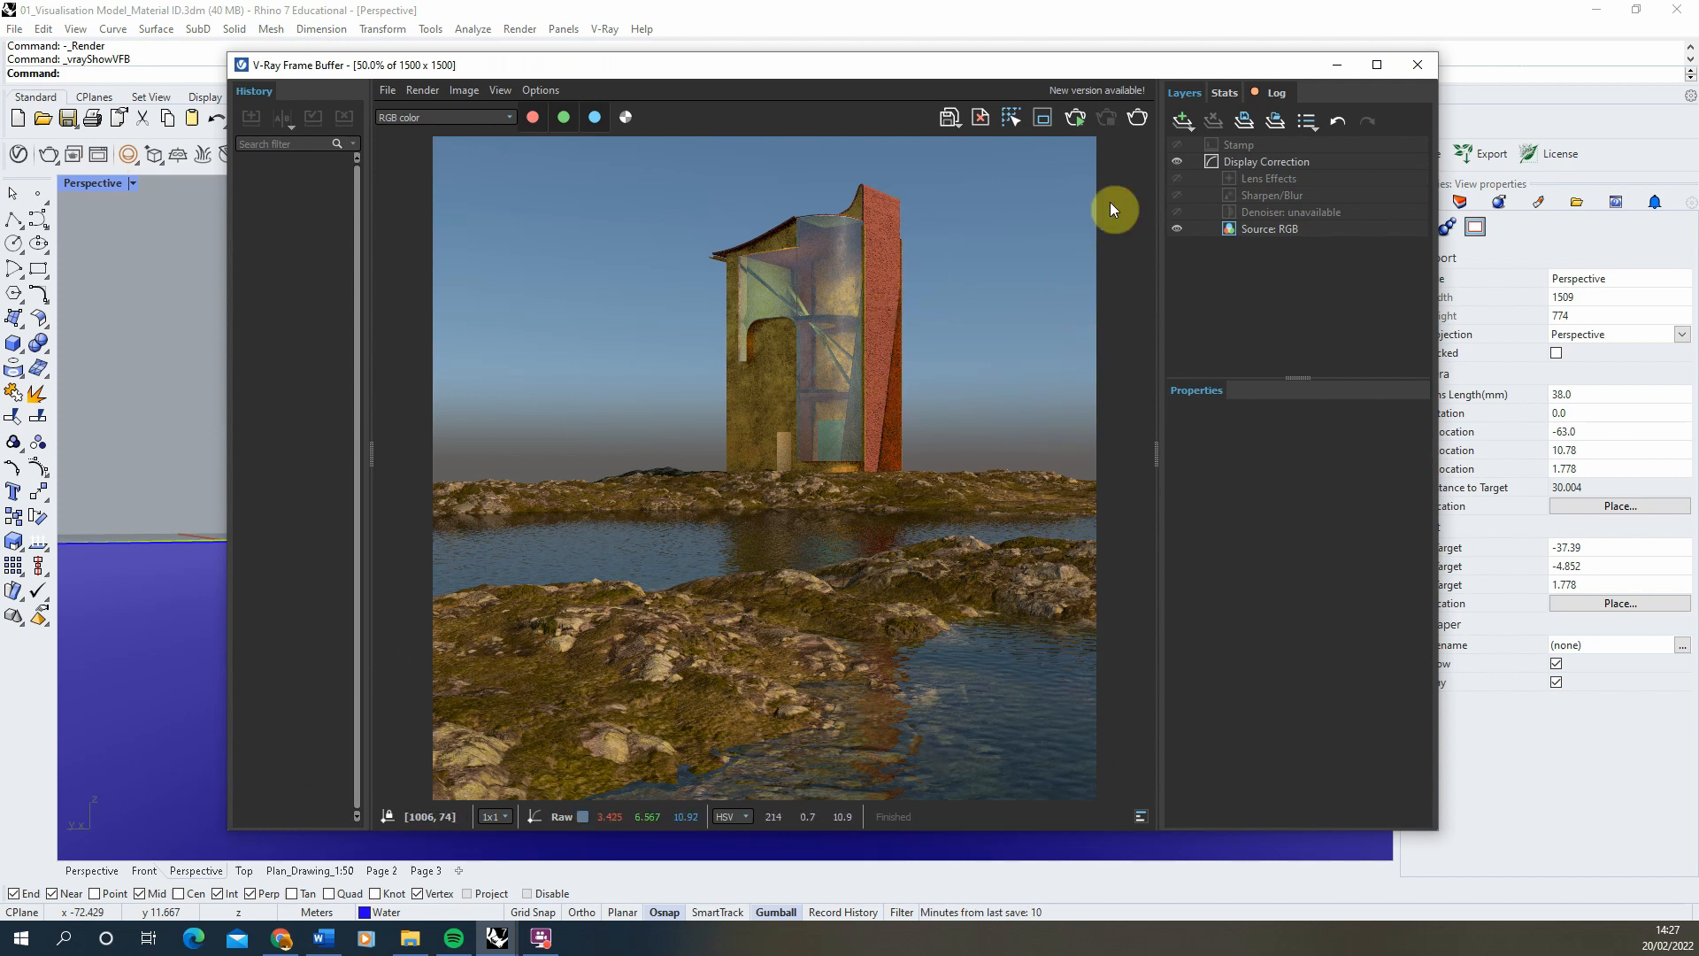
mouse_move(789, 290)
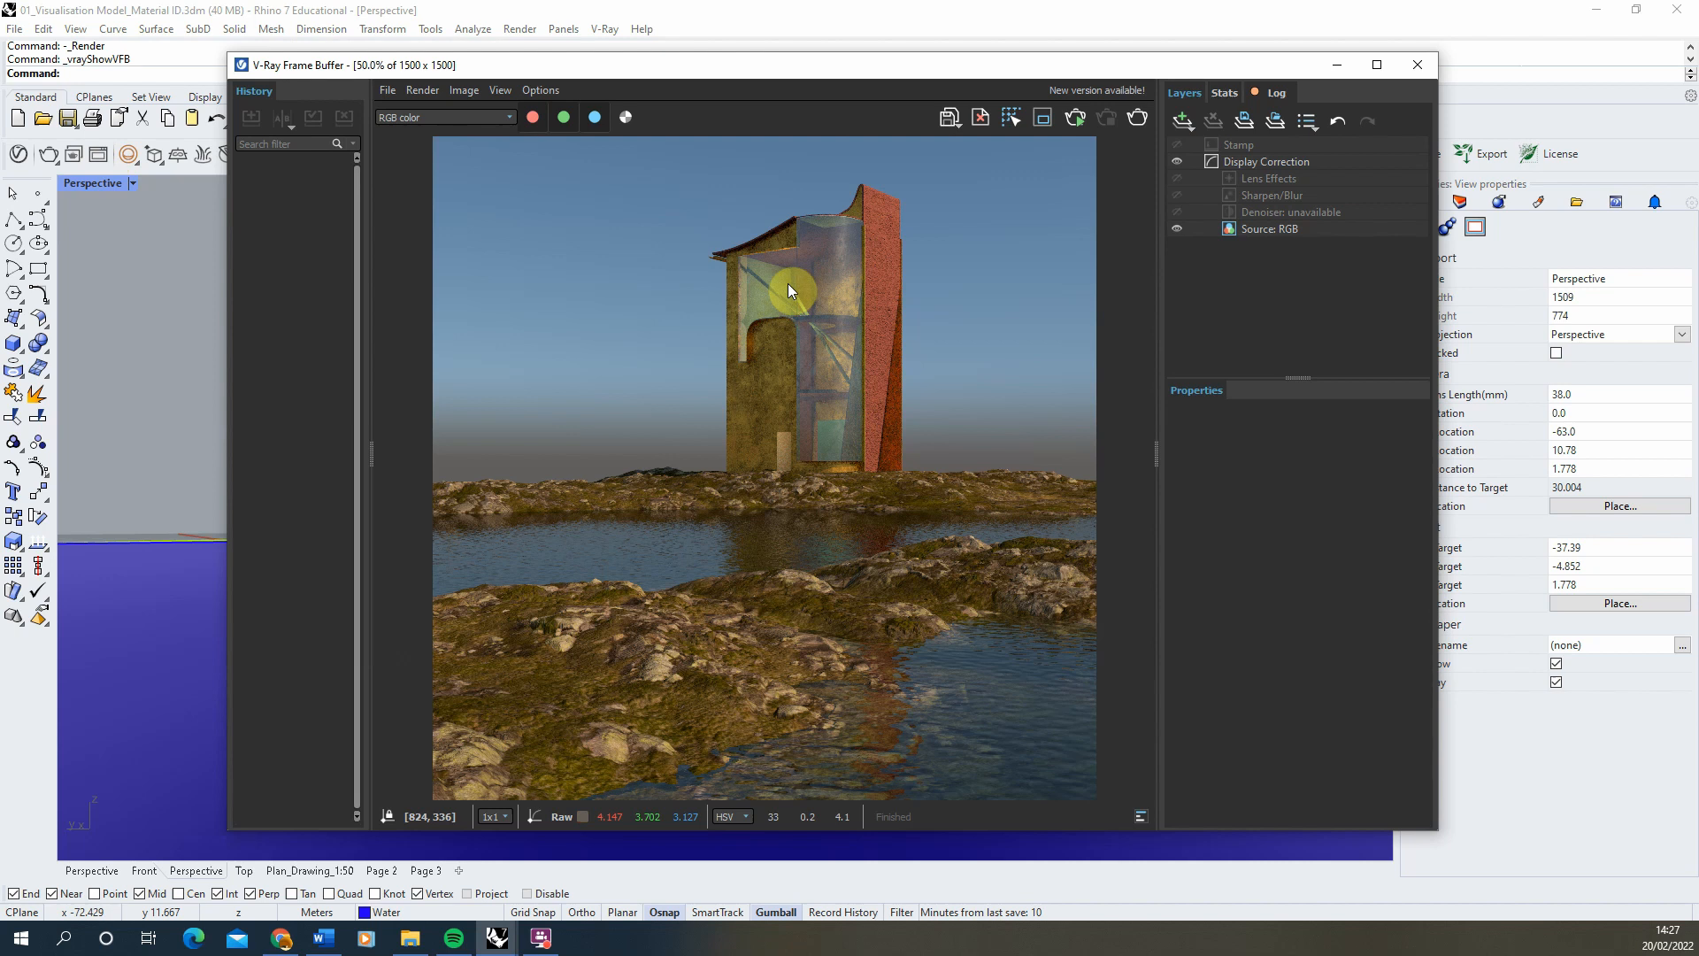
mouse_move(867, 214)
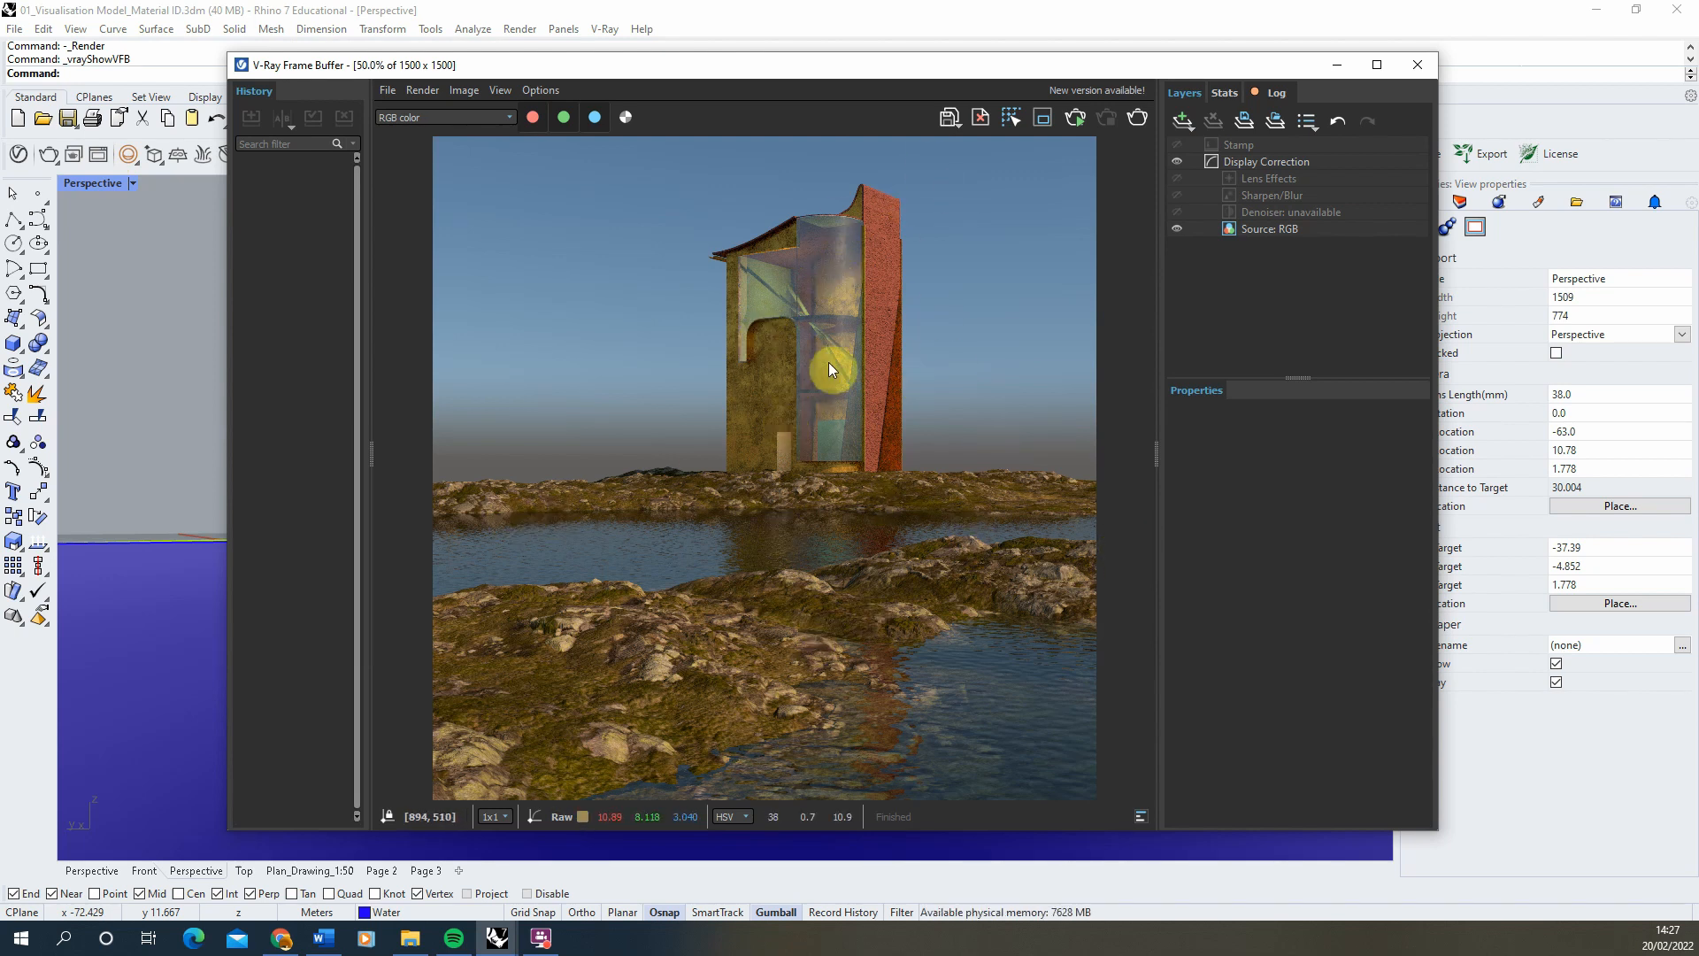
mouse_move(991, 322)
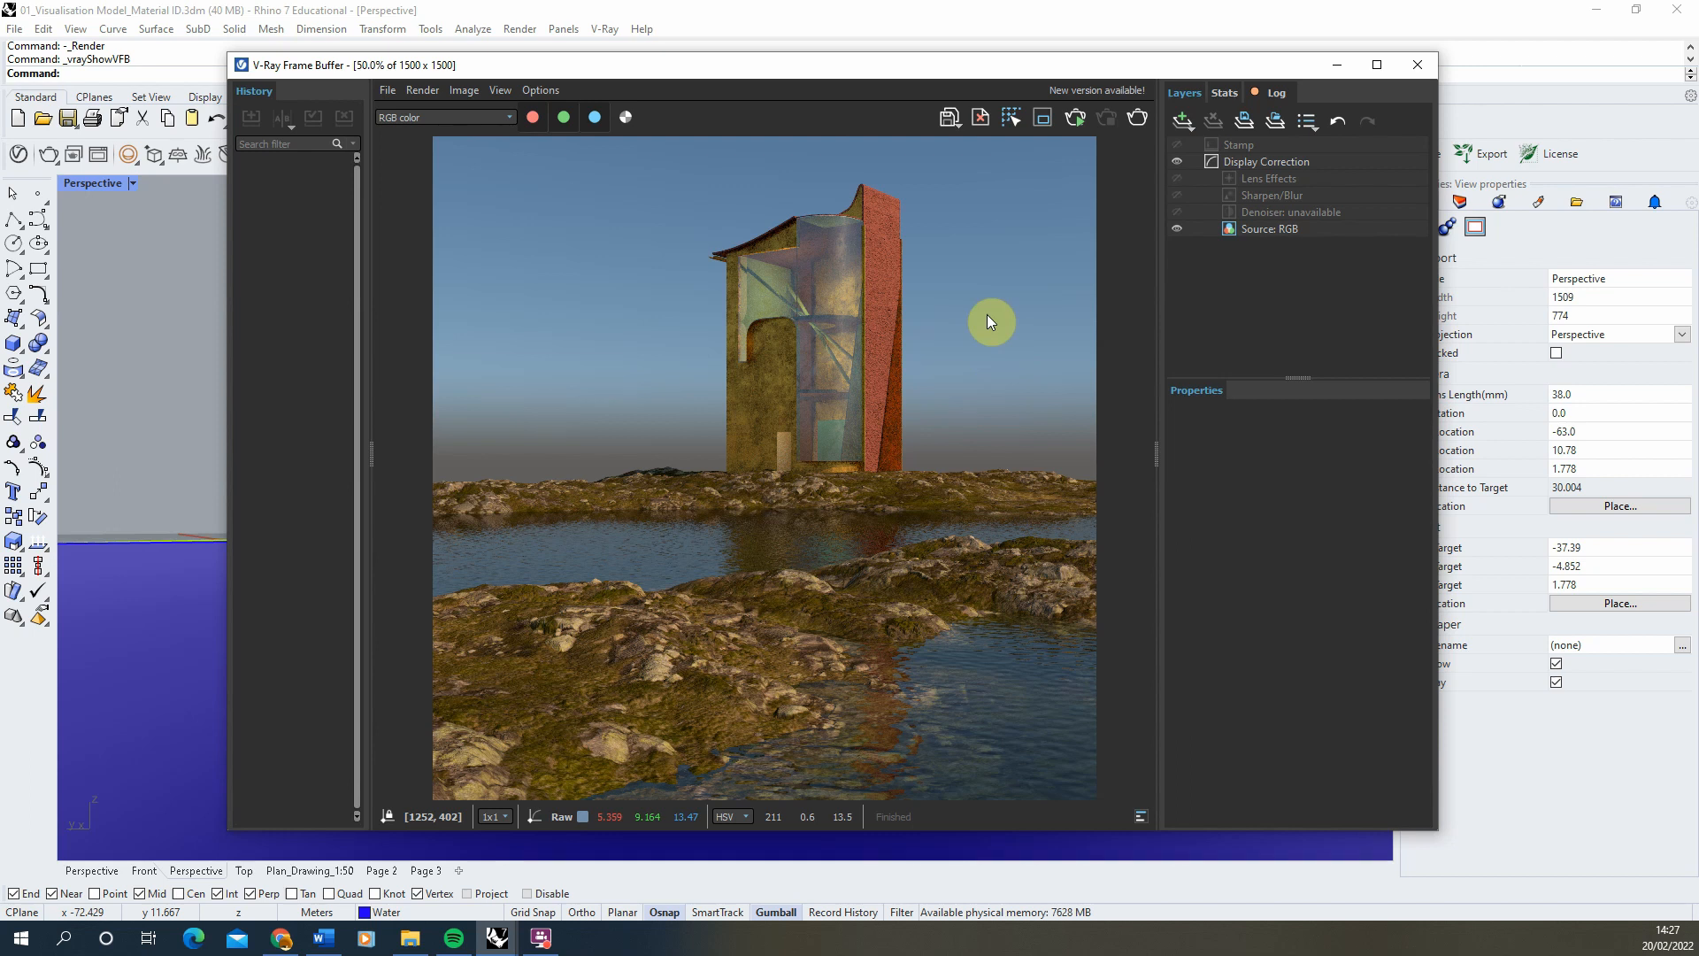
mouse_move(728, 432)
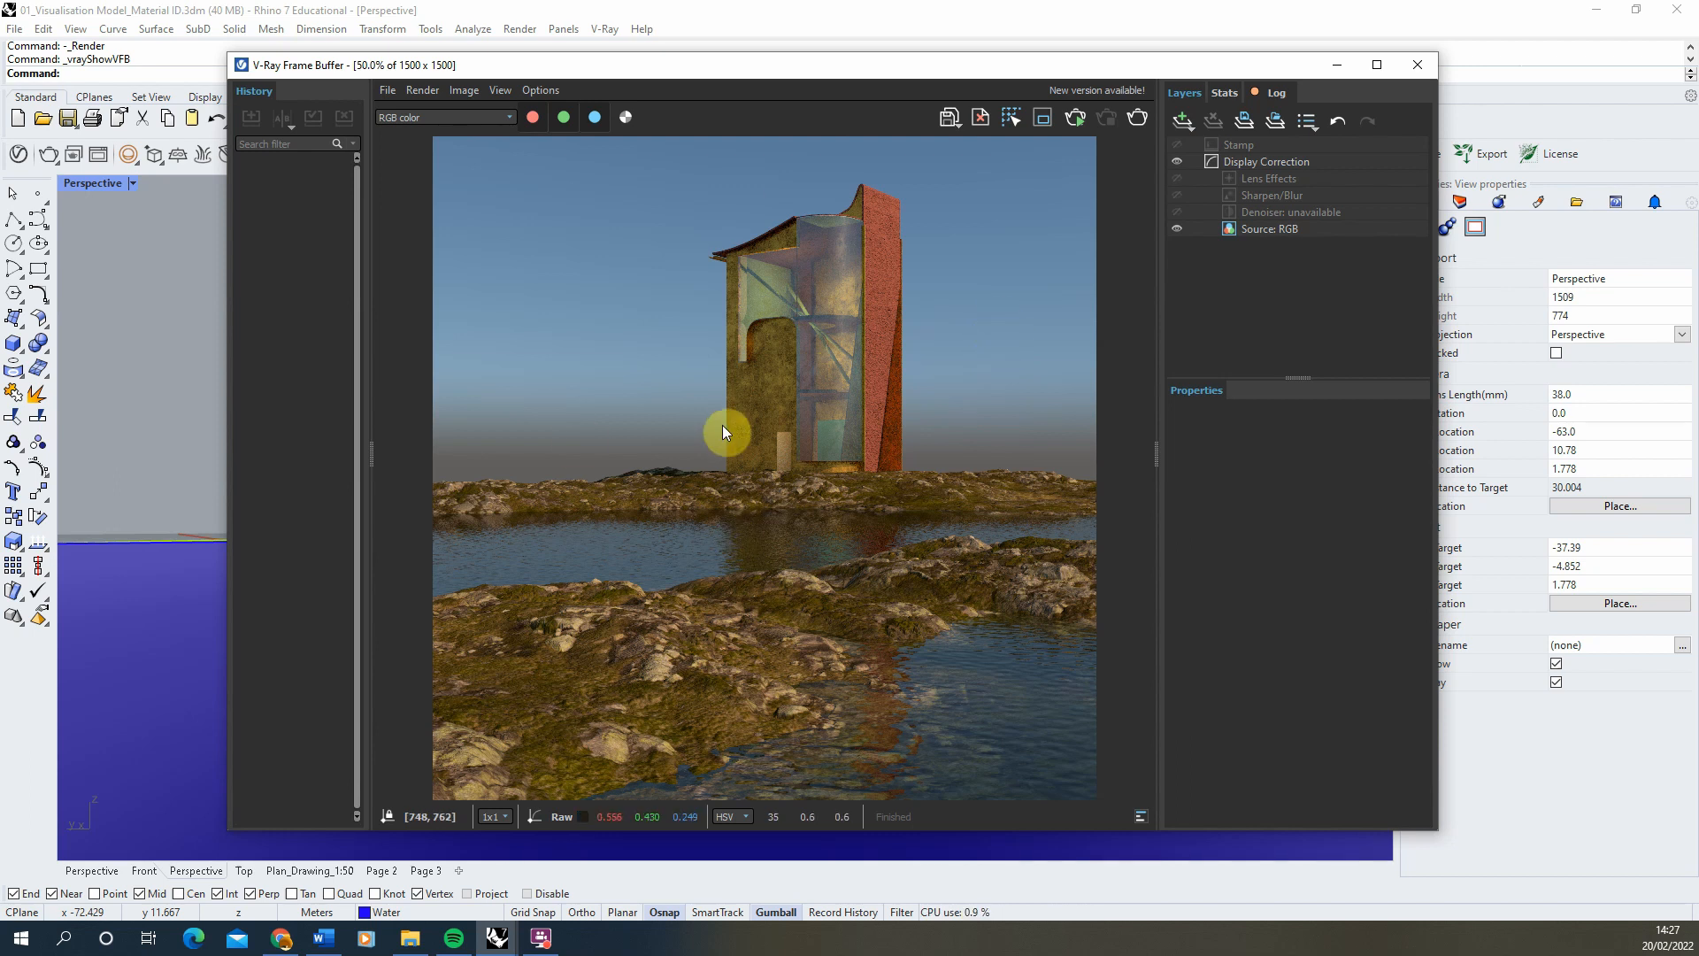
mouse_move(792, 414)
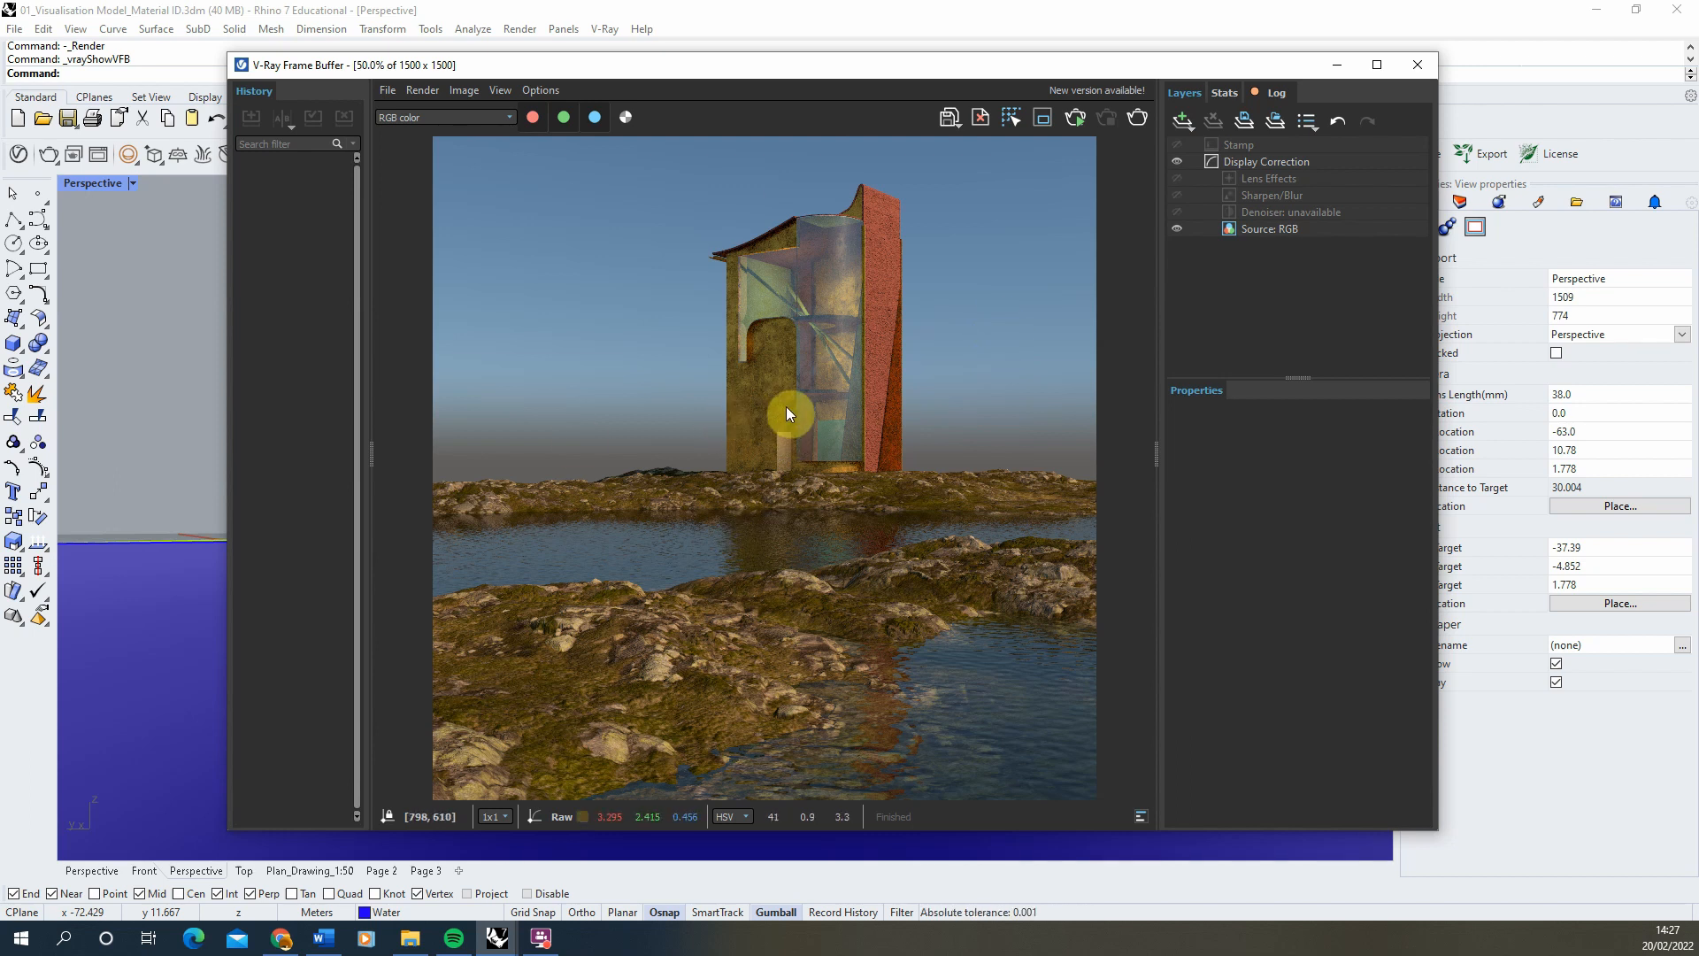
mouse_move(761, 235)
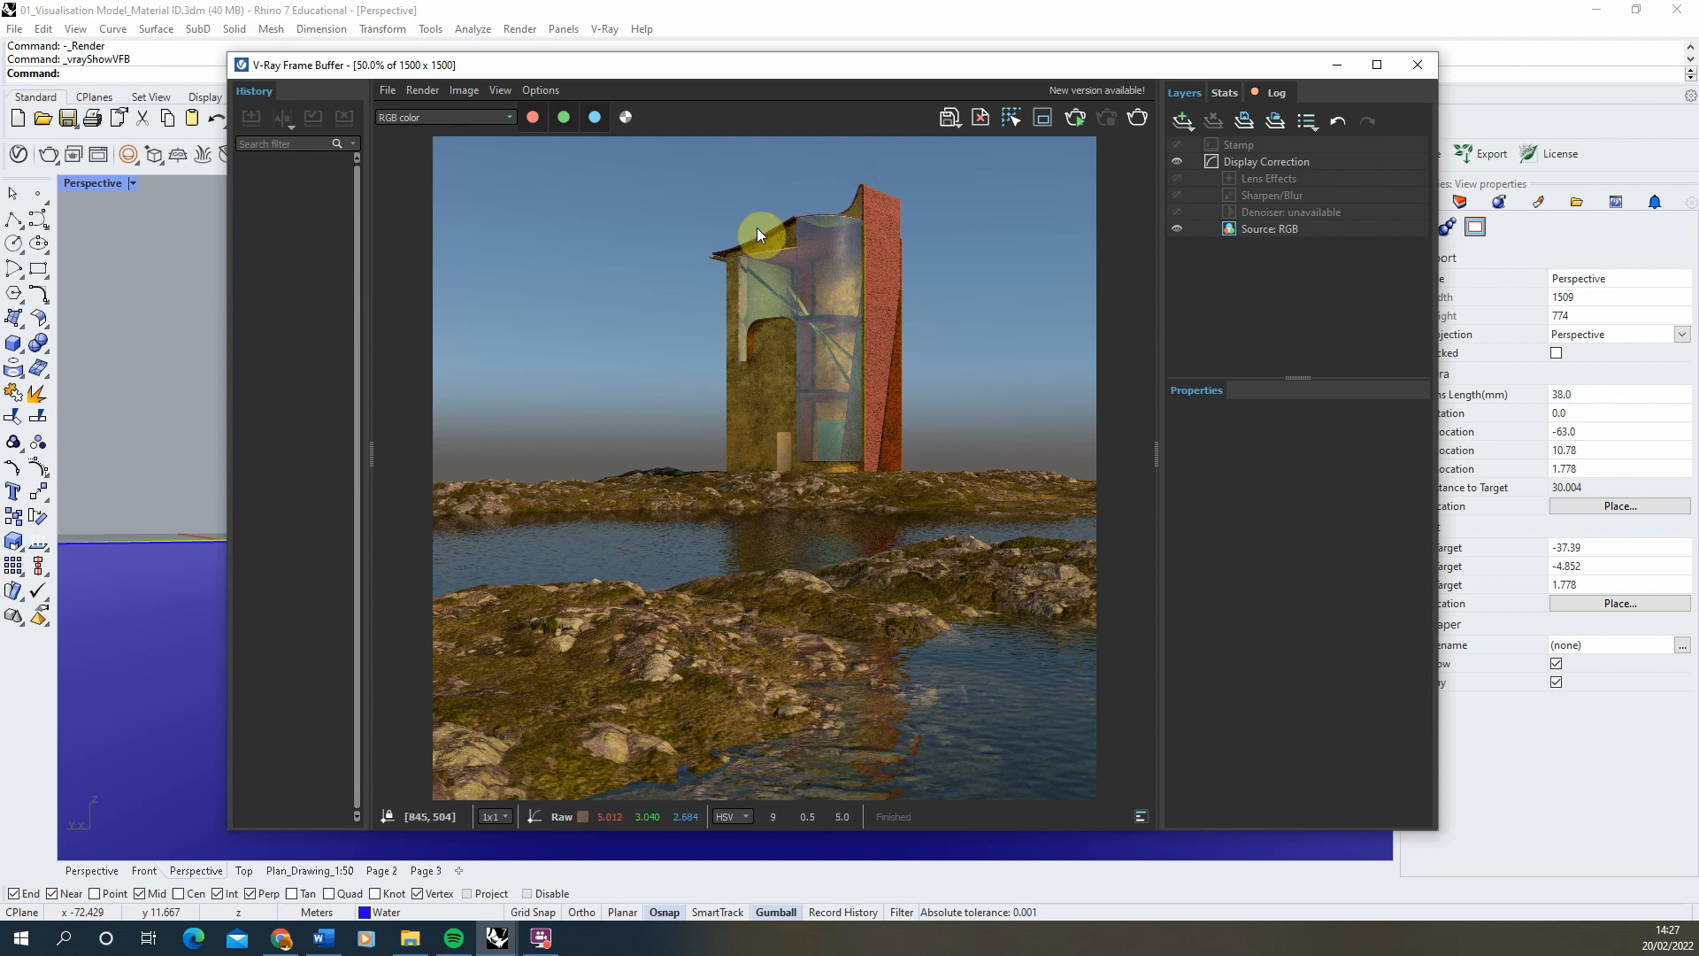
mouse_move(804, 191)
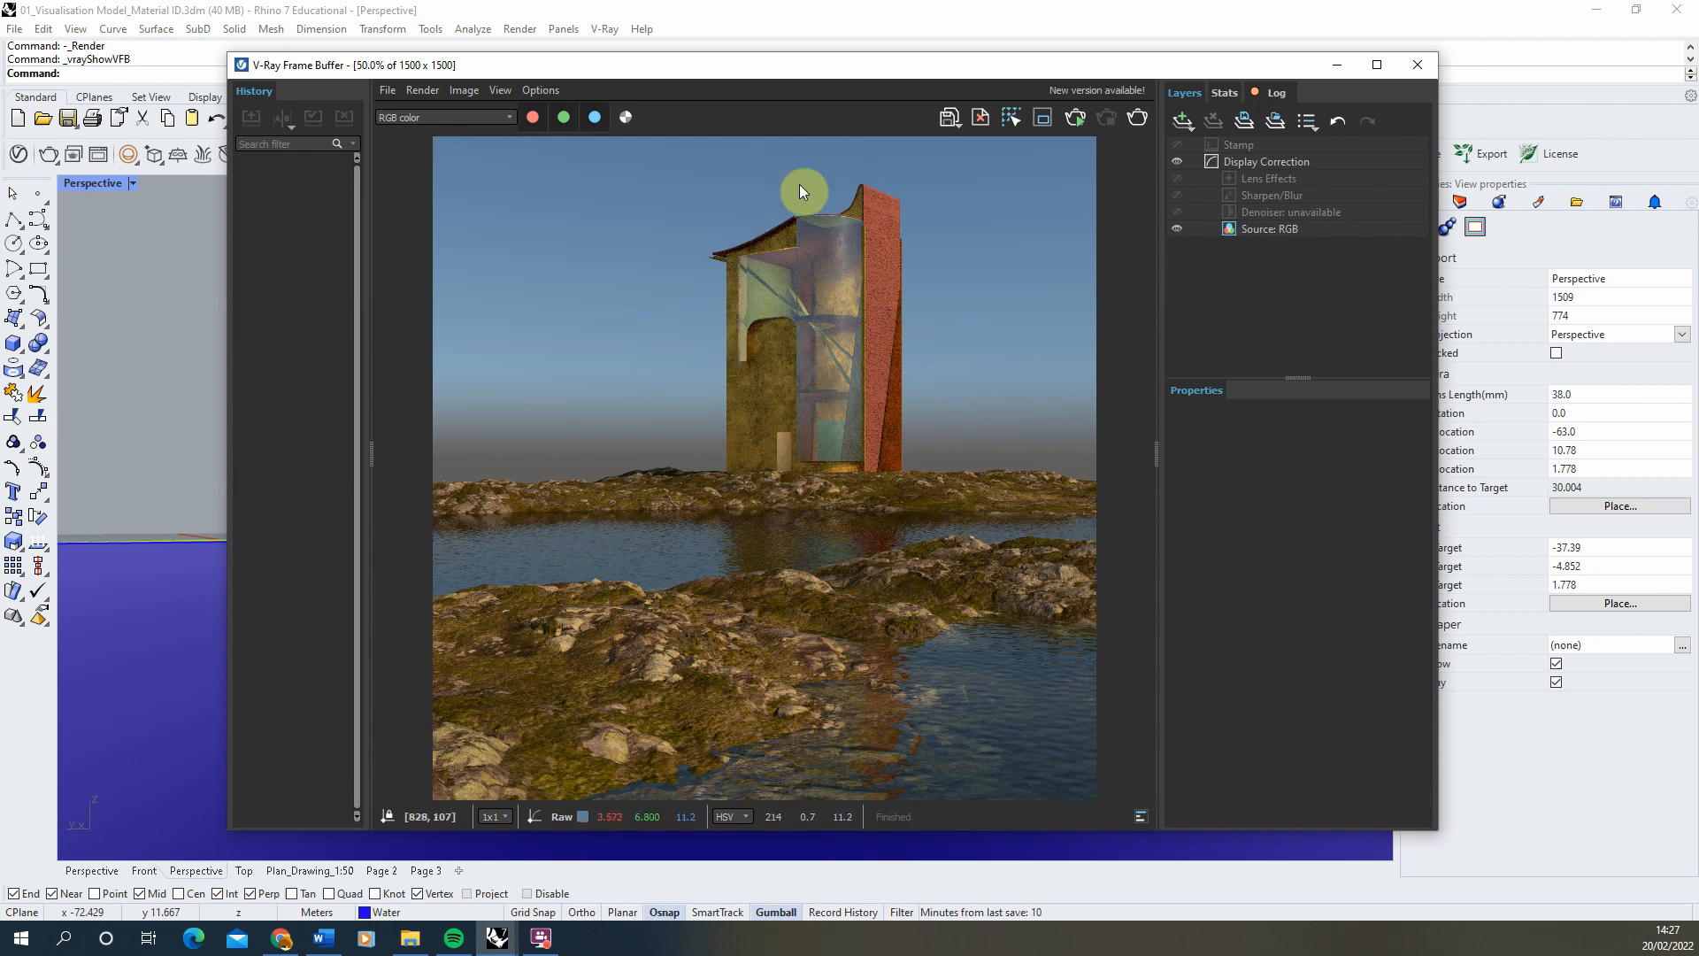
mouse_move(1060, 331)
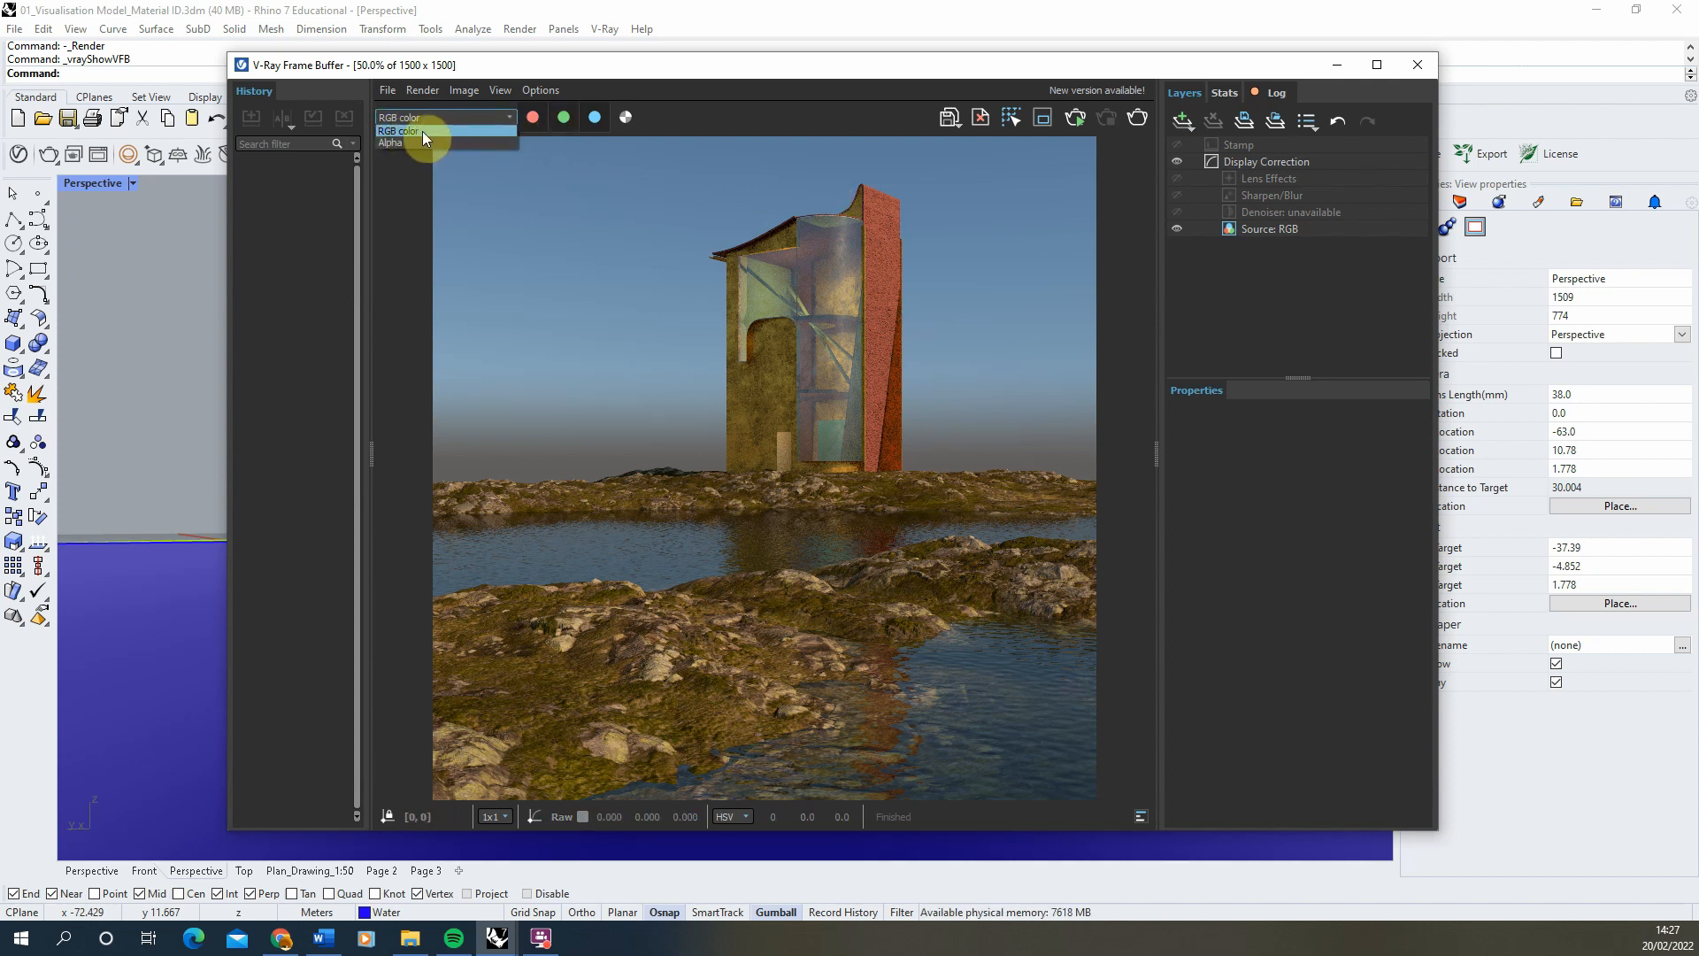
left_click(390, 141)
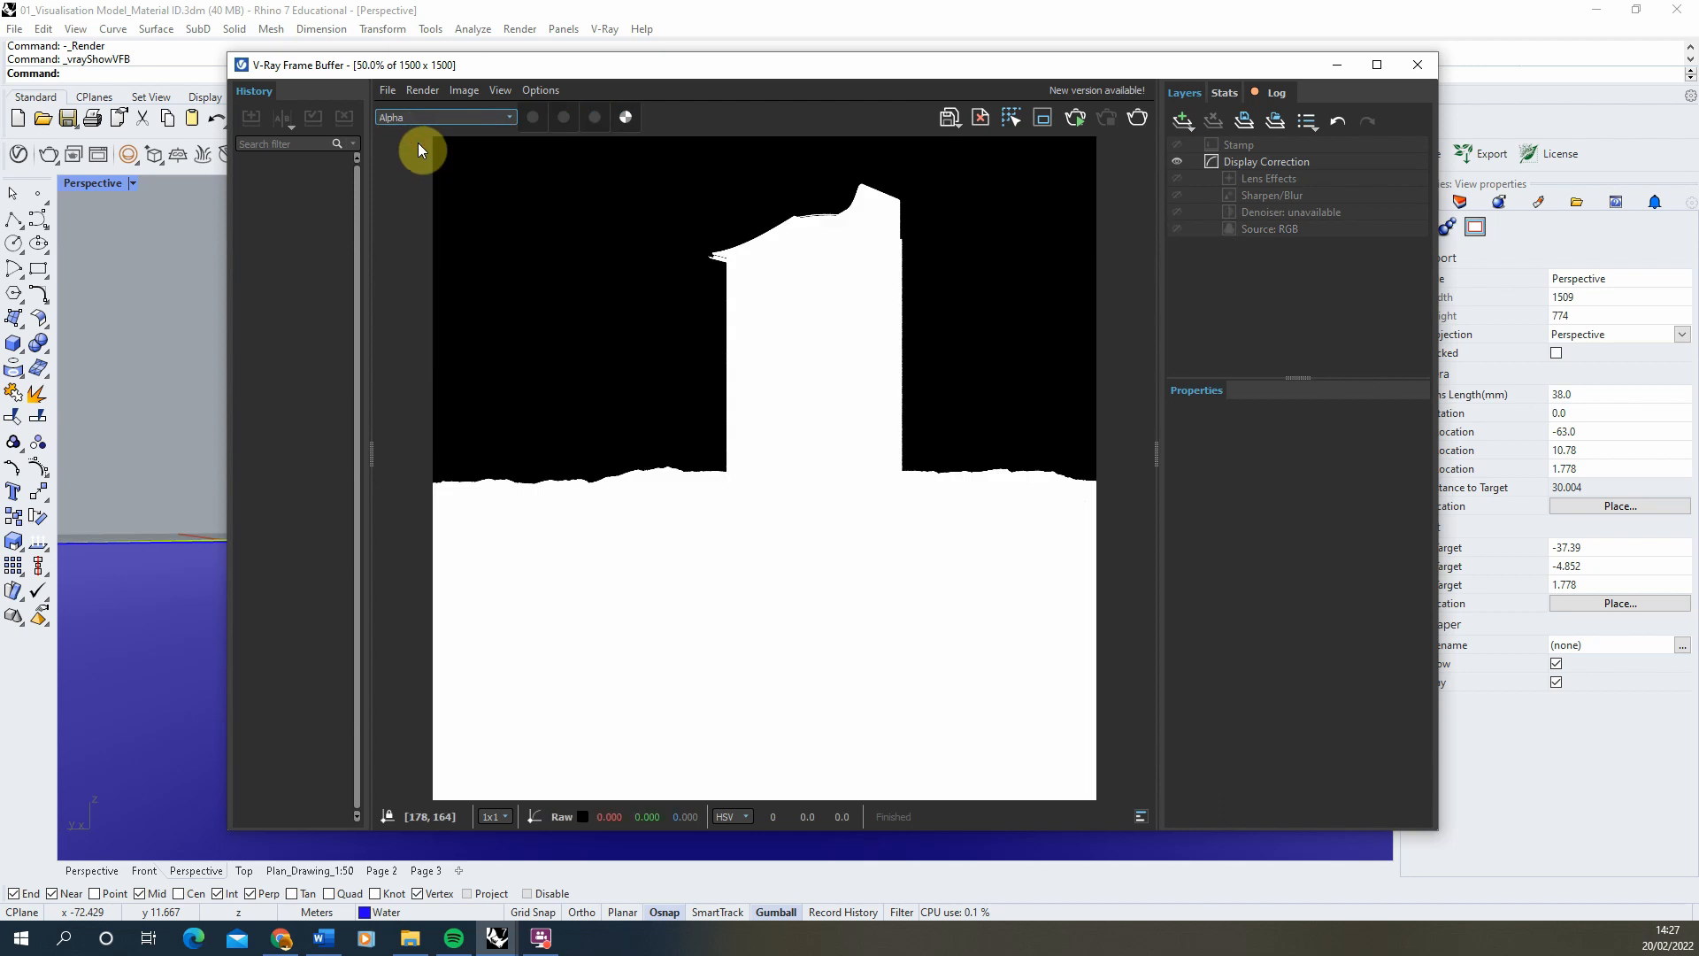
mouse_move(913, 248)
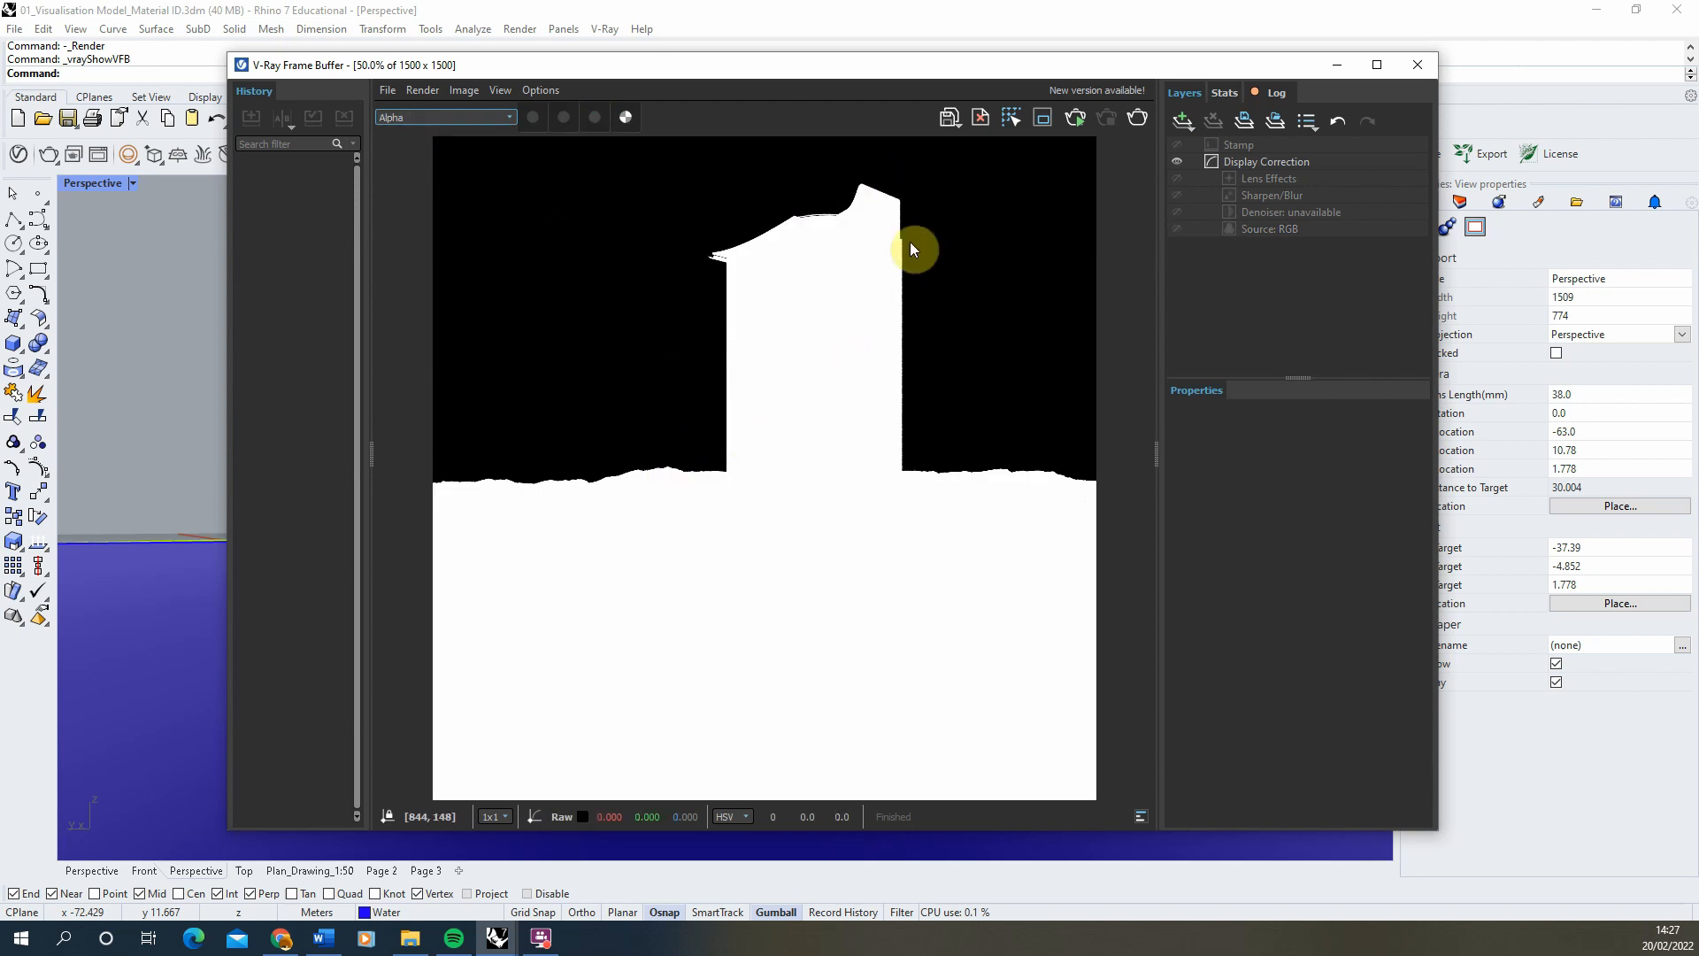
left_click(444, 116)
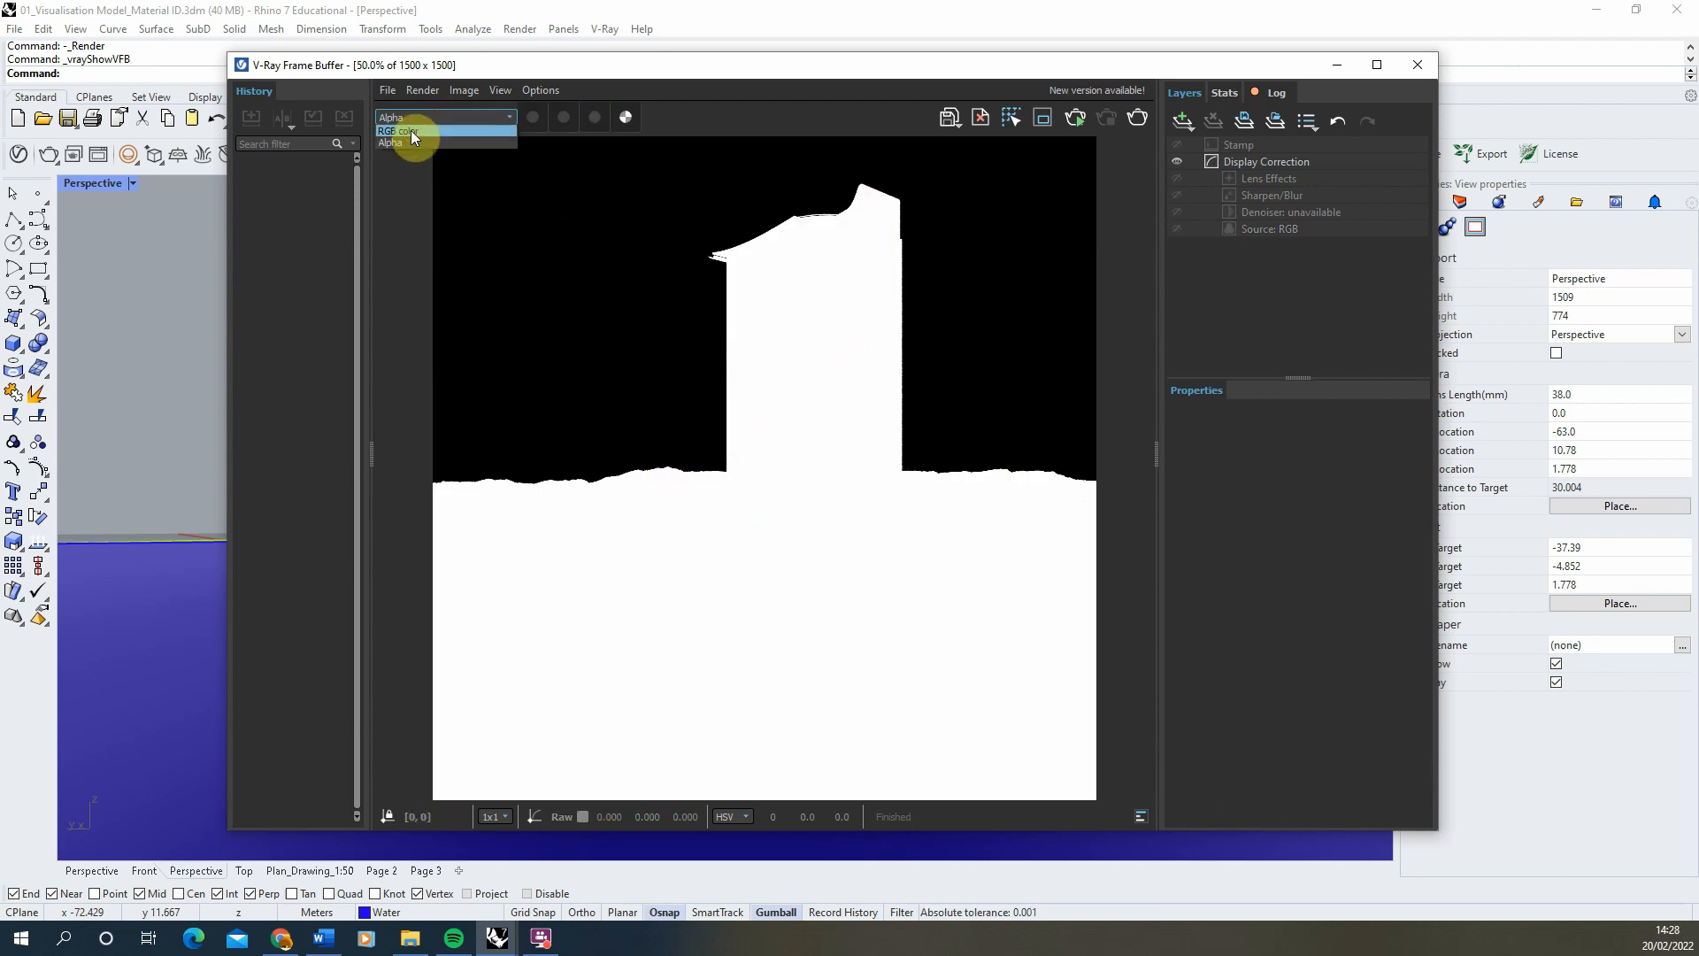
left_click(398, 131)
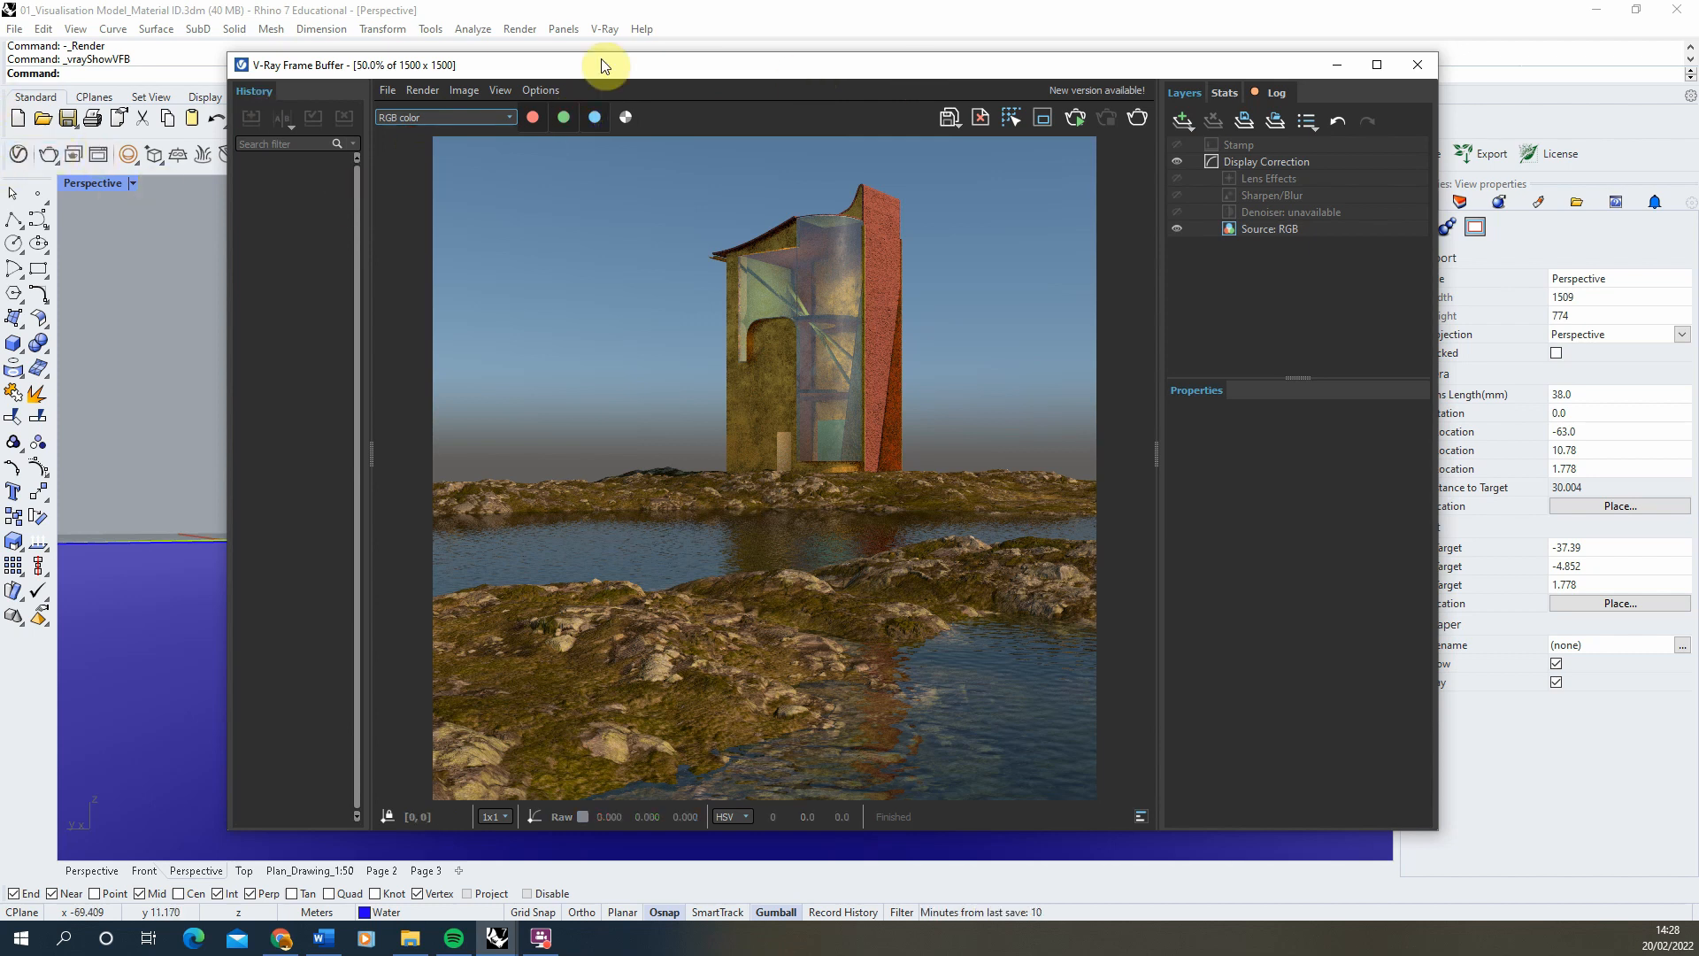
mouse_move(16, 157)
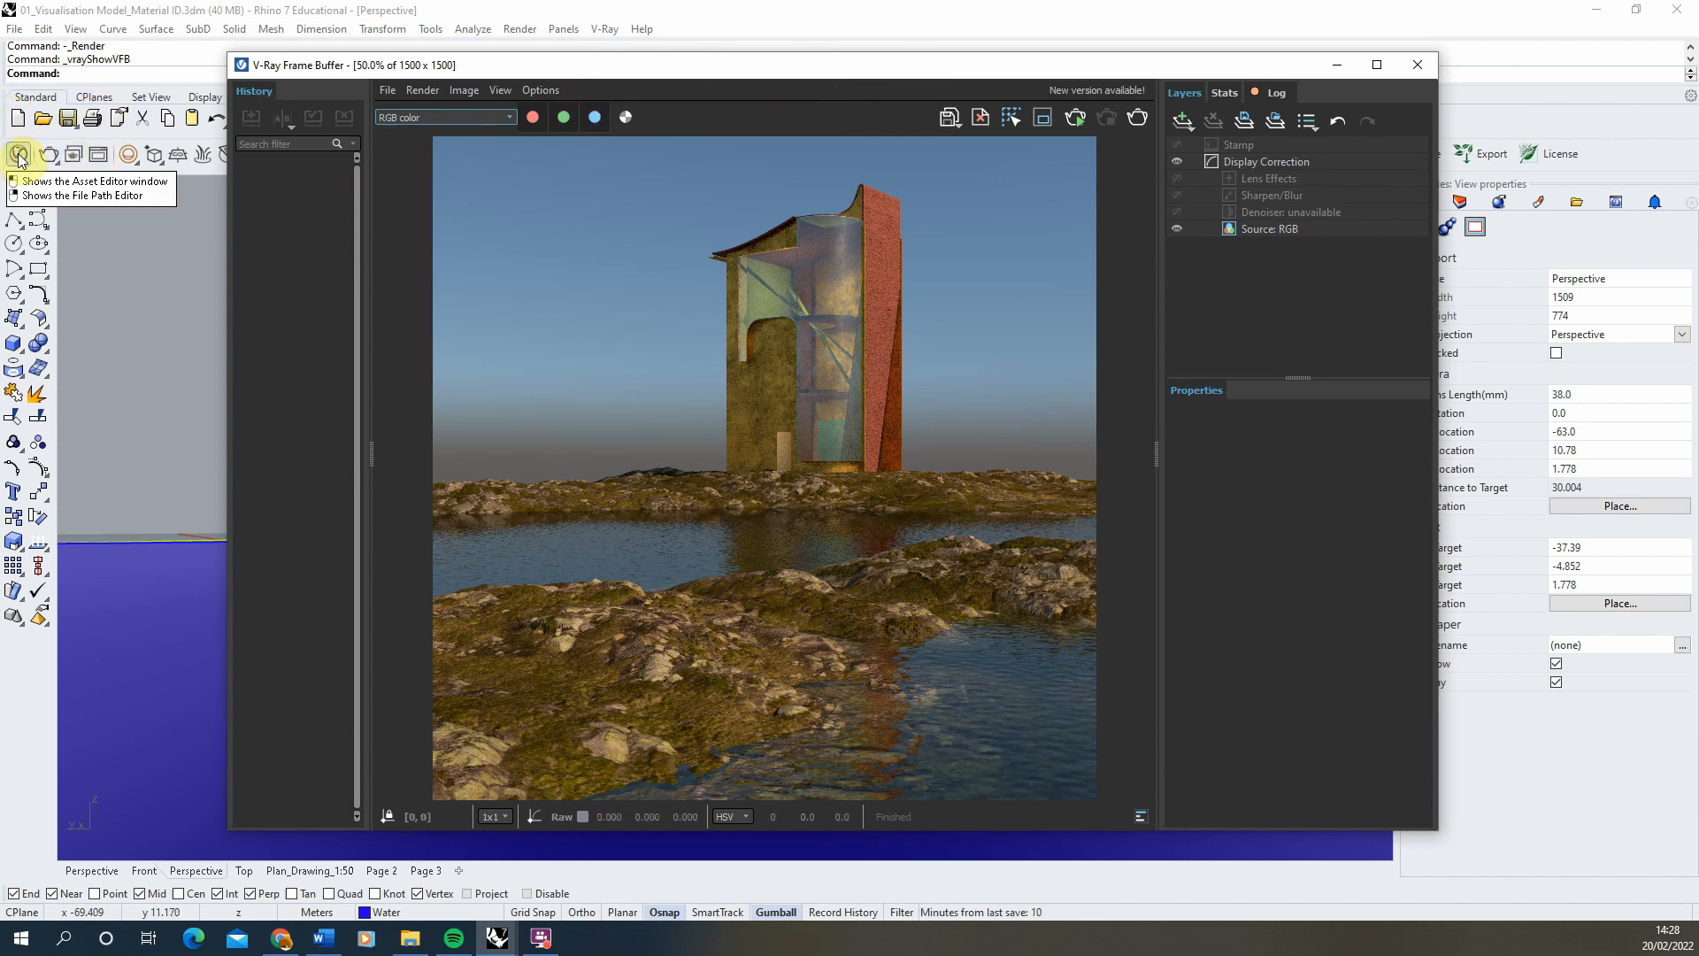
Add a Material Random Color render element in the V-Ray Asset Editor
left_click(17, 156)
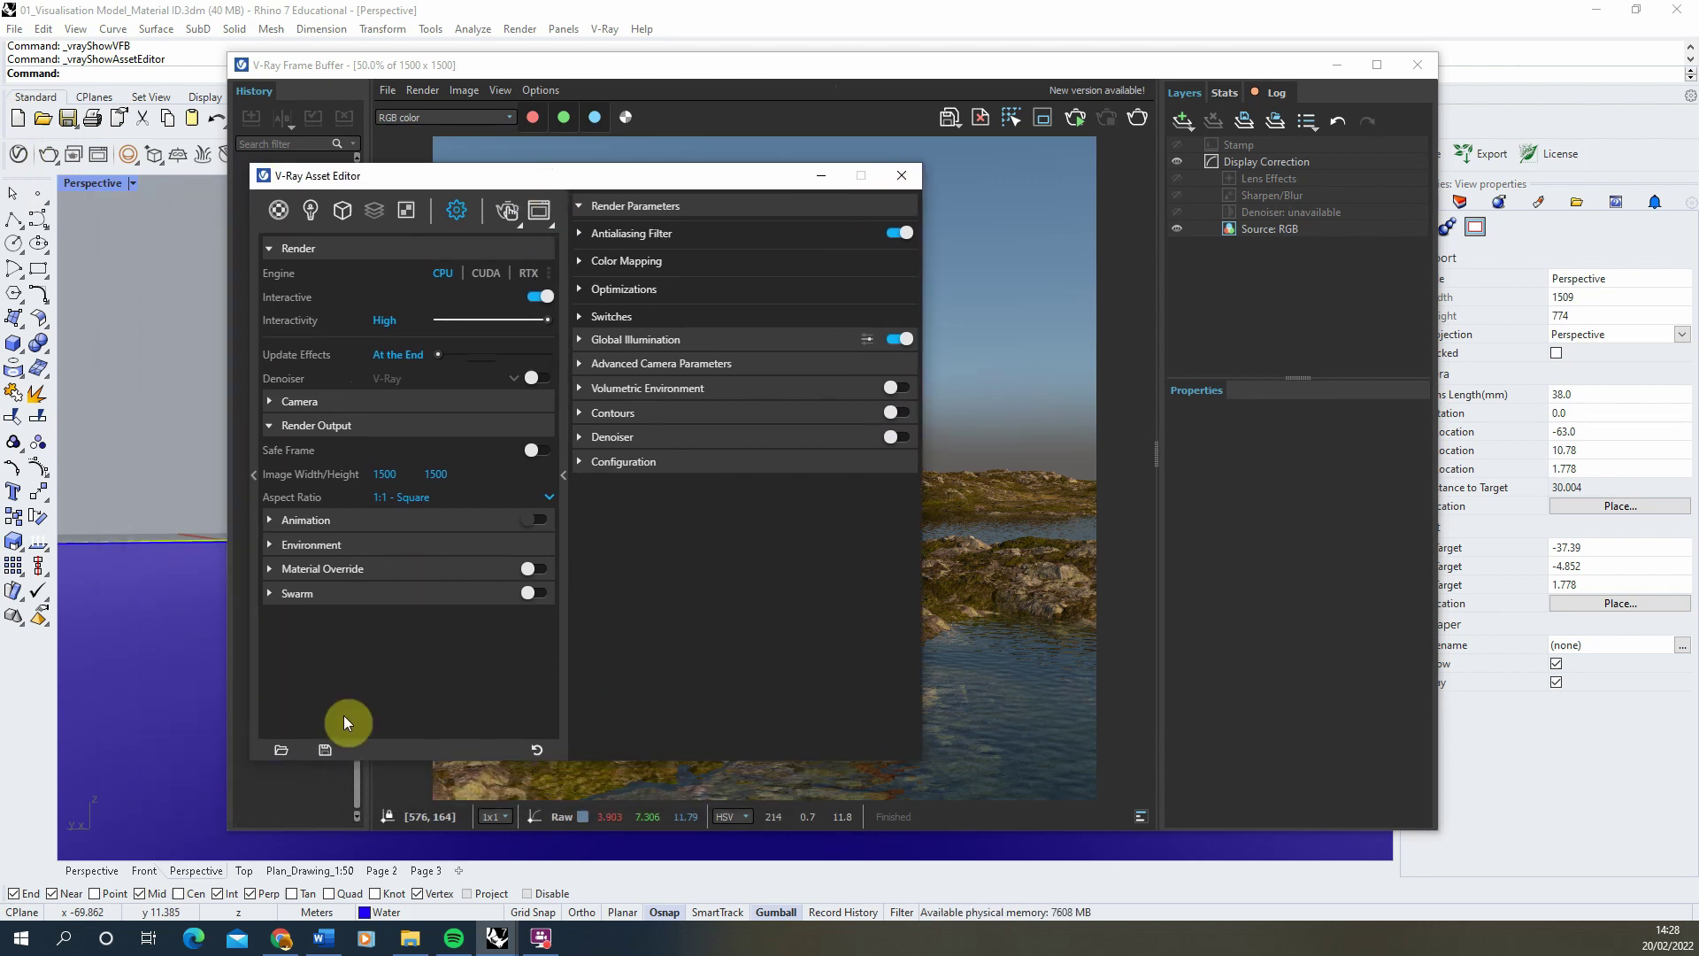
left_click(374, 210)
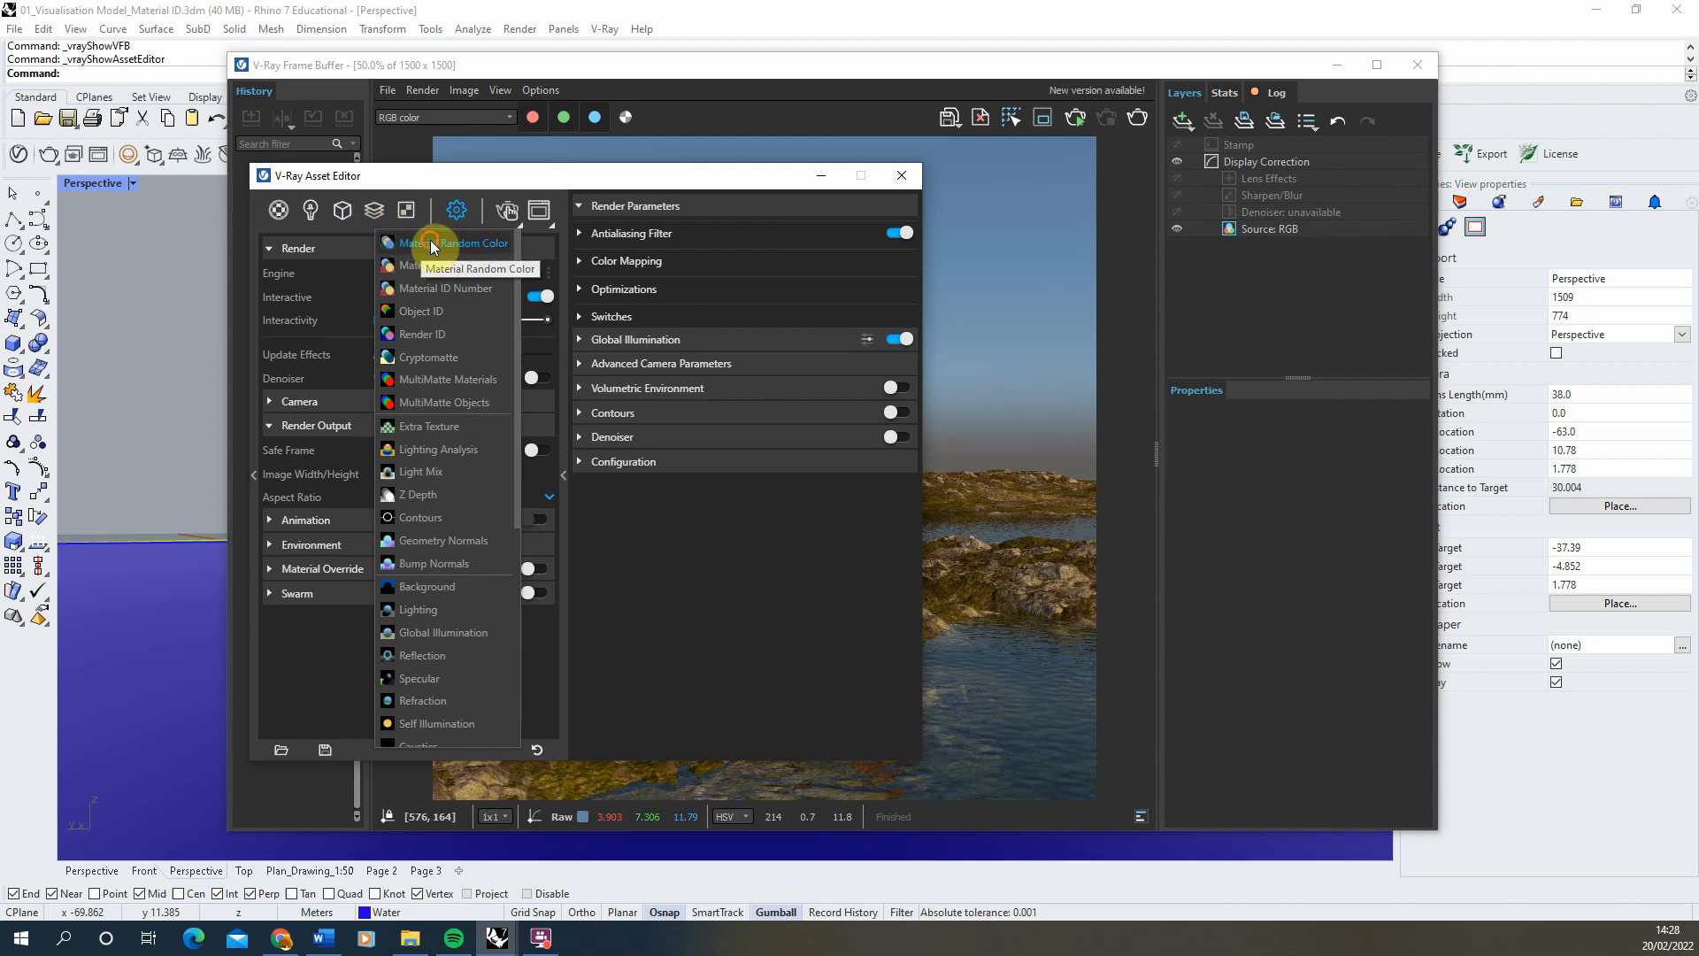
left_click(430, 243)
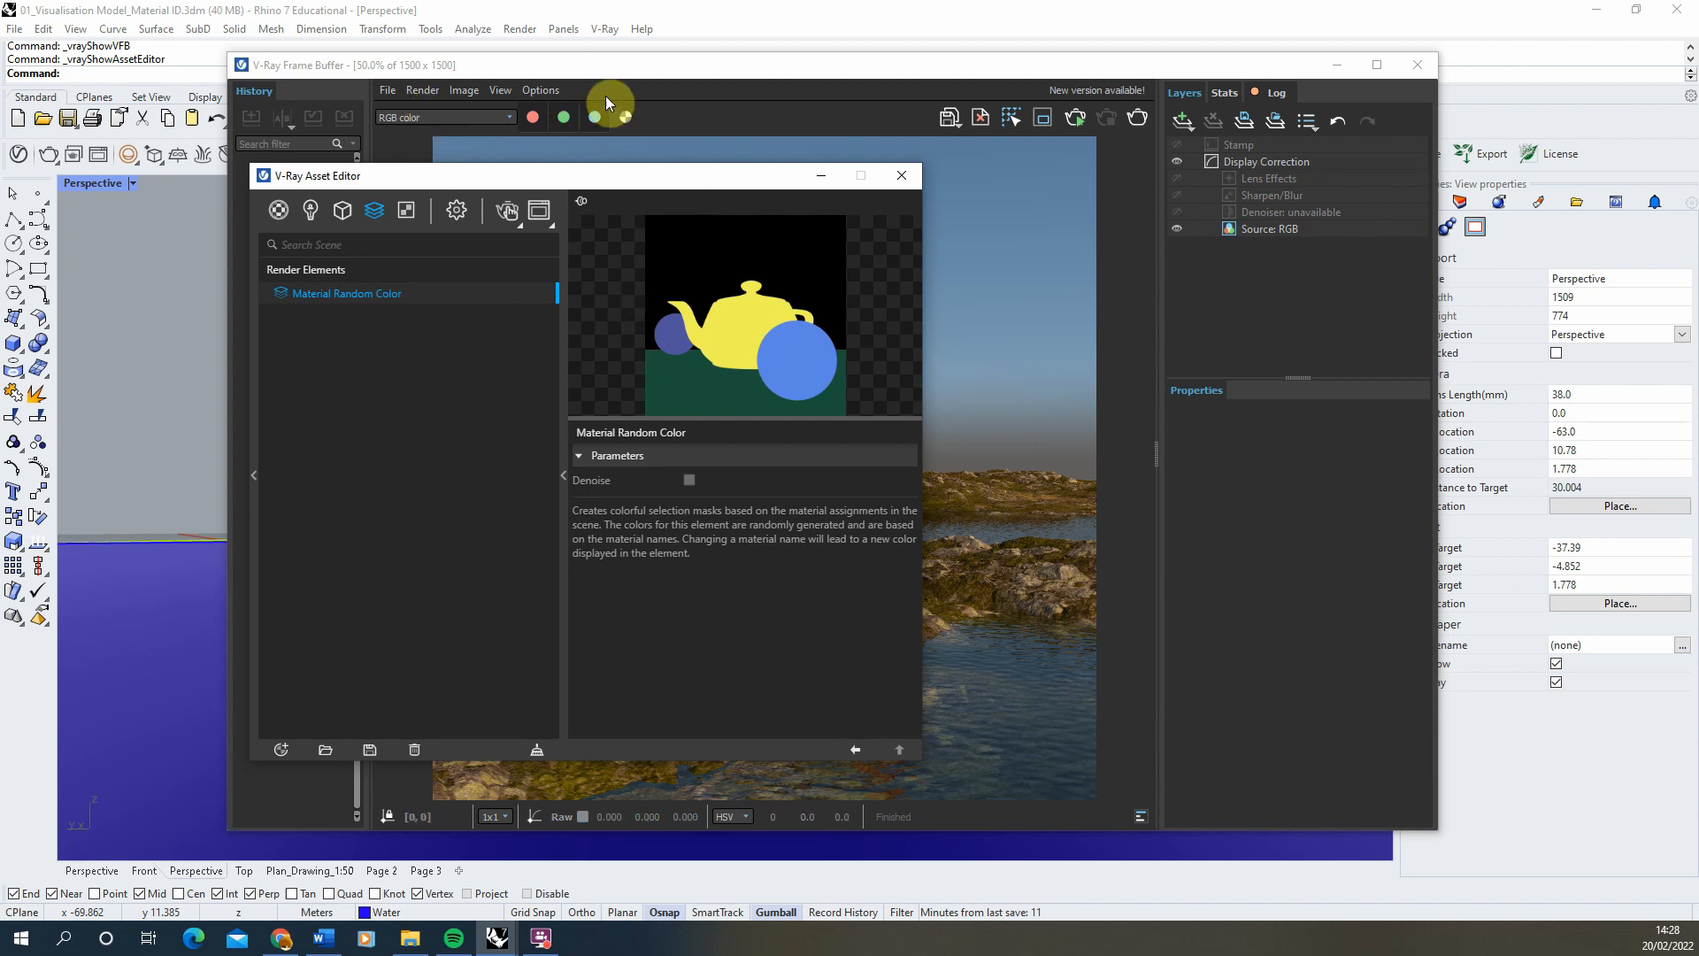
mouse_move(425, 301)
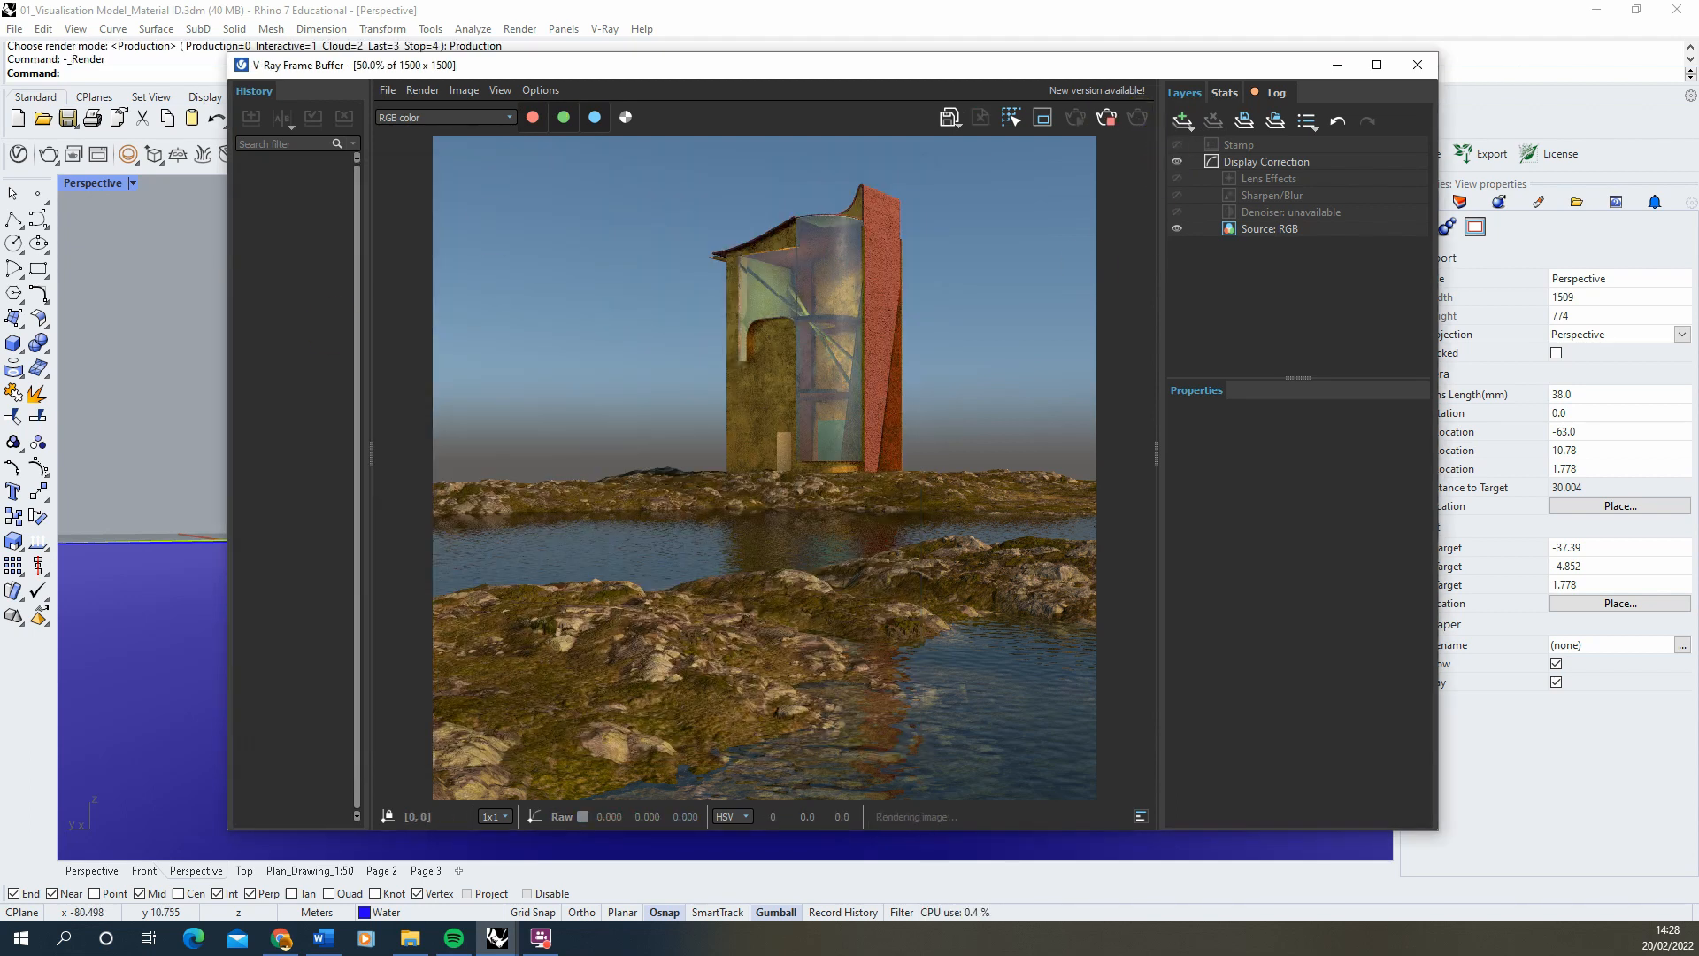
mouse_move(991, 480)
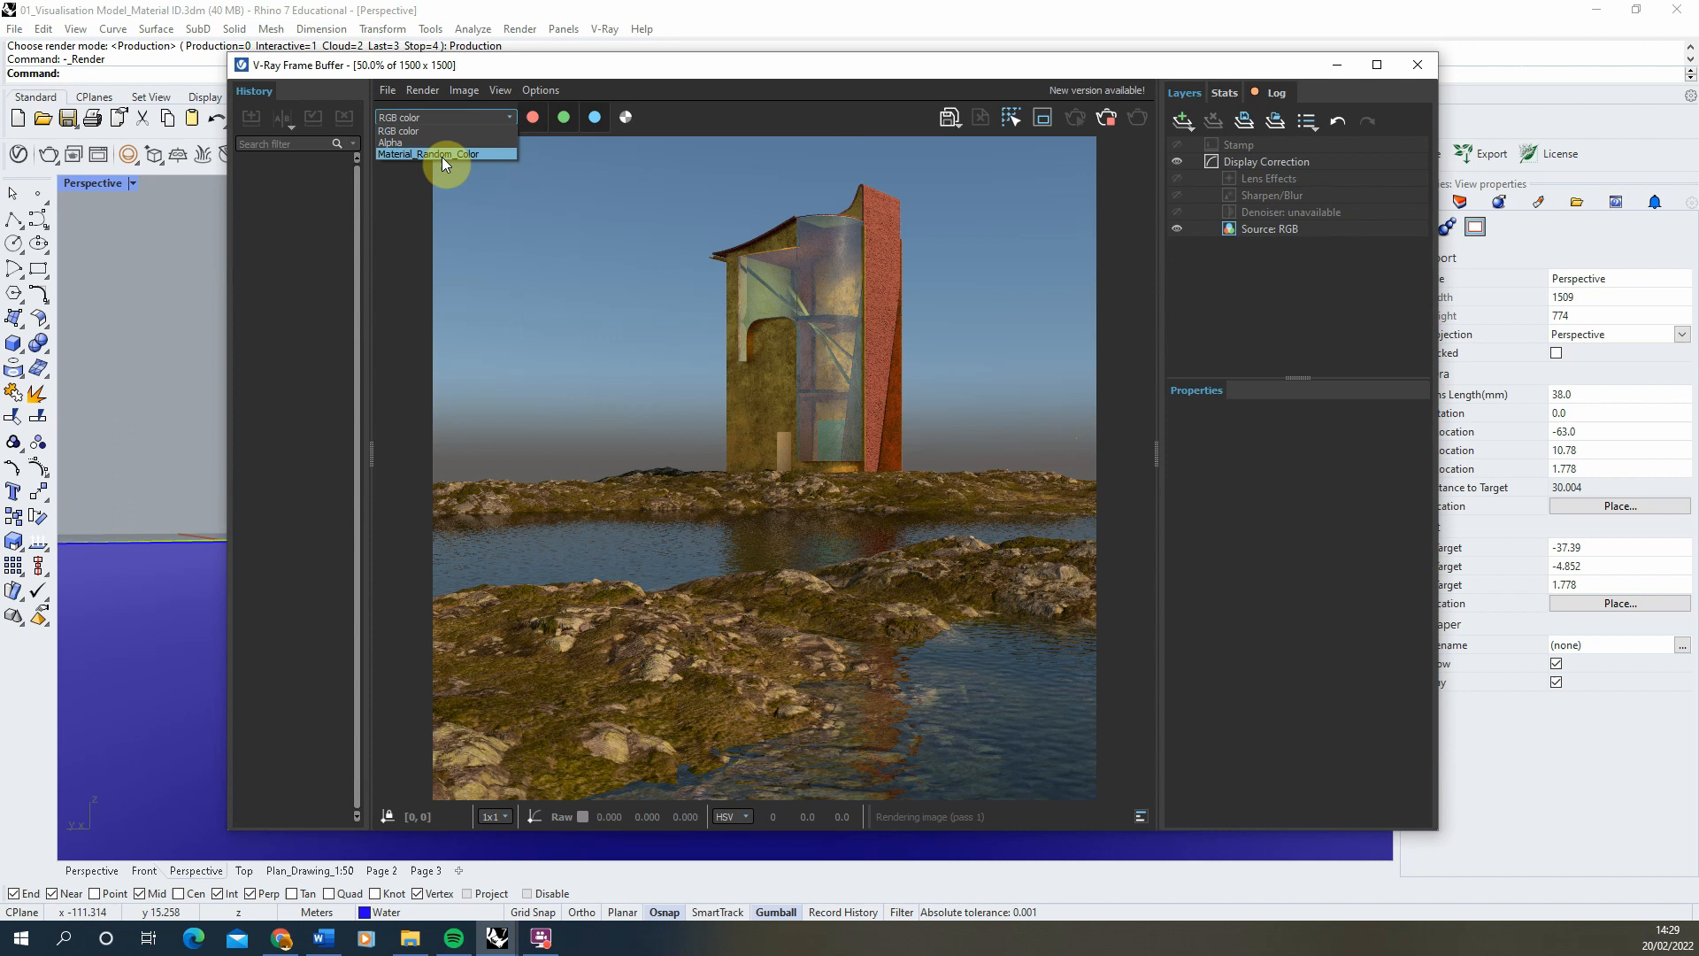
View the Material_Random_Color channel of the new render, then return to RGB color
left_click(445, 152)
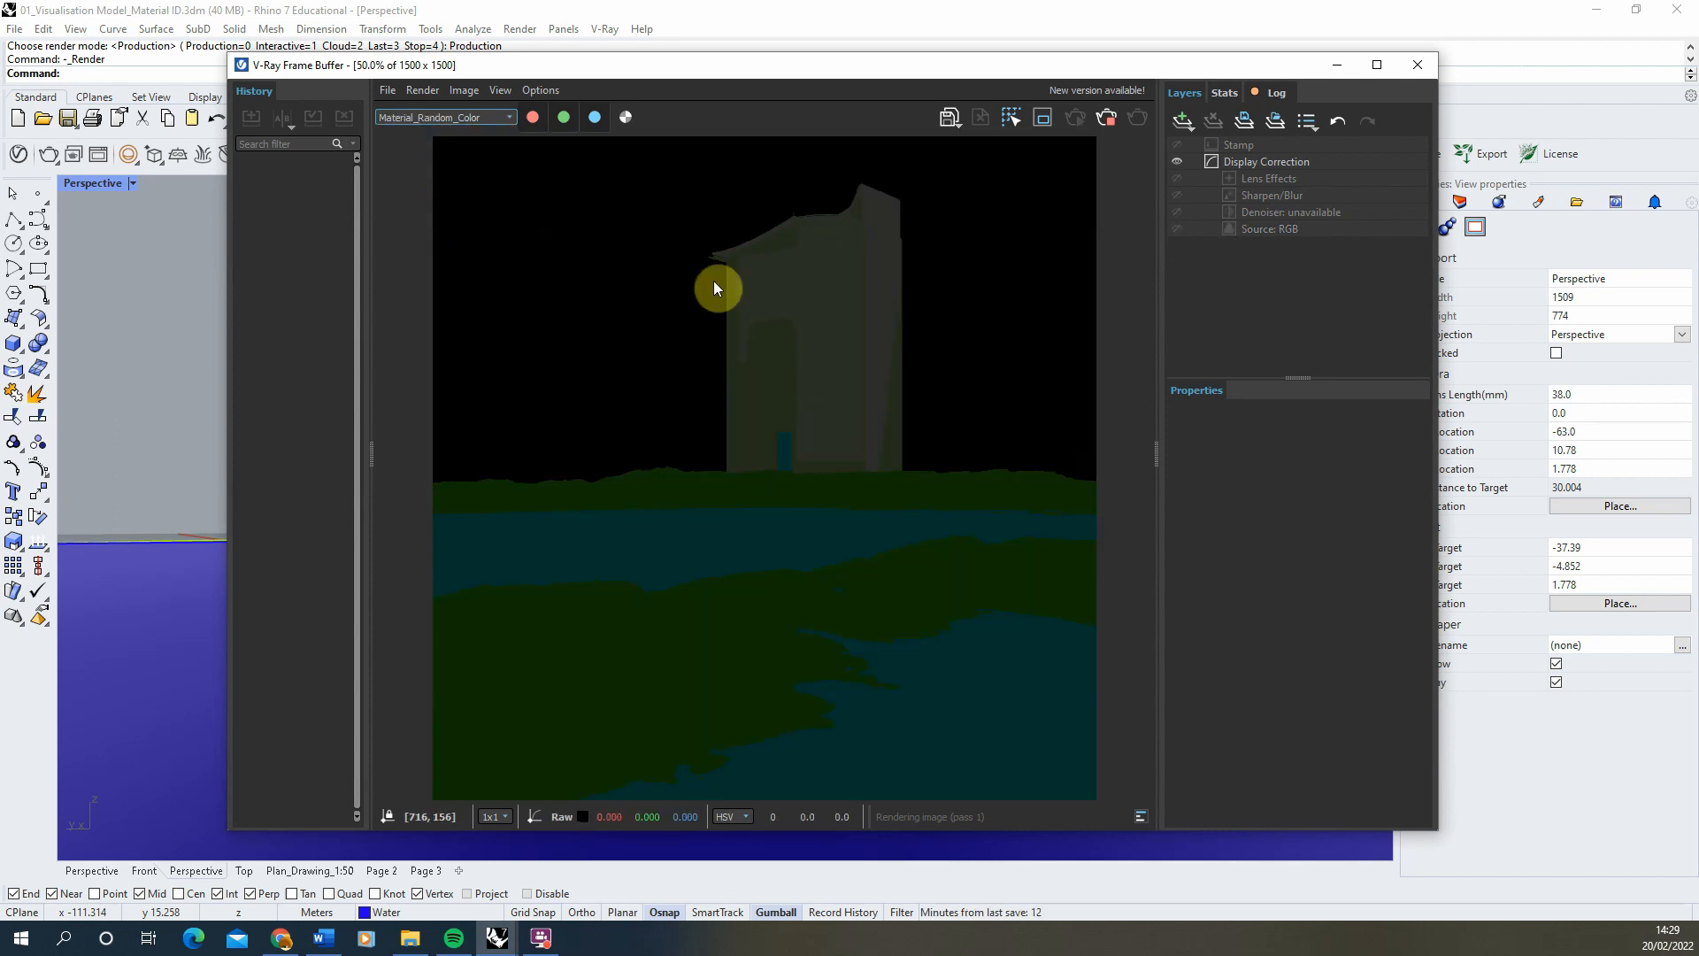
mouse_move(787, 630)
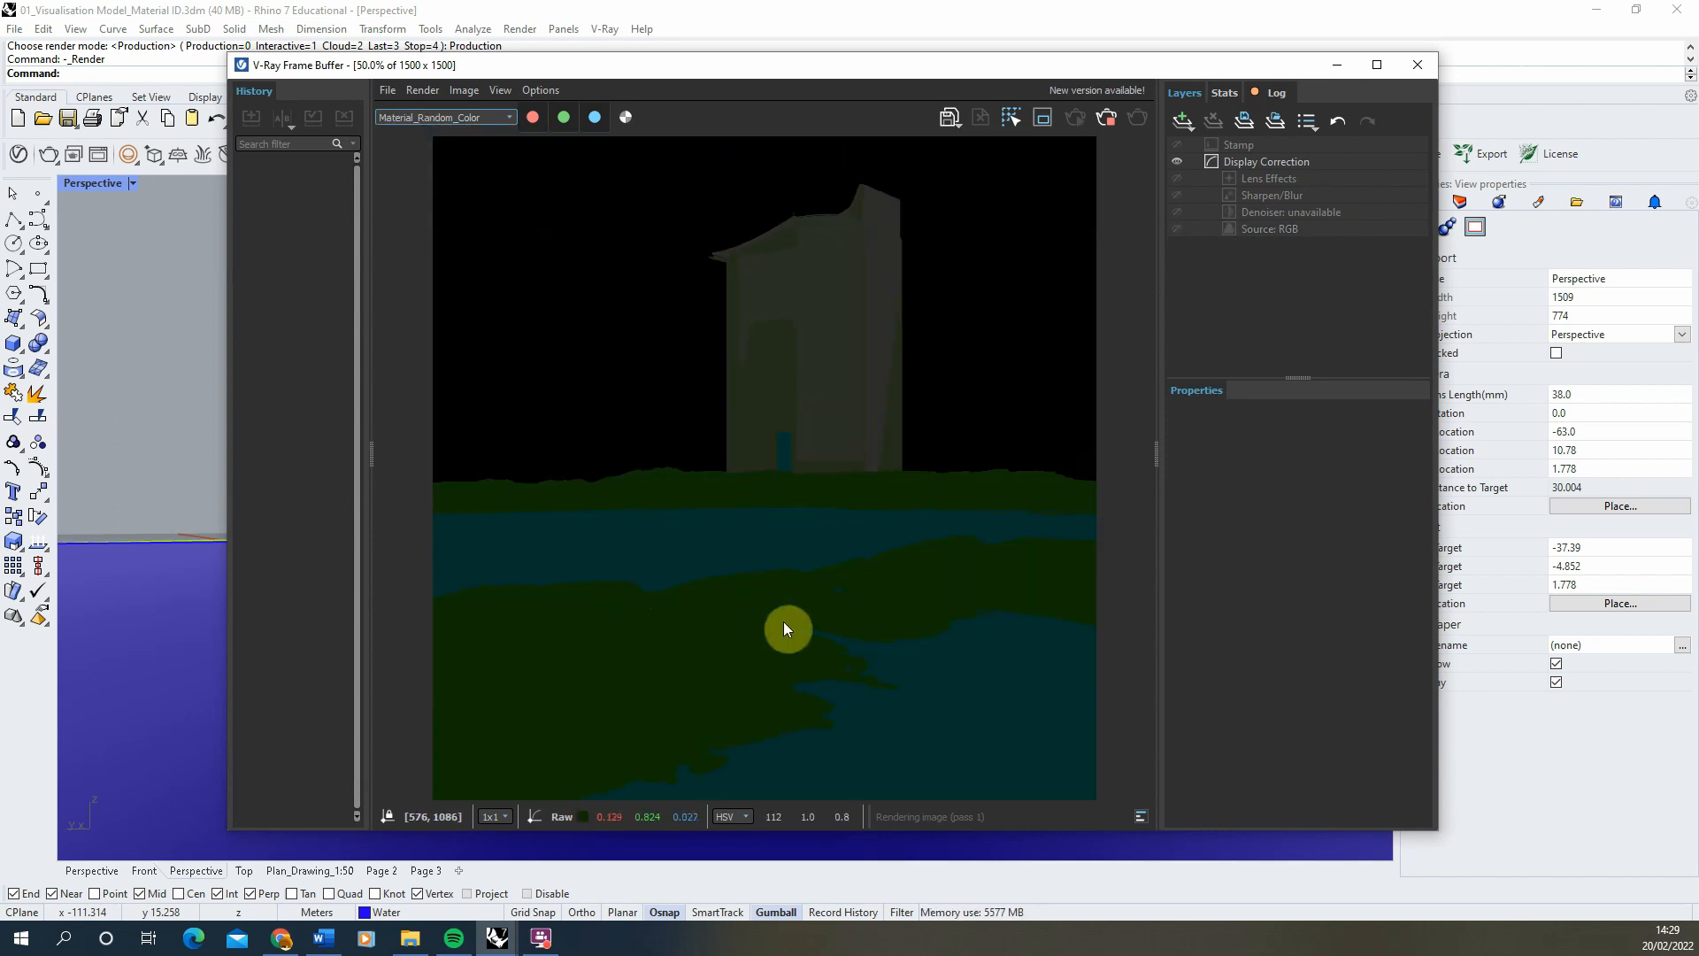
mouse_move(733, 343)
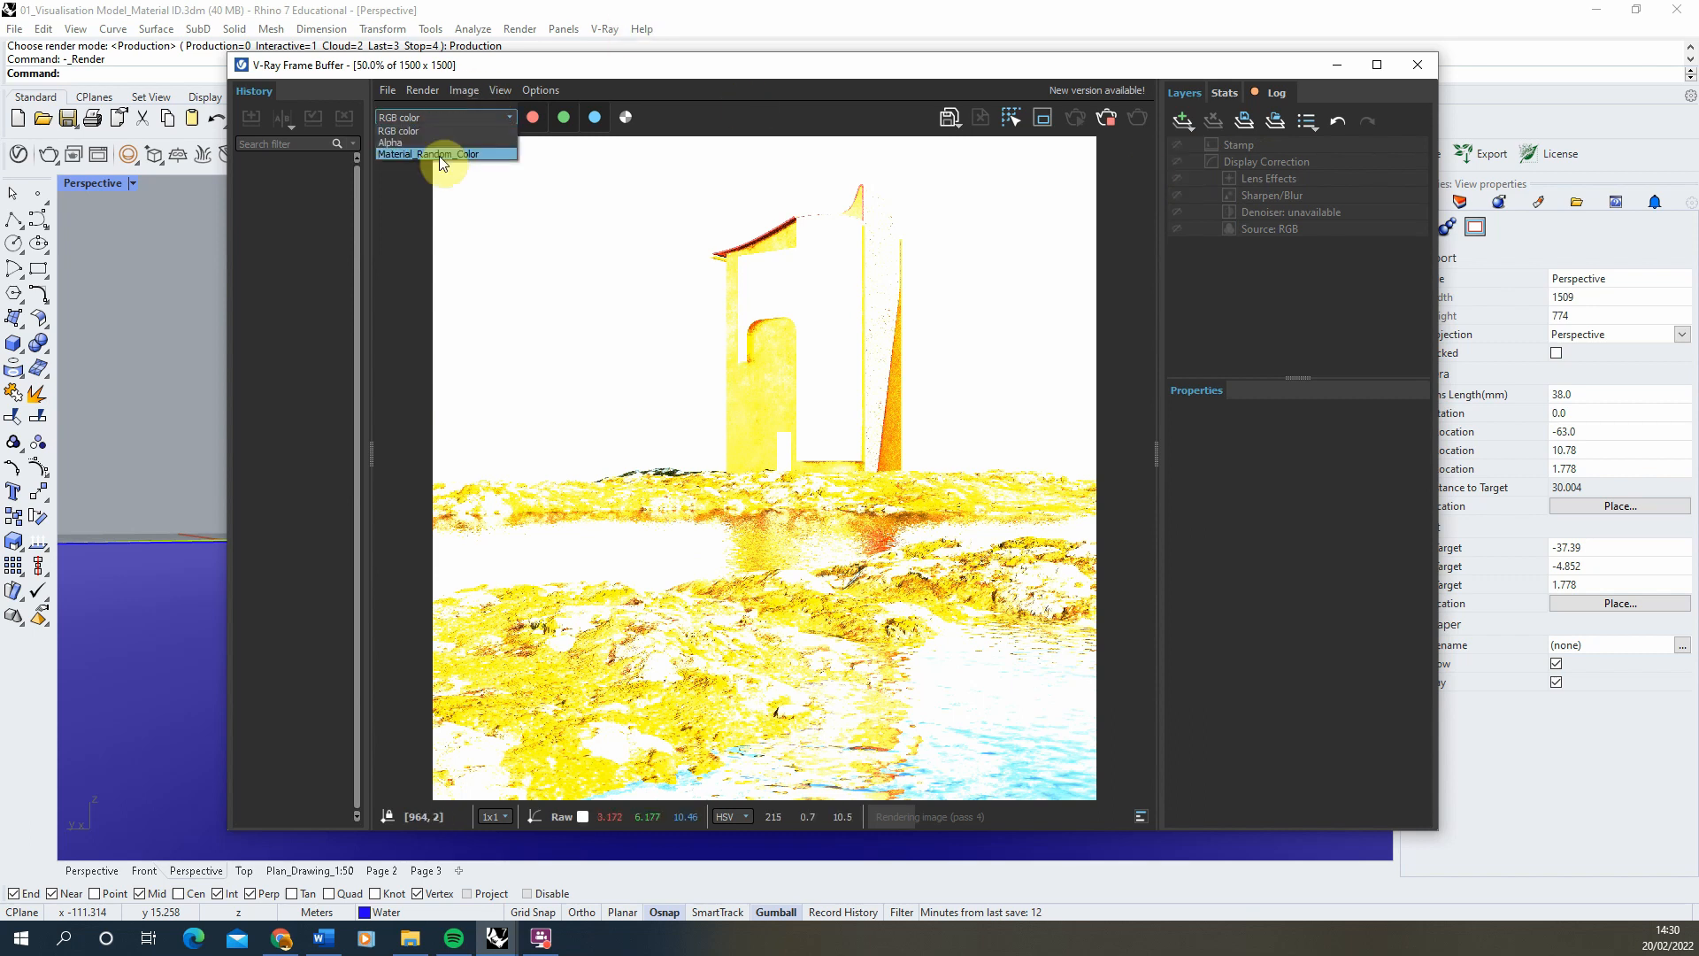
left_click(446, 154)
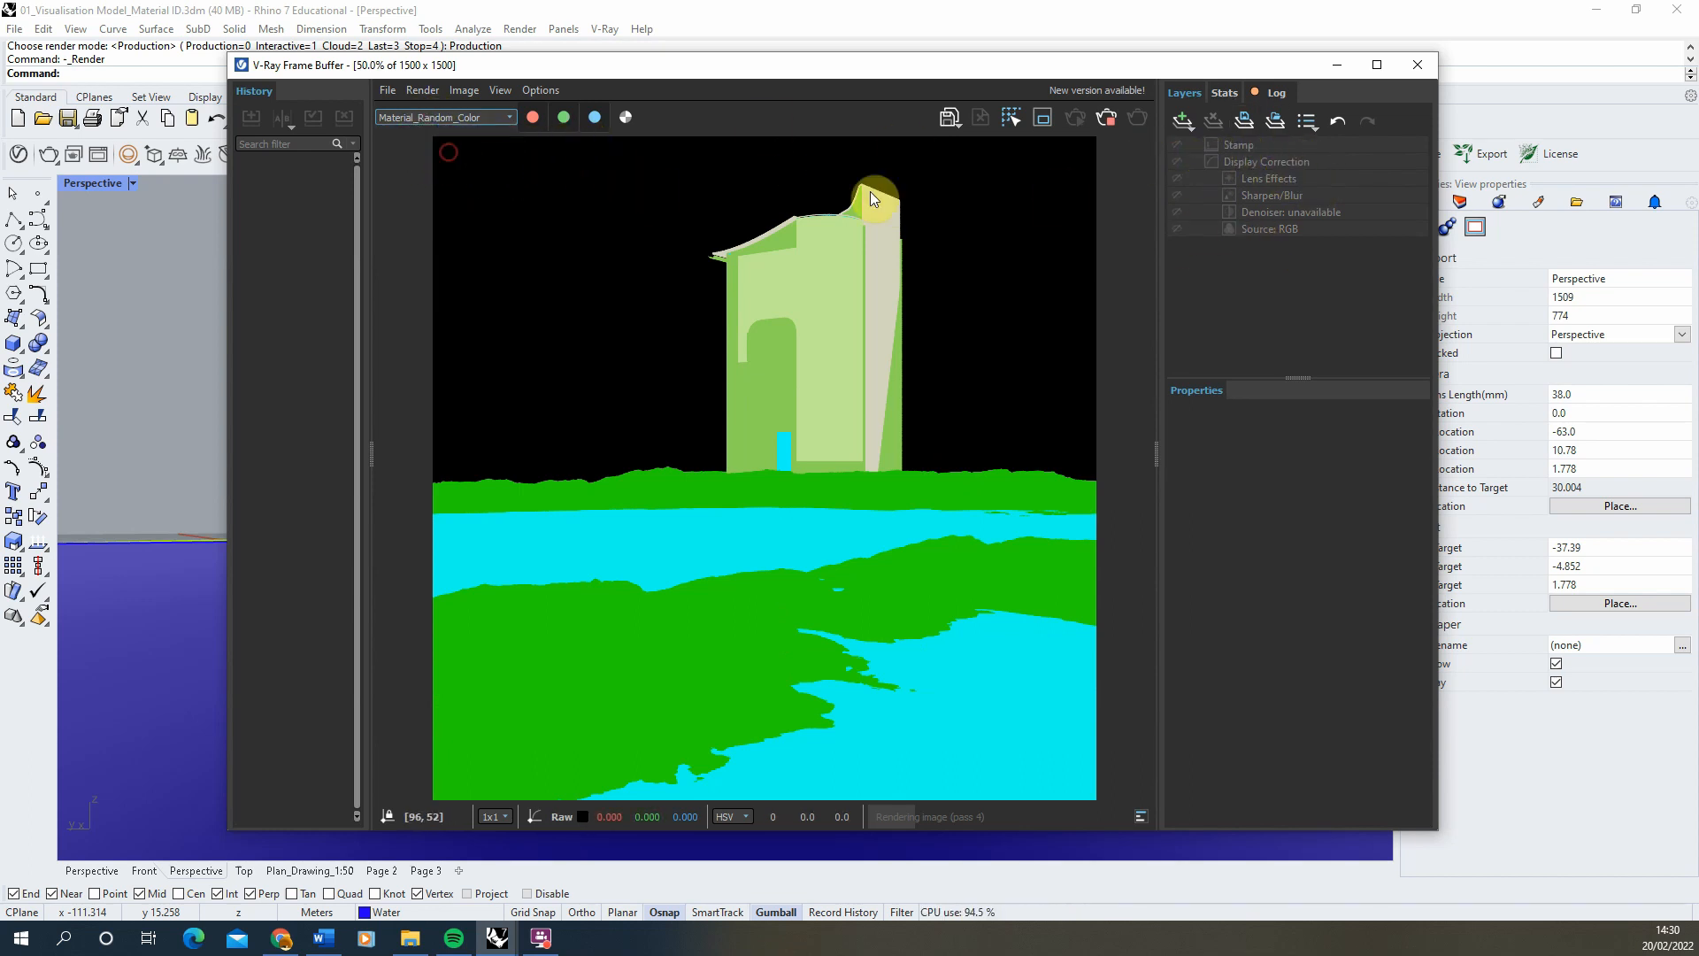
left_click(1175, 161)
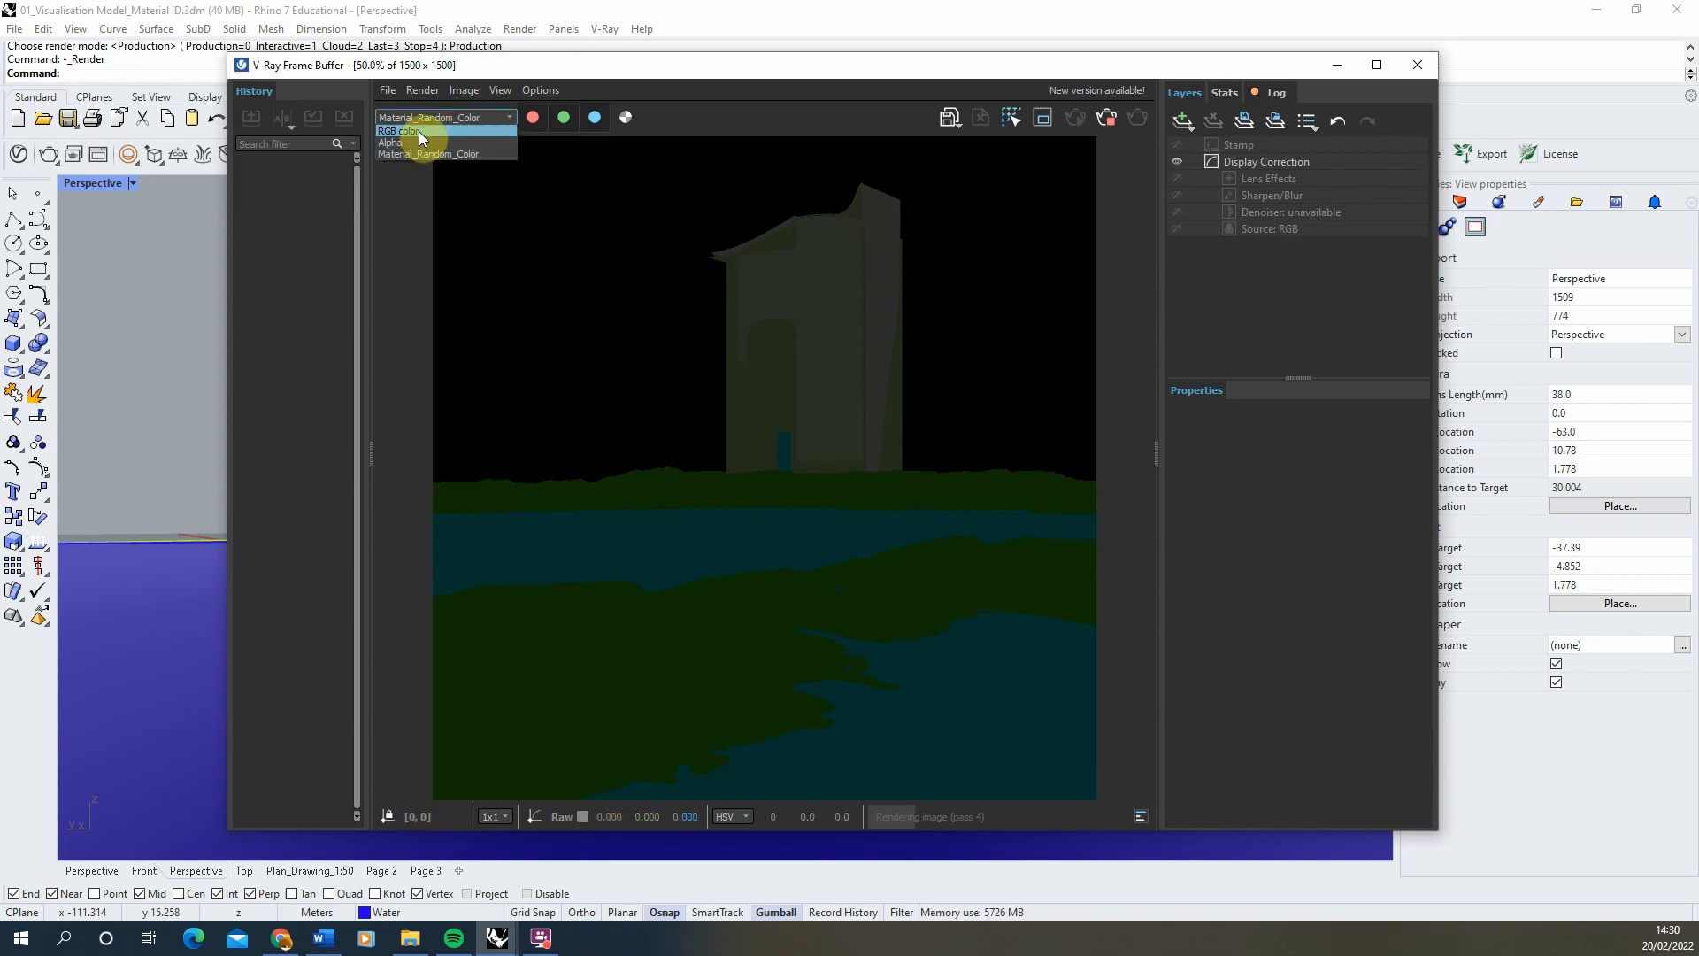
left_click(400, 131)
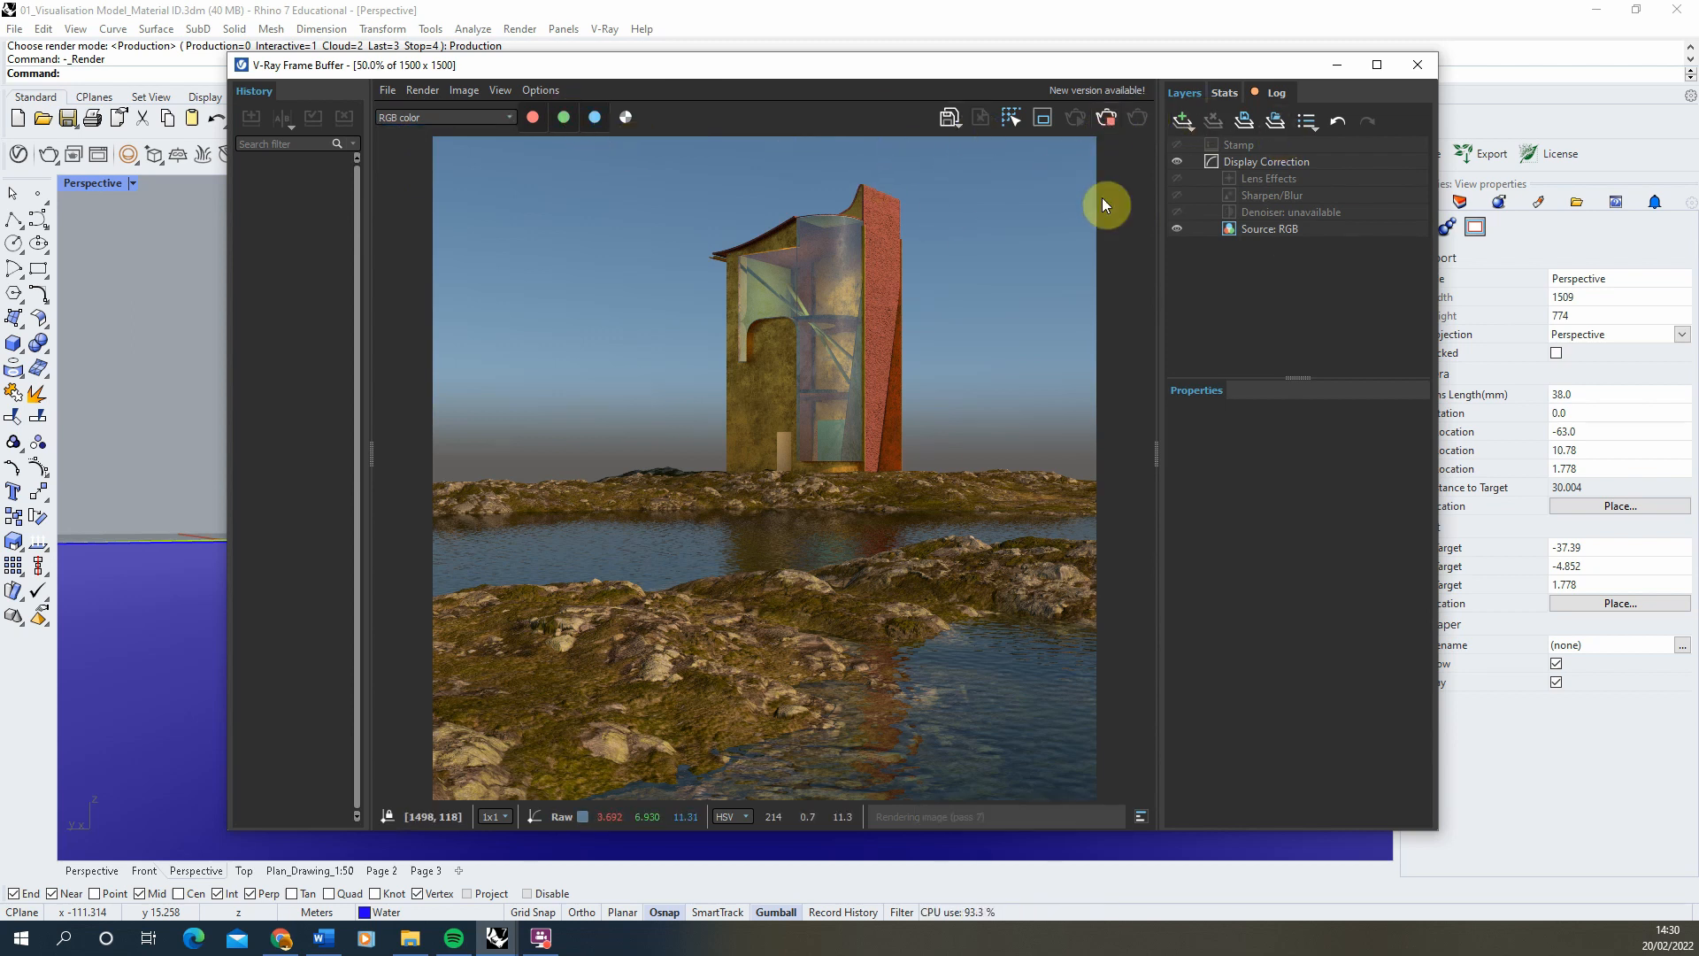
mouse_move(1060, 166)
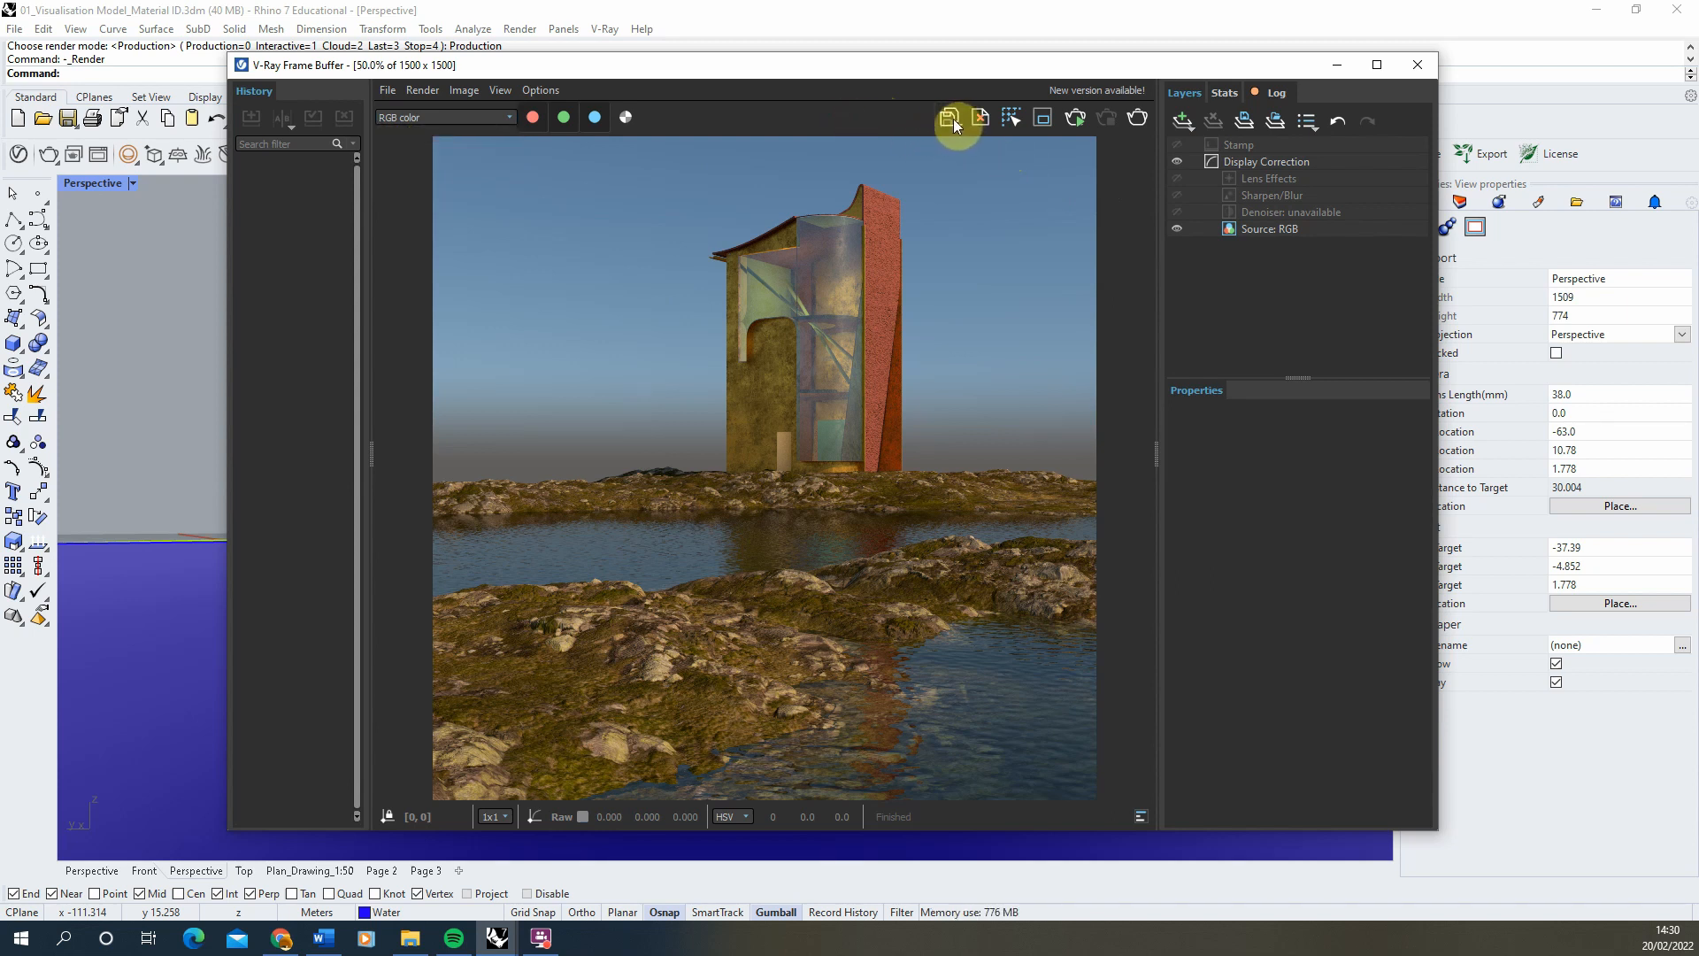
Save all render channels to separate JPEG files named Image
left_click(948, 117)
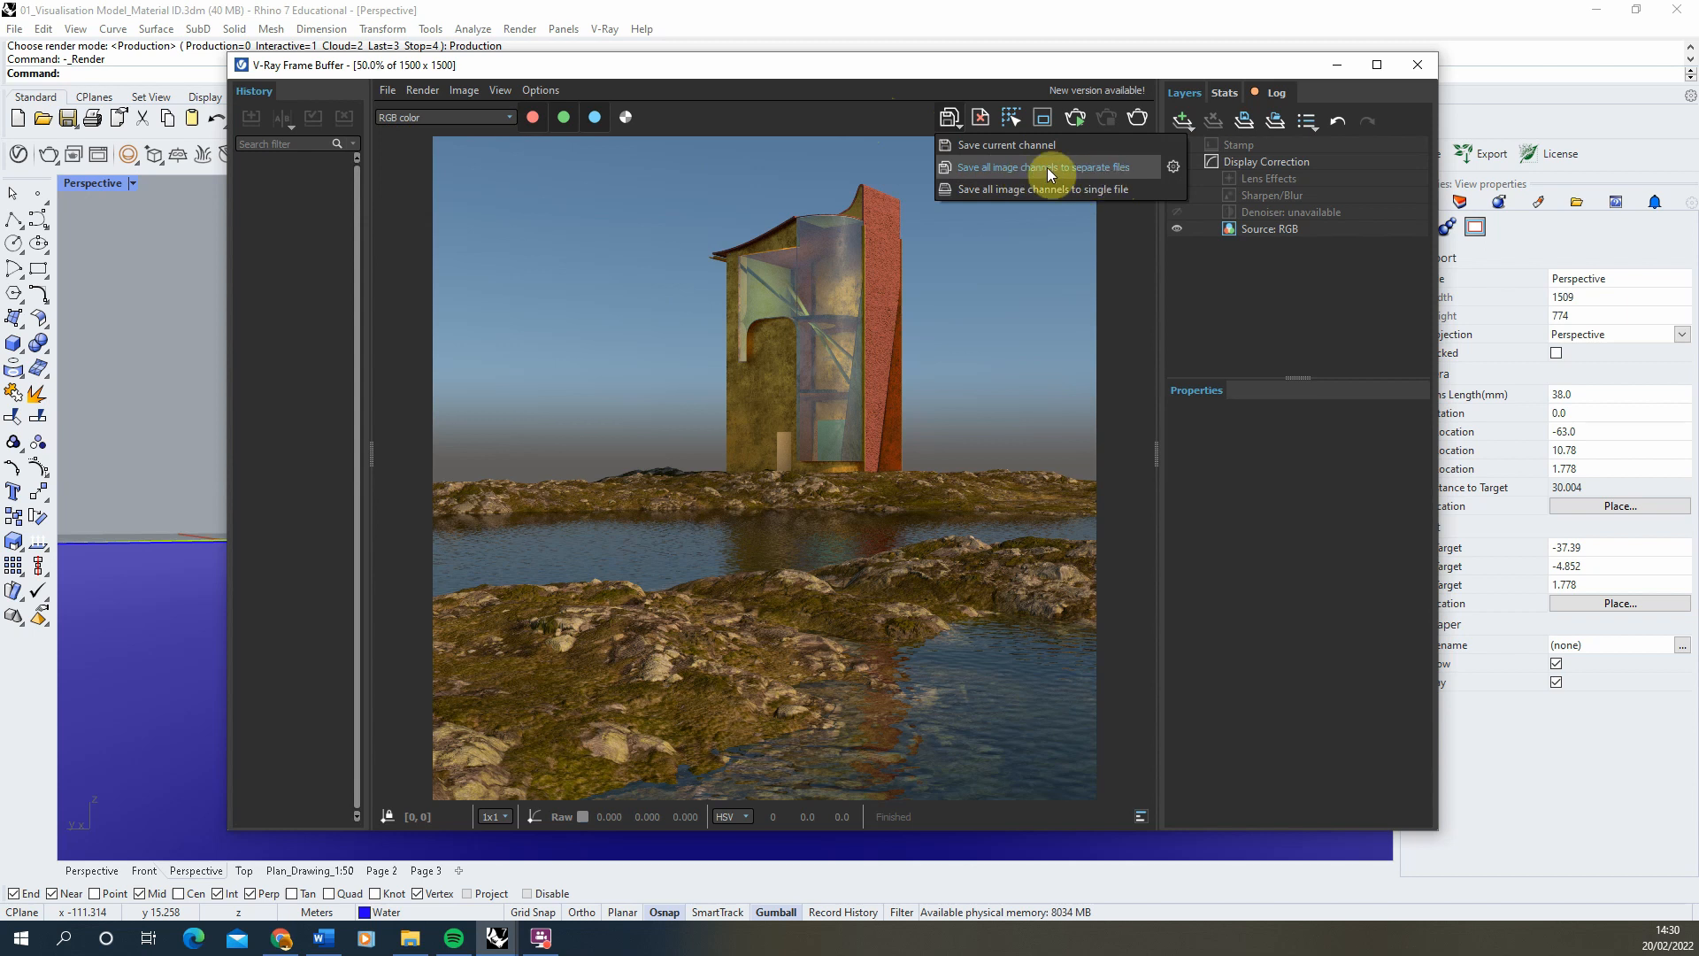
left_click(1044, 166)
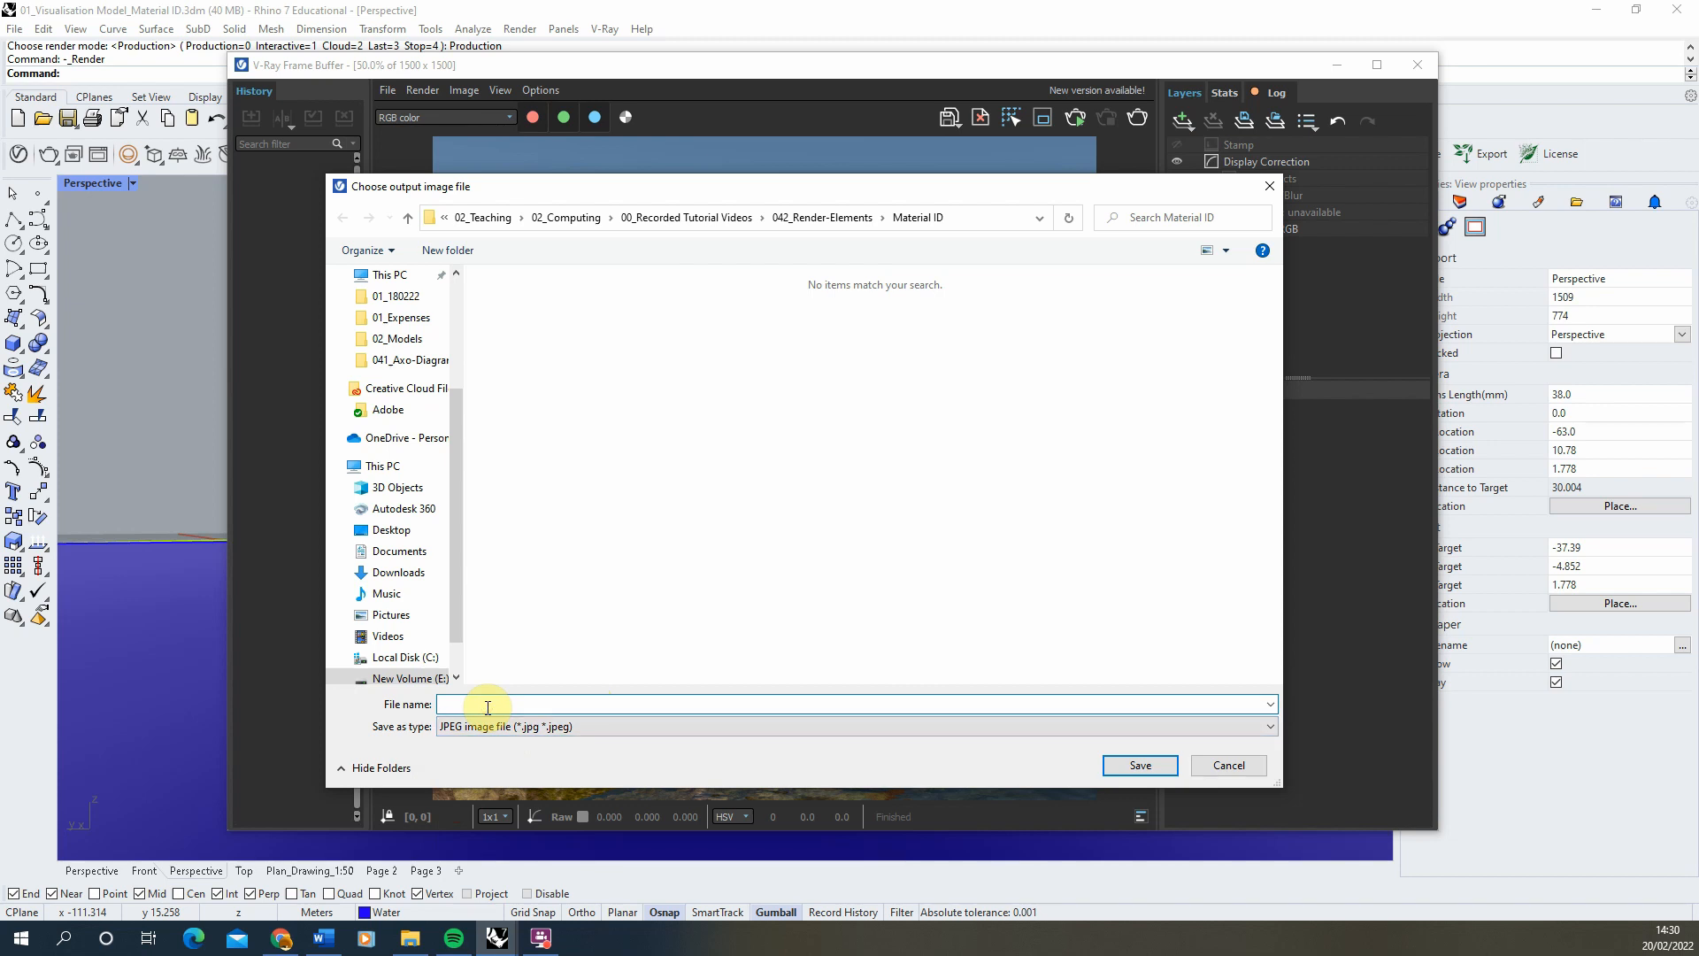
type("Image")
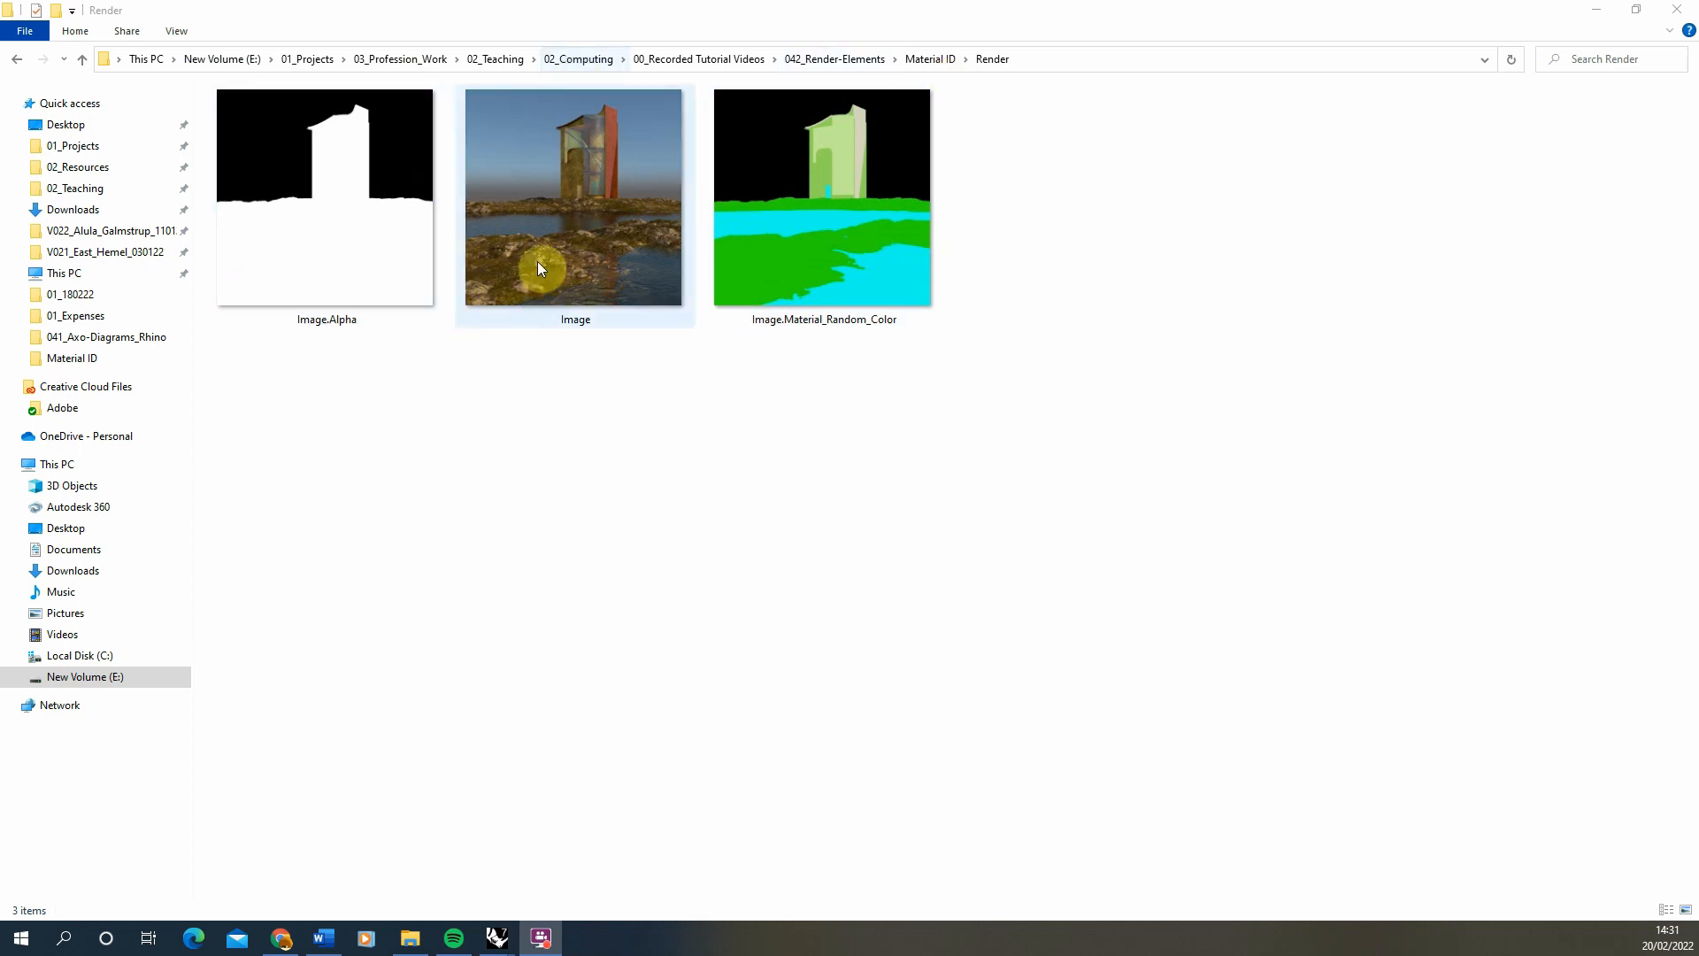
Preview the saved Image.Material_Random_Color.jpg from the Render folder in Photos
left_click(326, 204)
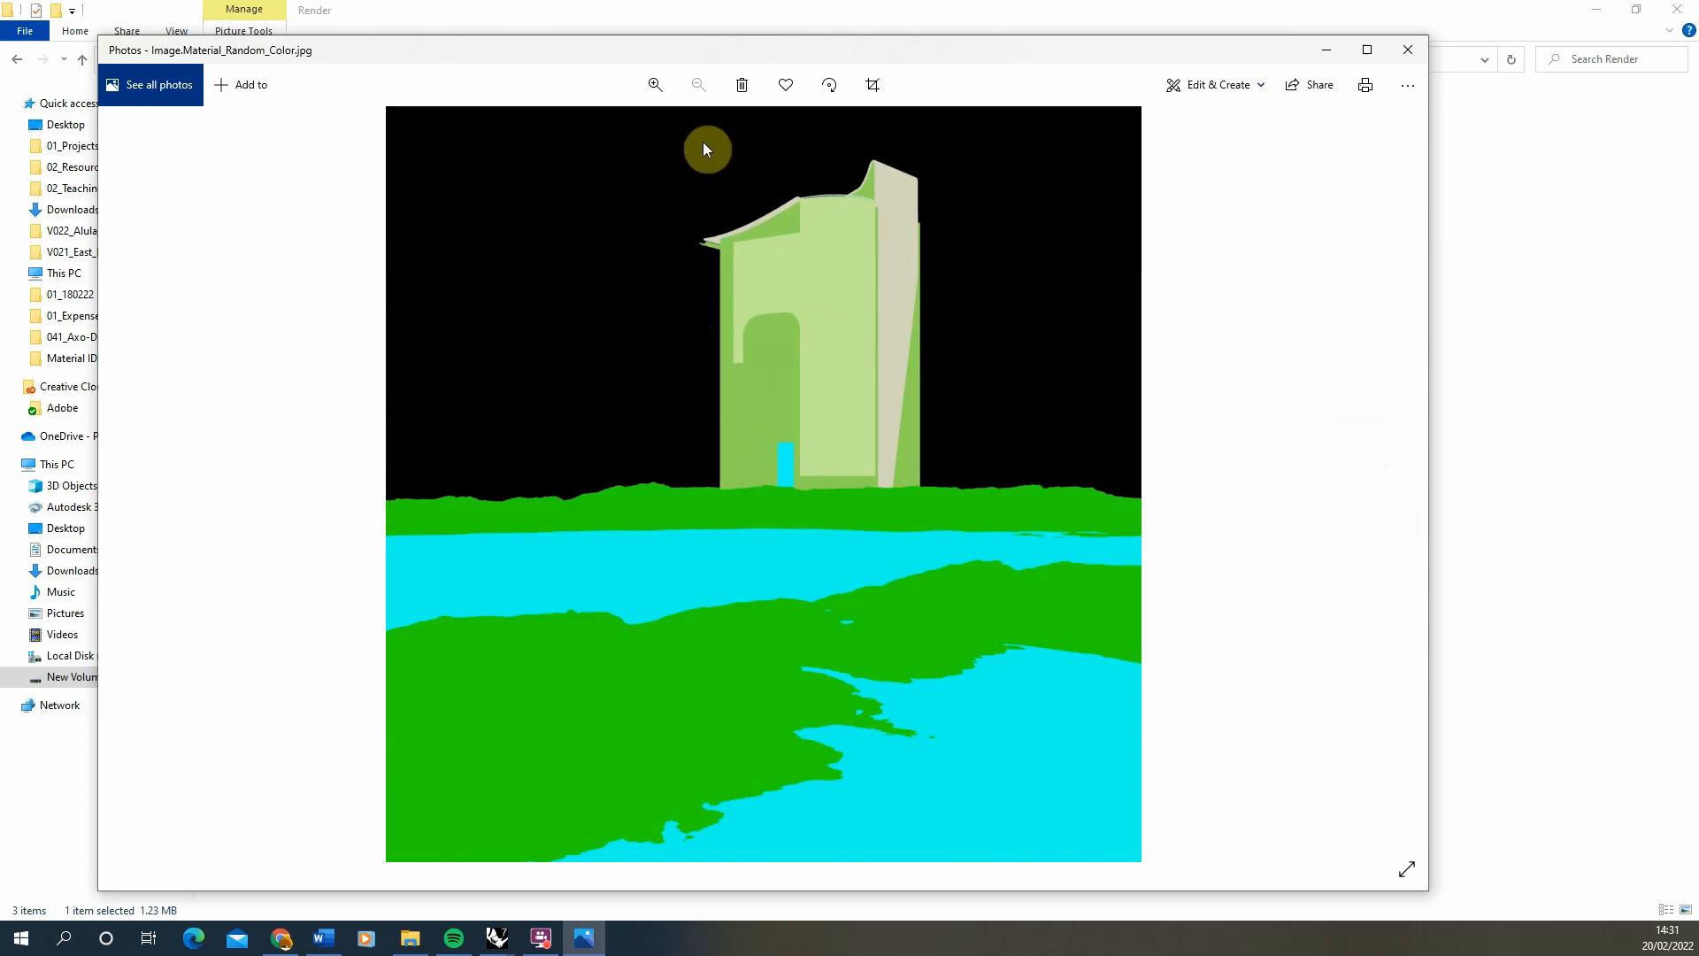
mouse_move(1265, 11)
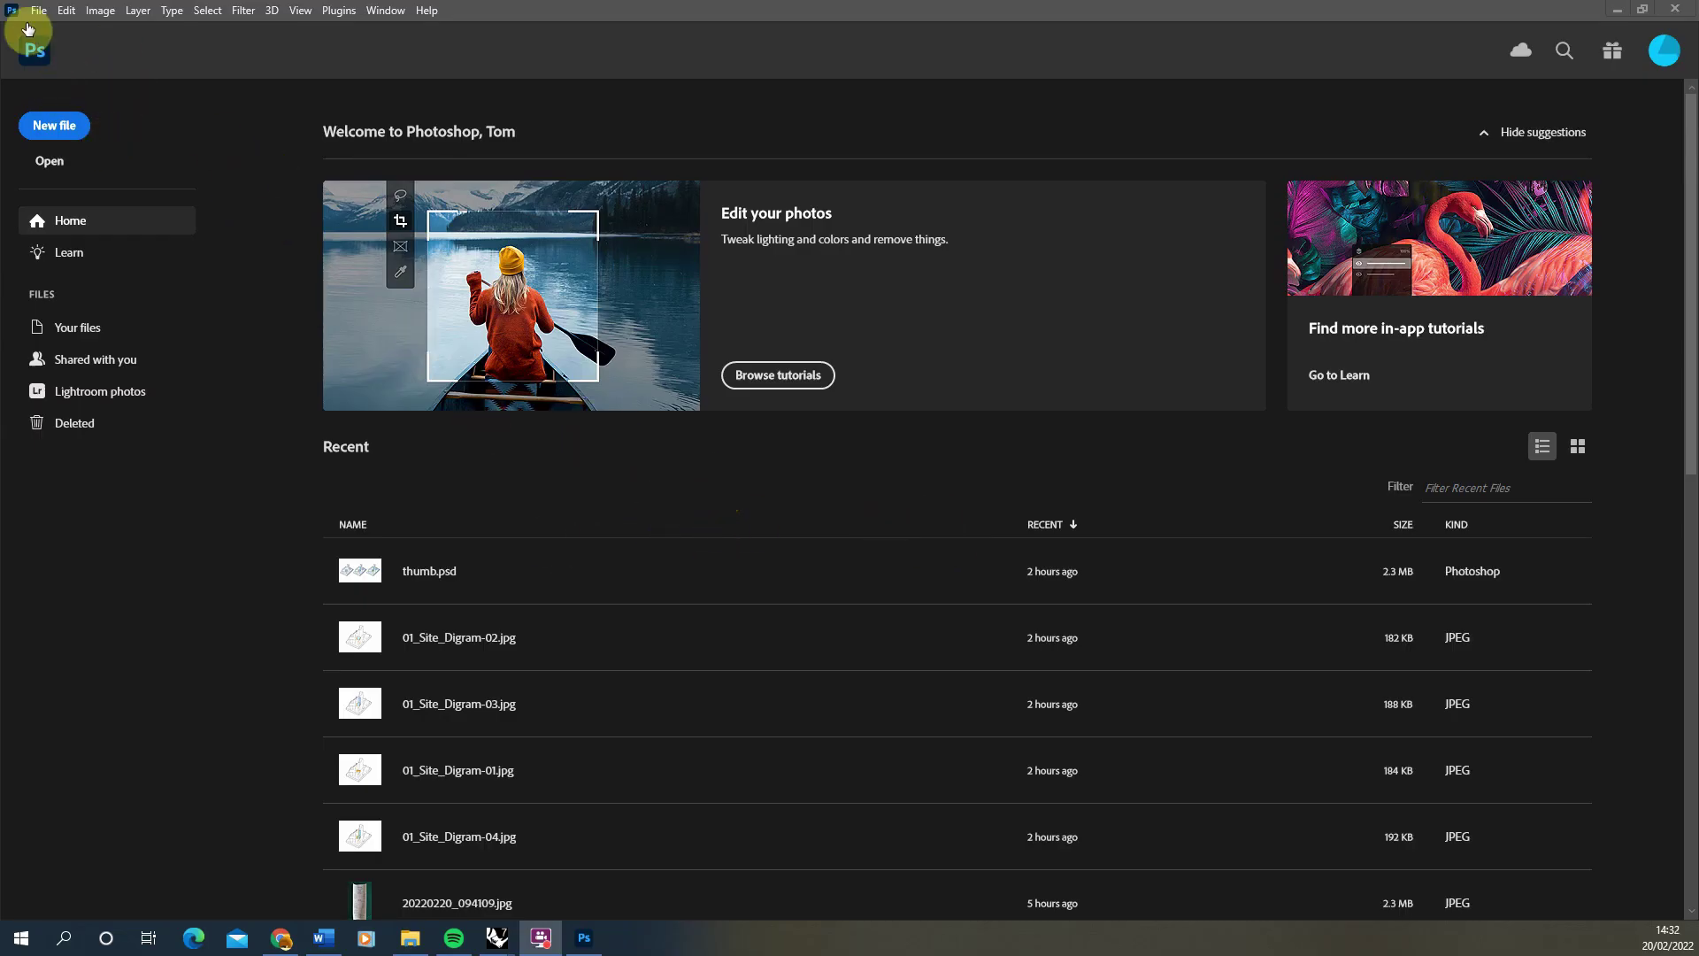
Load the three render JPEGs into one document as stacked layers via Load Files into Stack
left_click(37, 8)
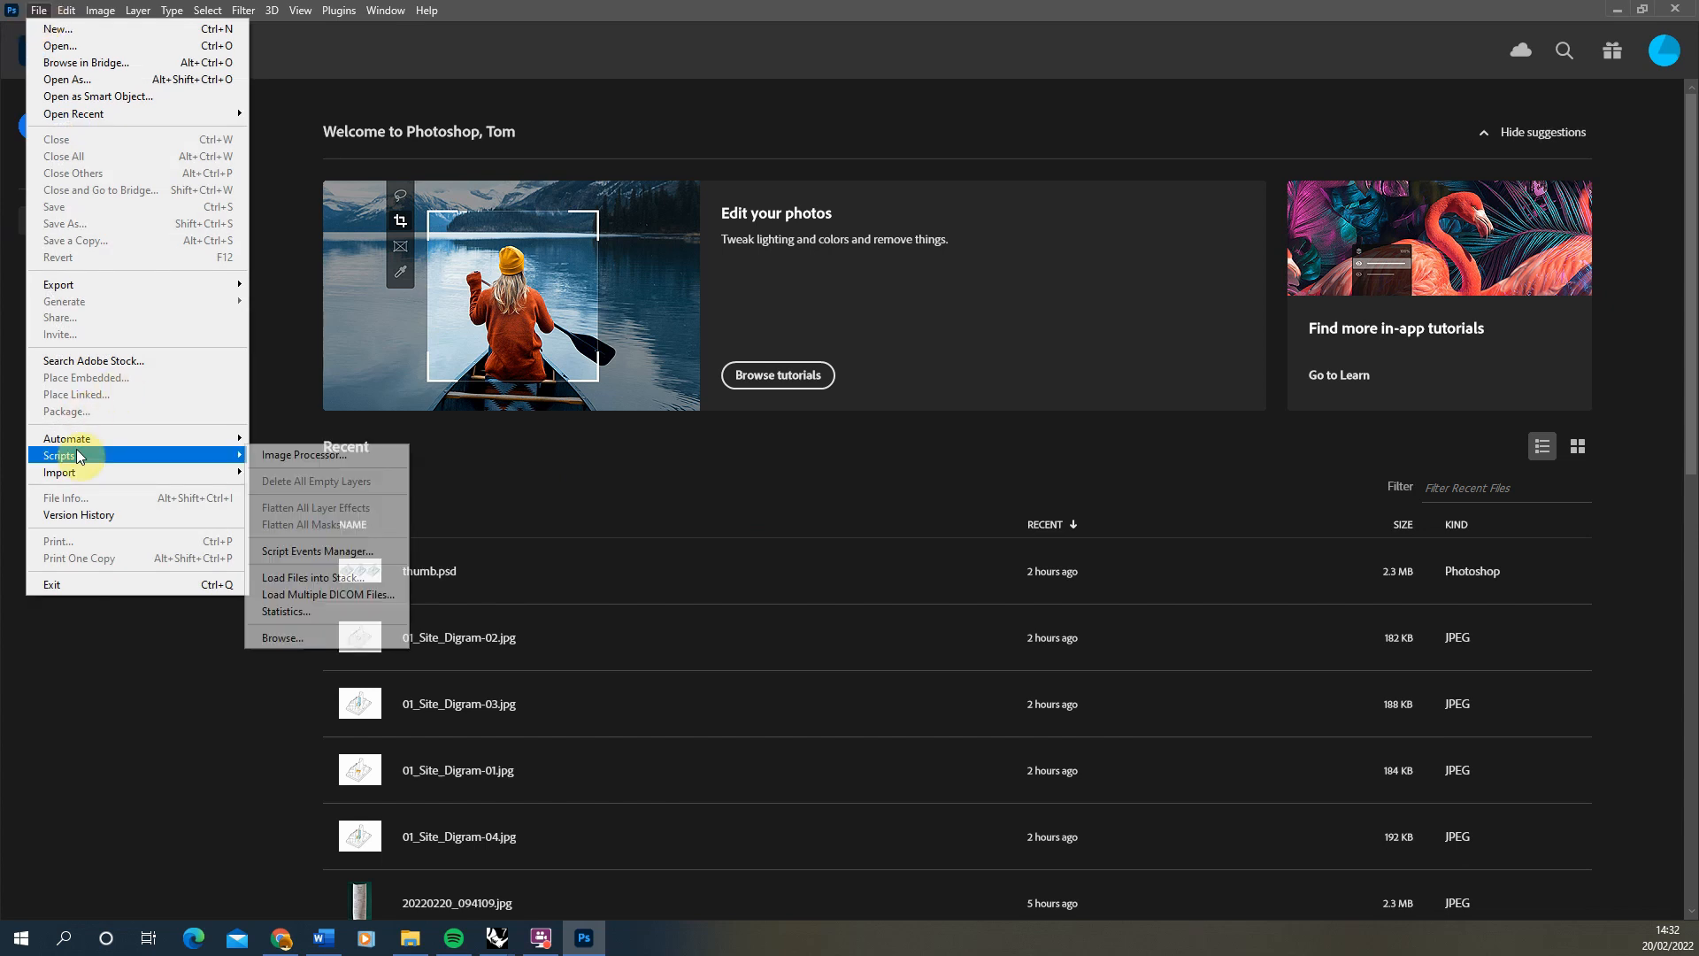
left_click(582, 642)
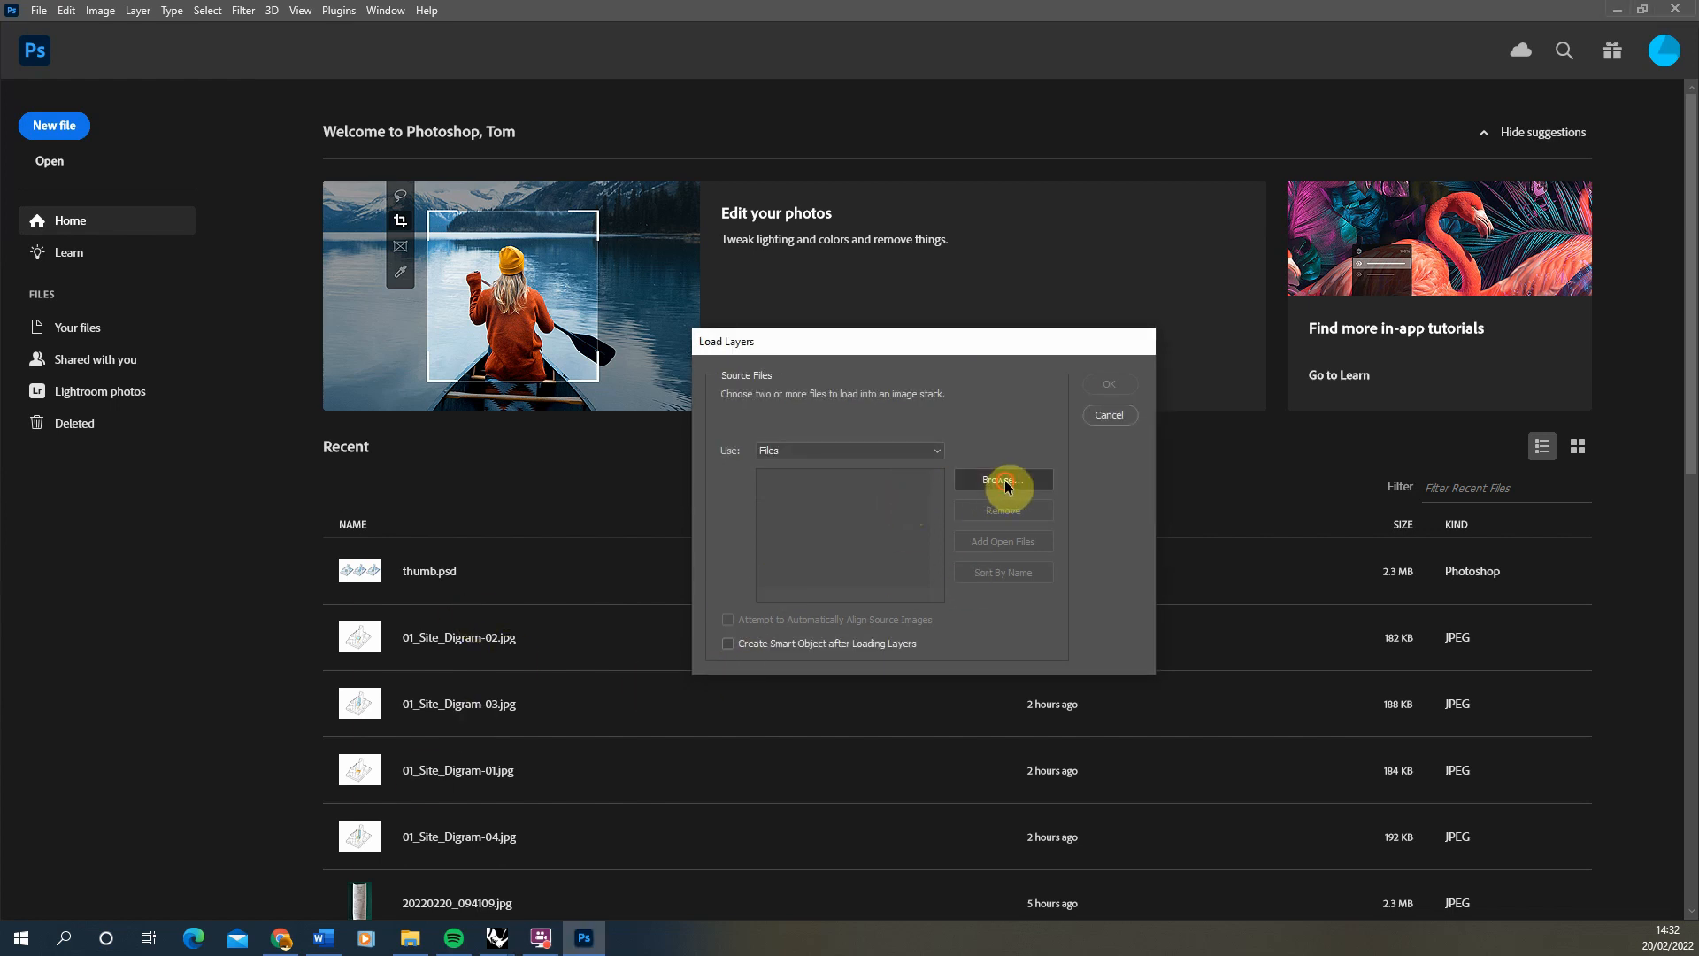
left_click(1004, 477)
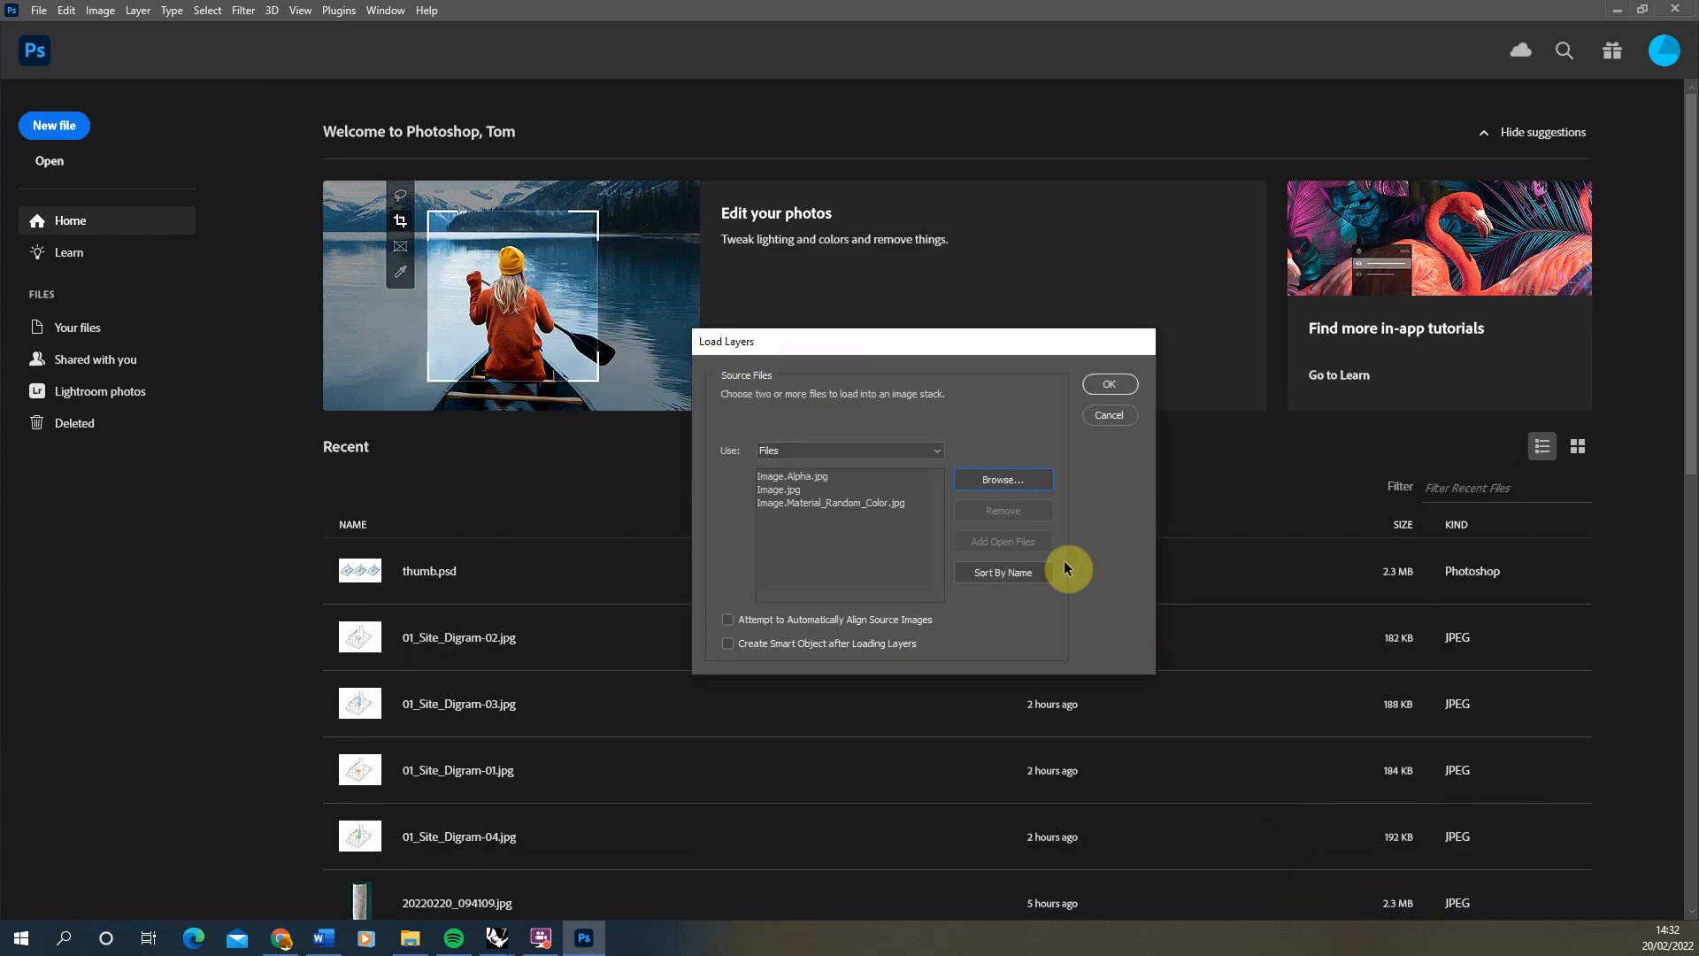
left_click(1110, 414)
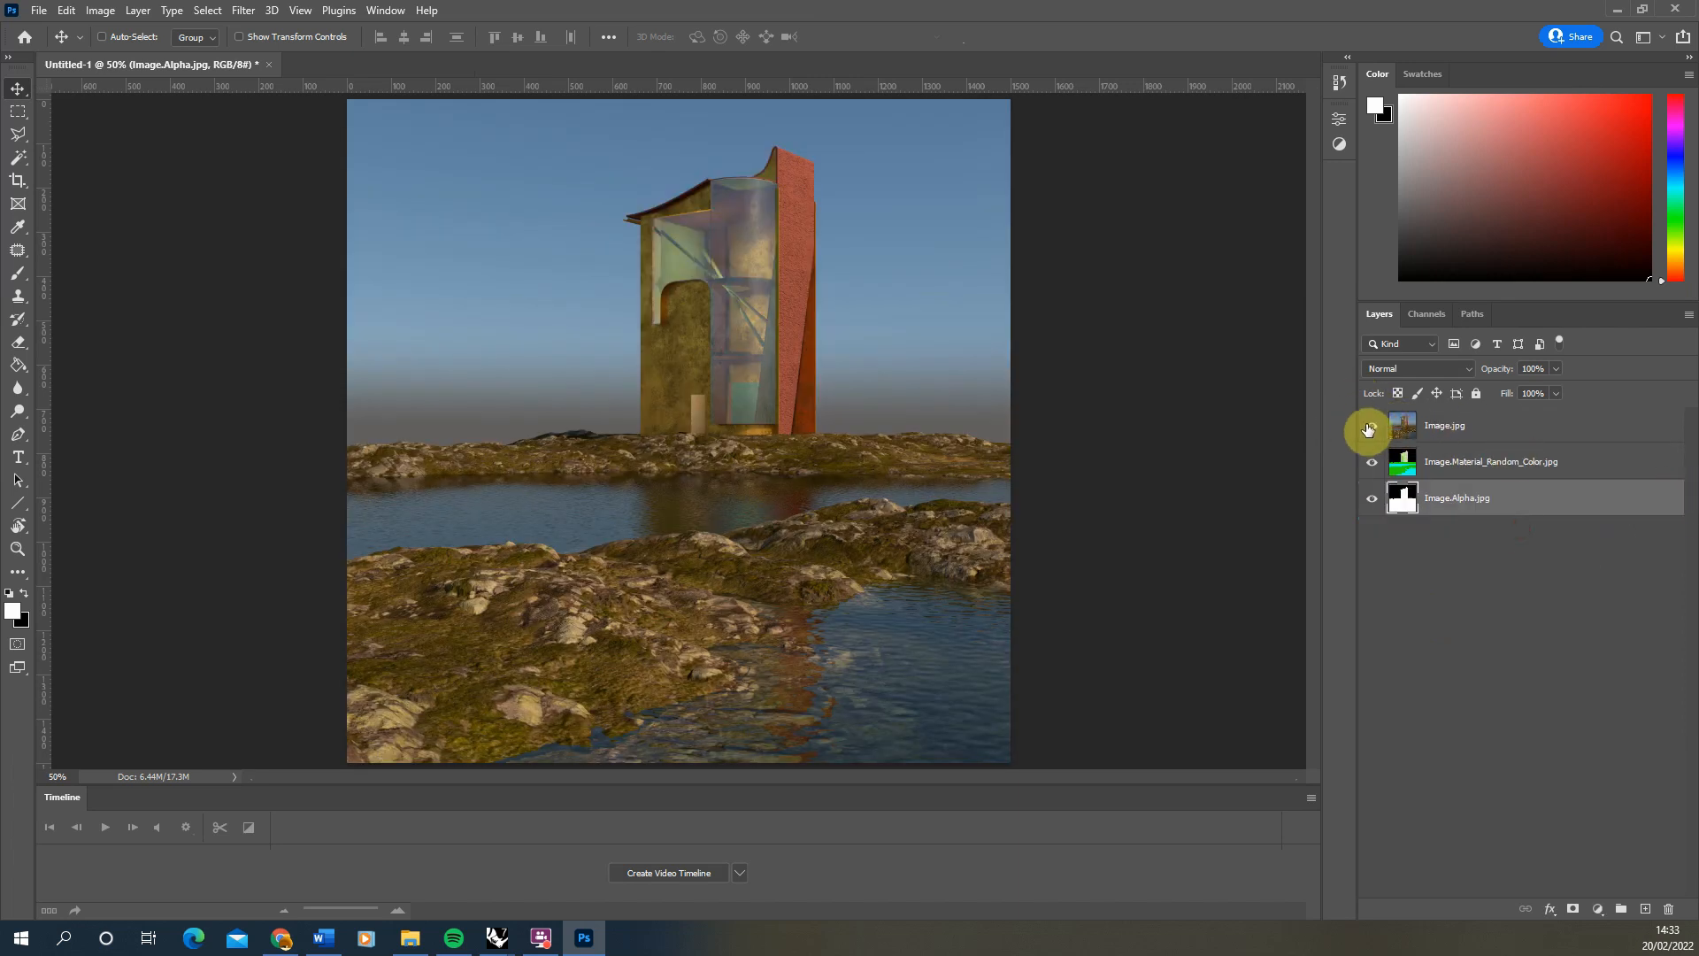
Group the three render layers into a layer group named Base and expand it
left_click(1371, 425)
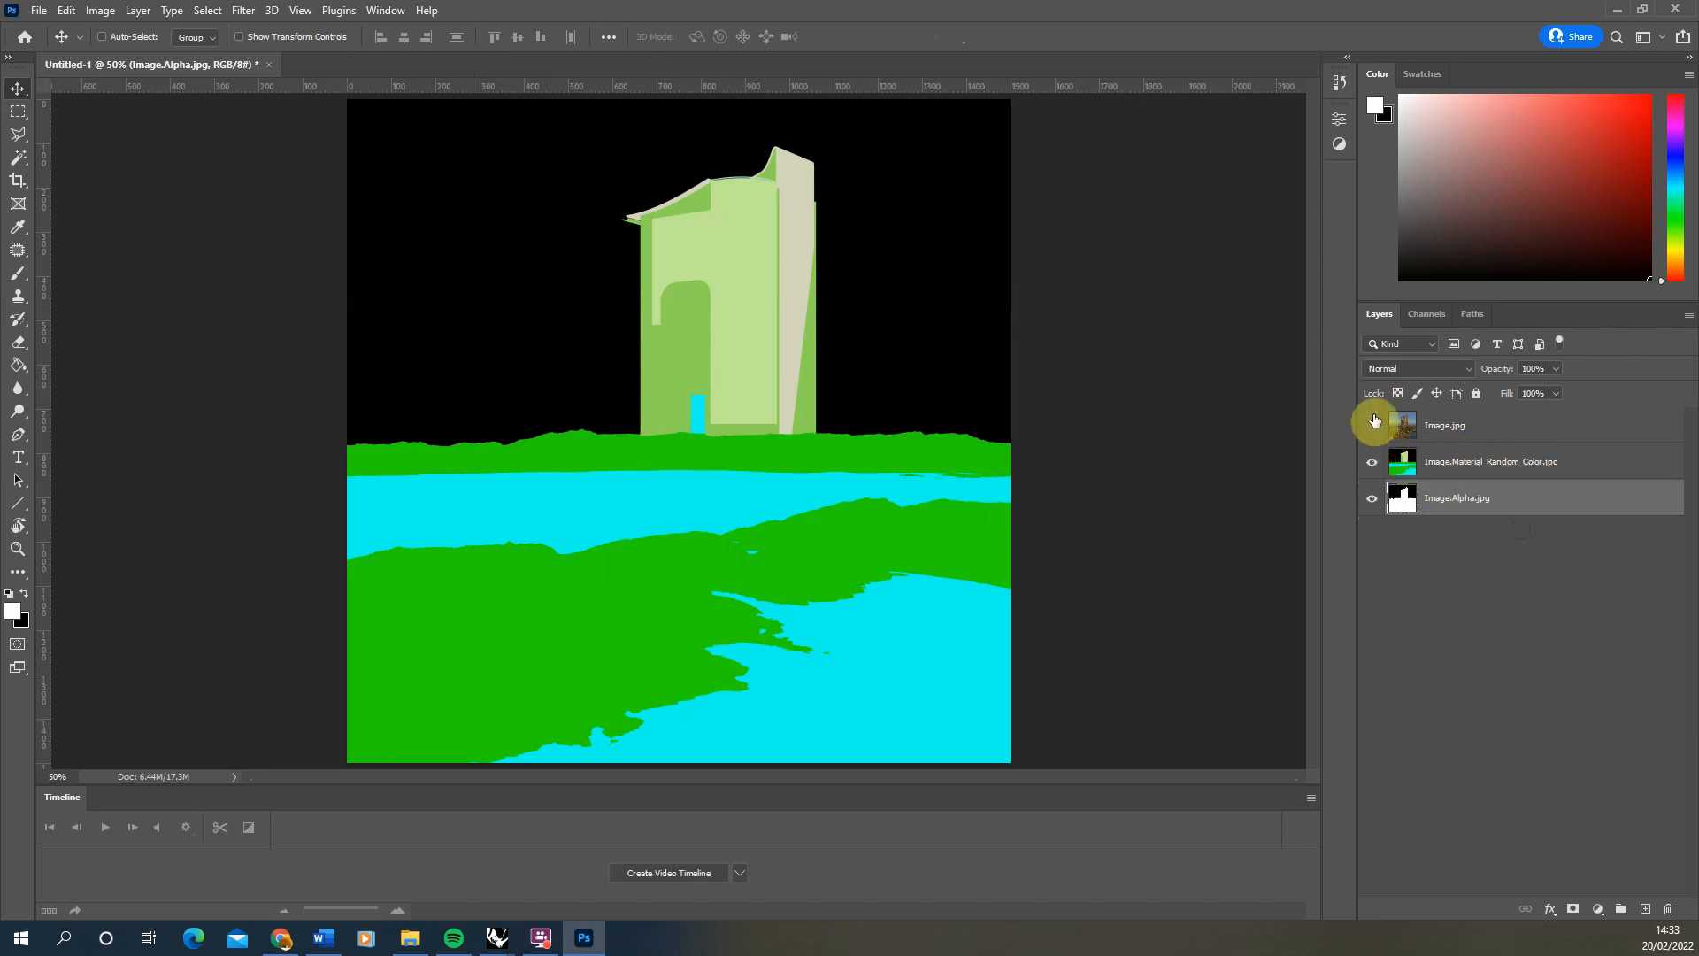
left_click(1371, 425)
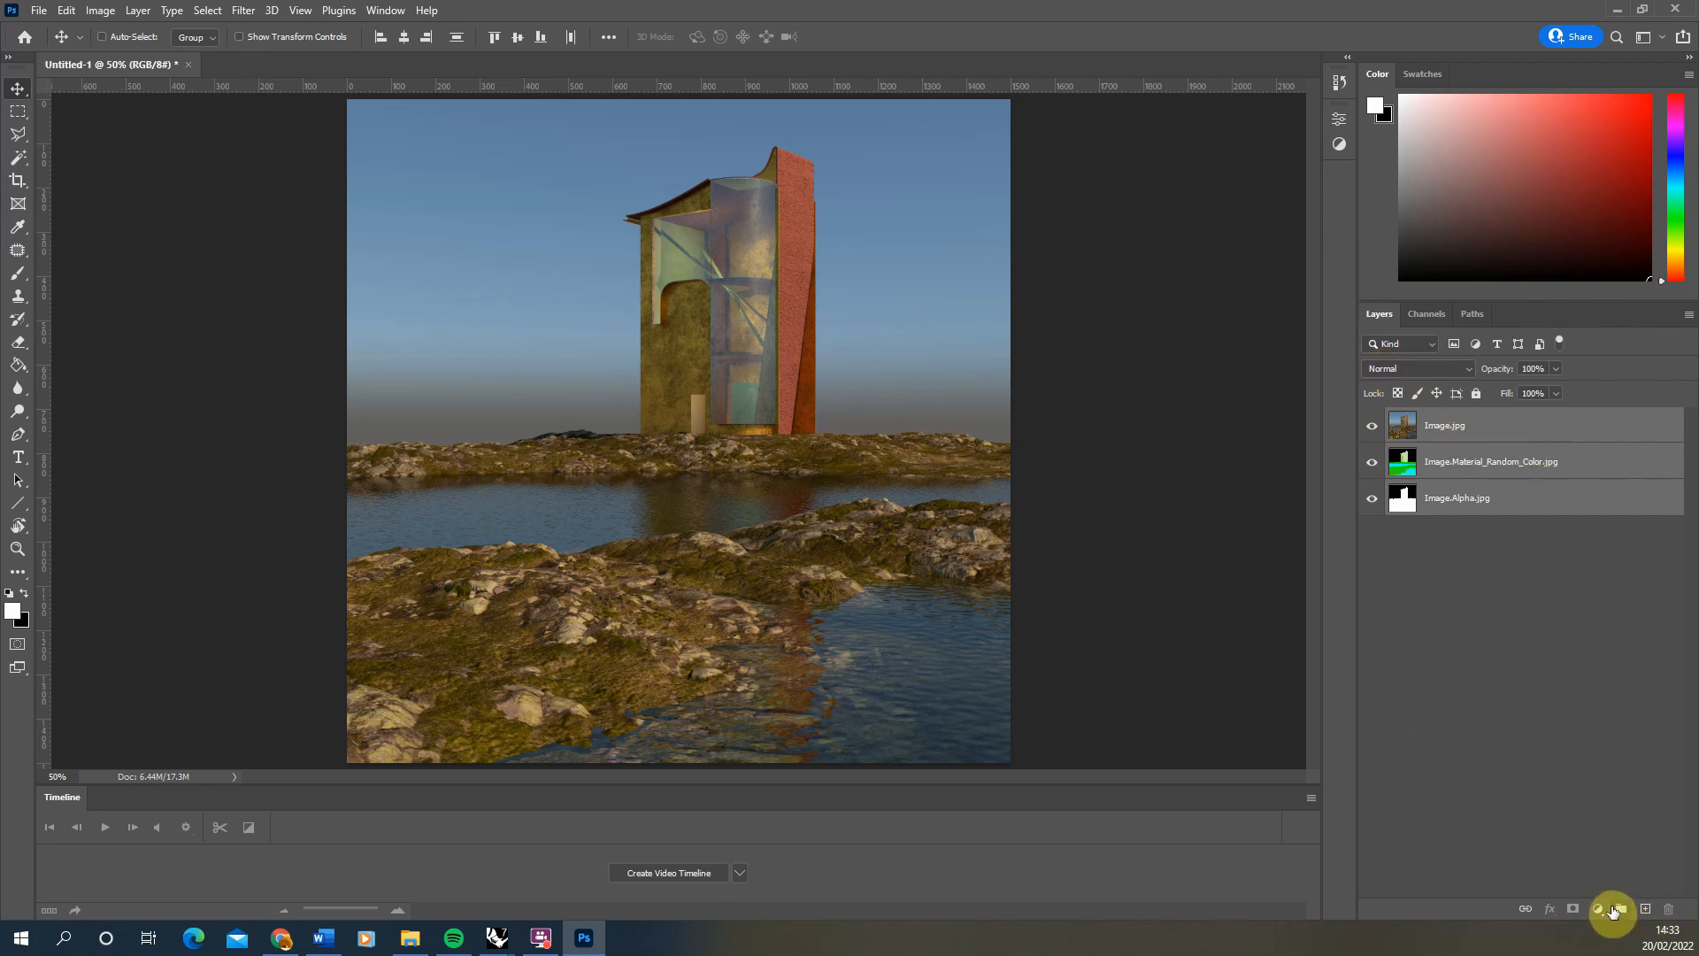
left_click(1621, 910)
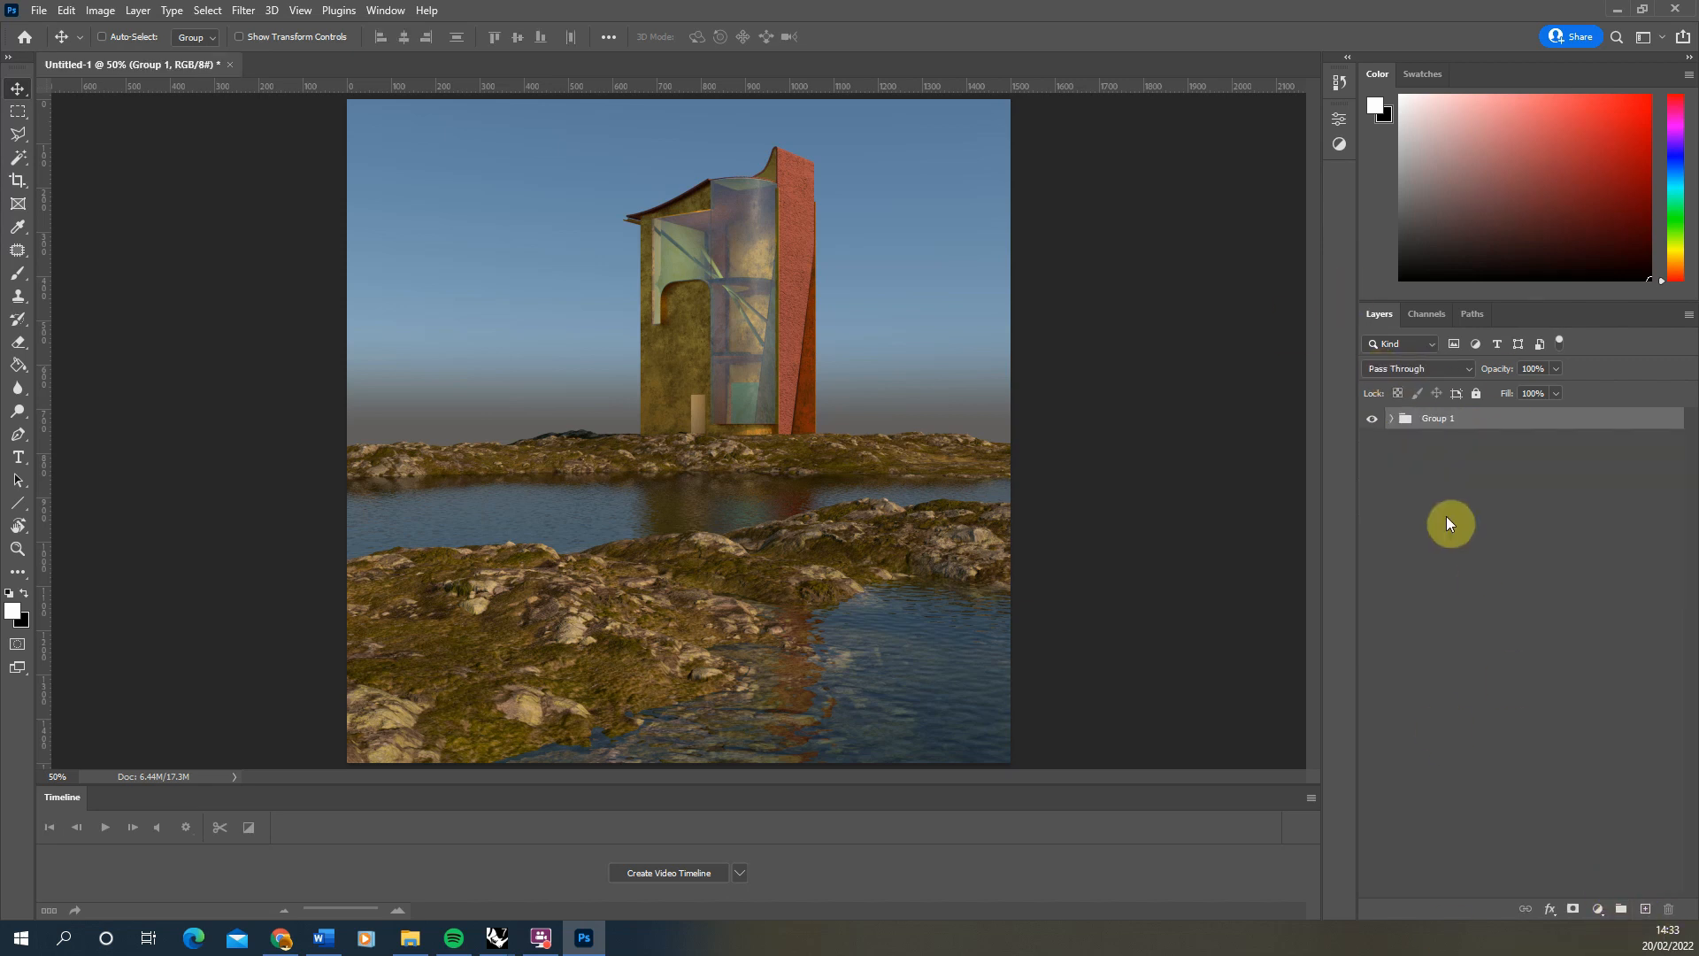
double_click(1437, 418)
type("Base")
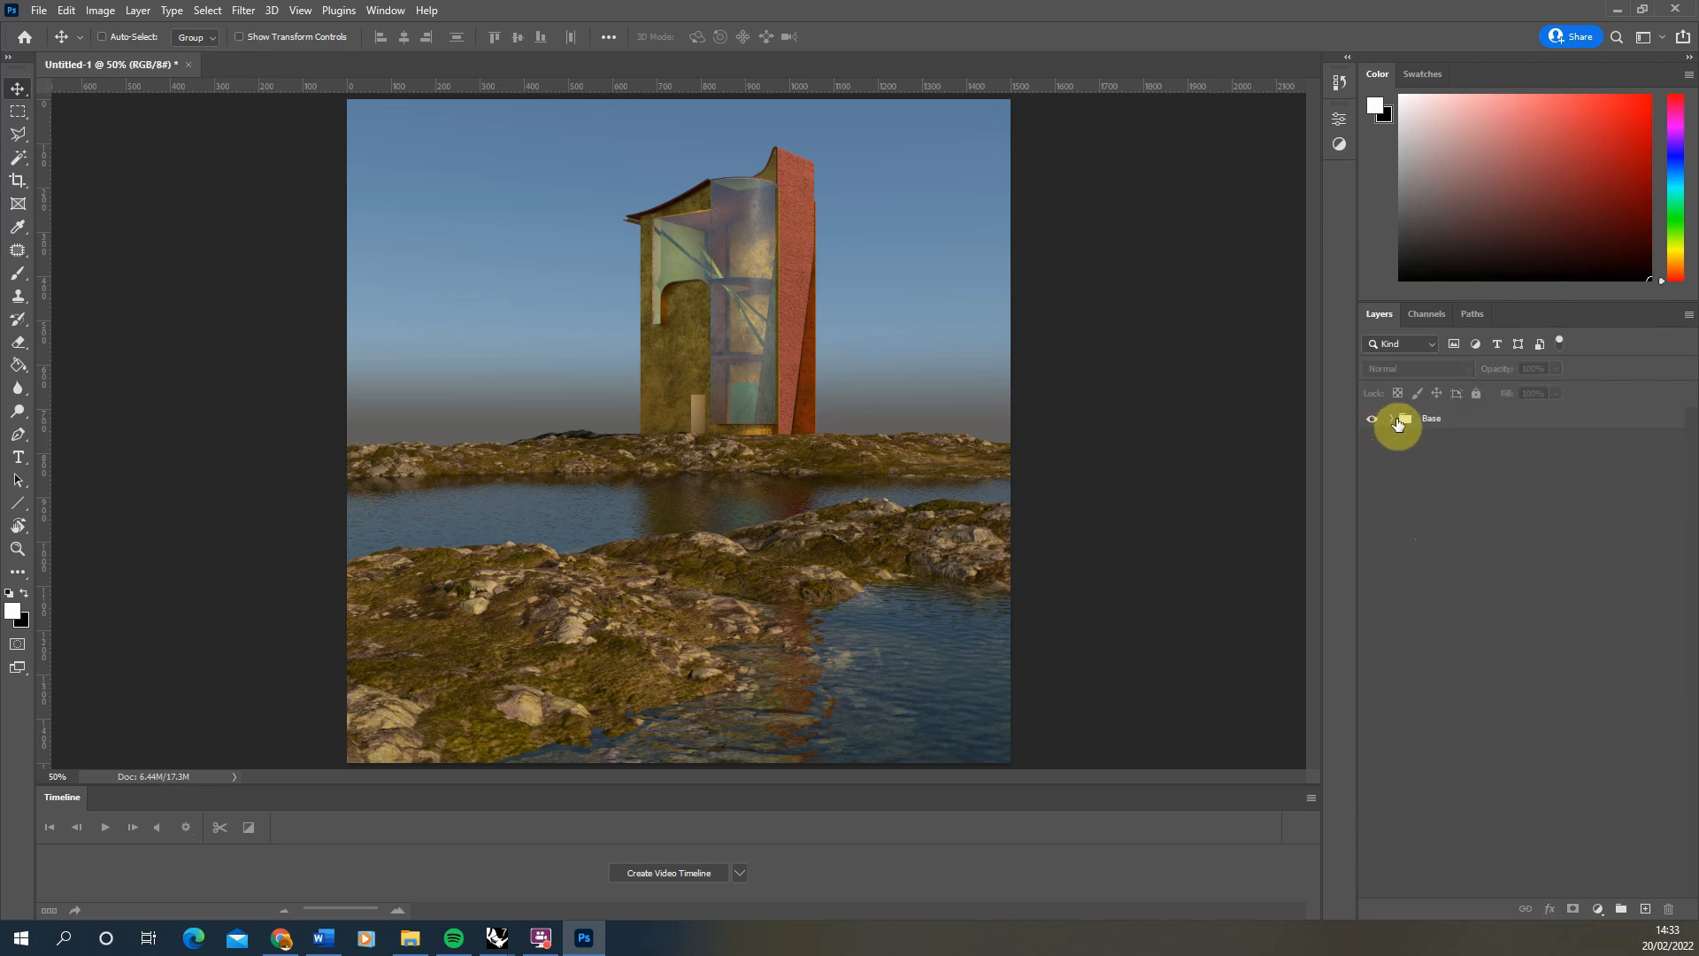
left_click(1391, 417)
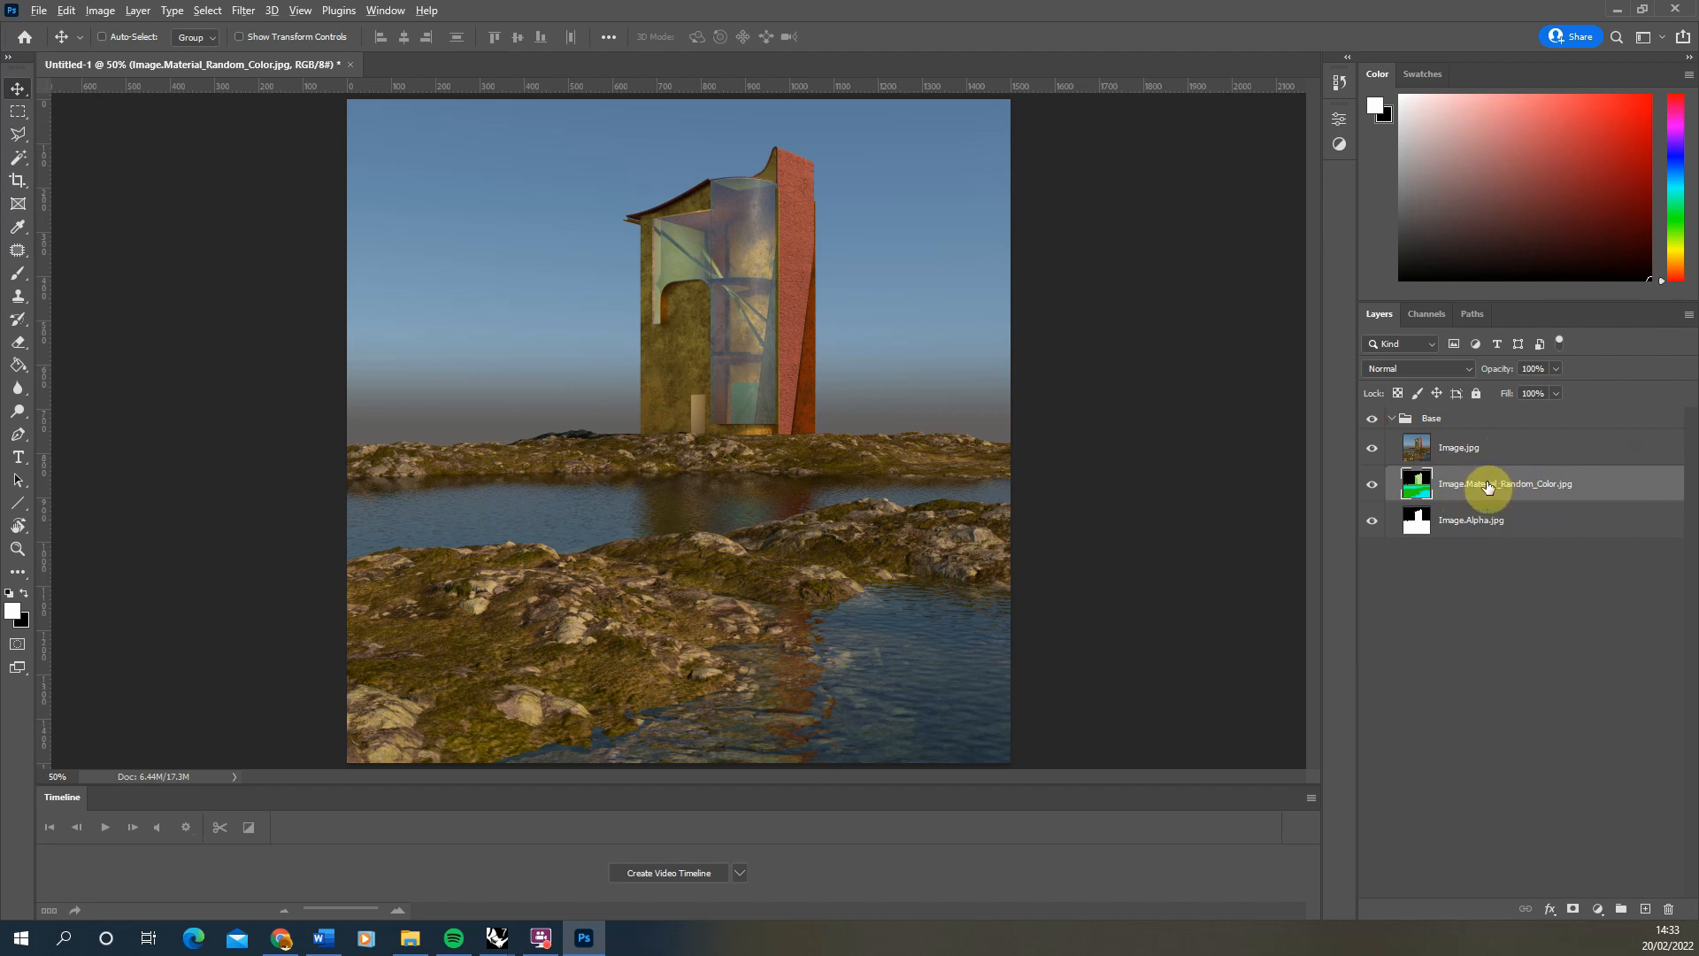
Duplicate Image.Material_Random_Color.jpg and place the copy above the Base group
left_click_drag(1506, 483, 1484, 414)
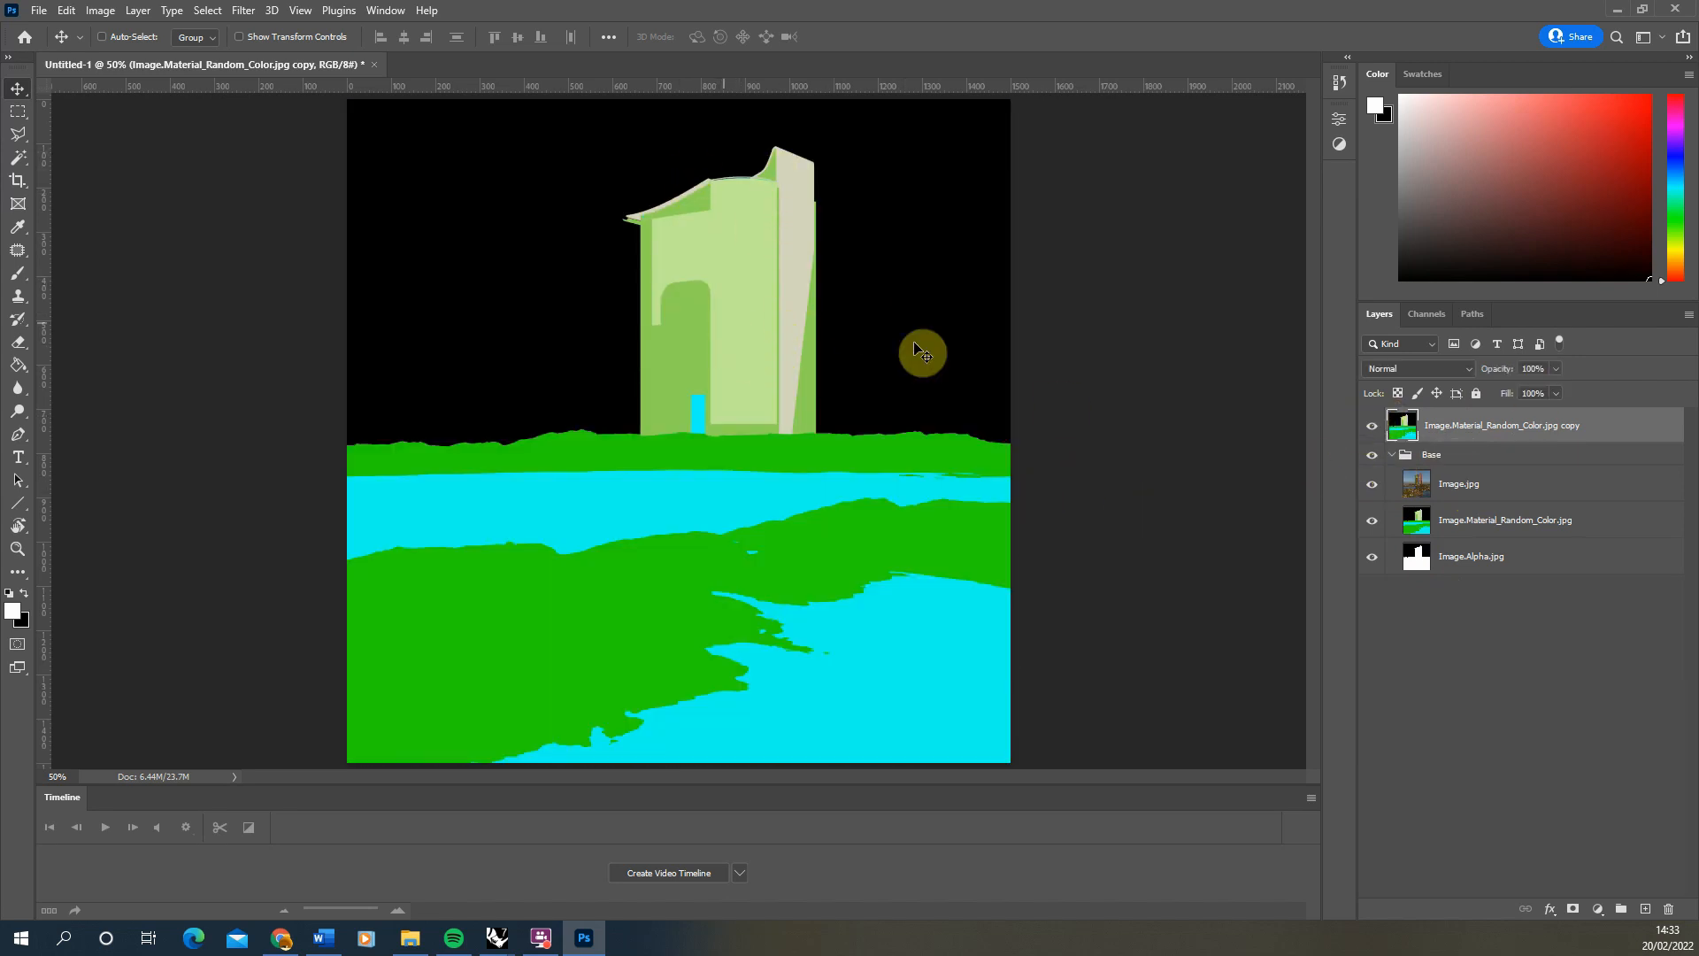
mouse_move(1281, 414)
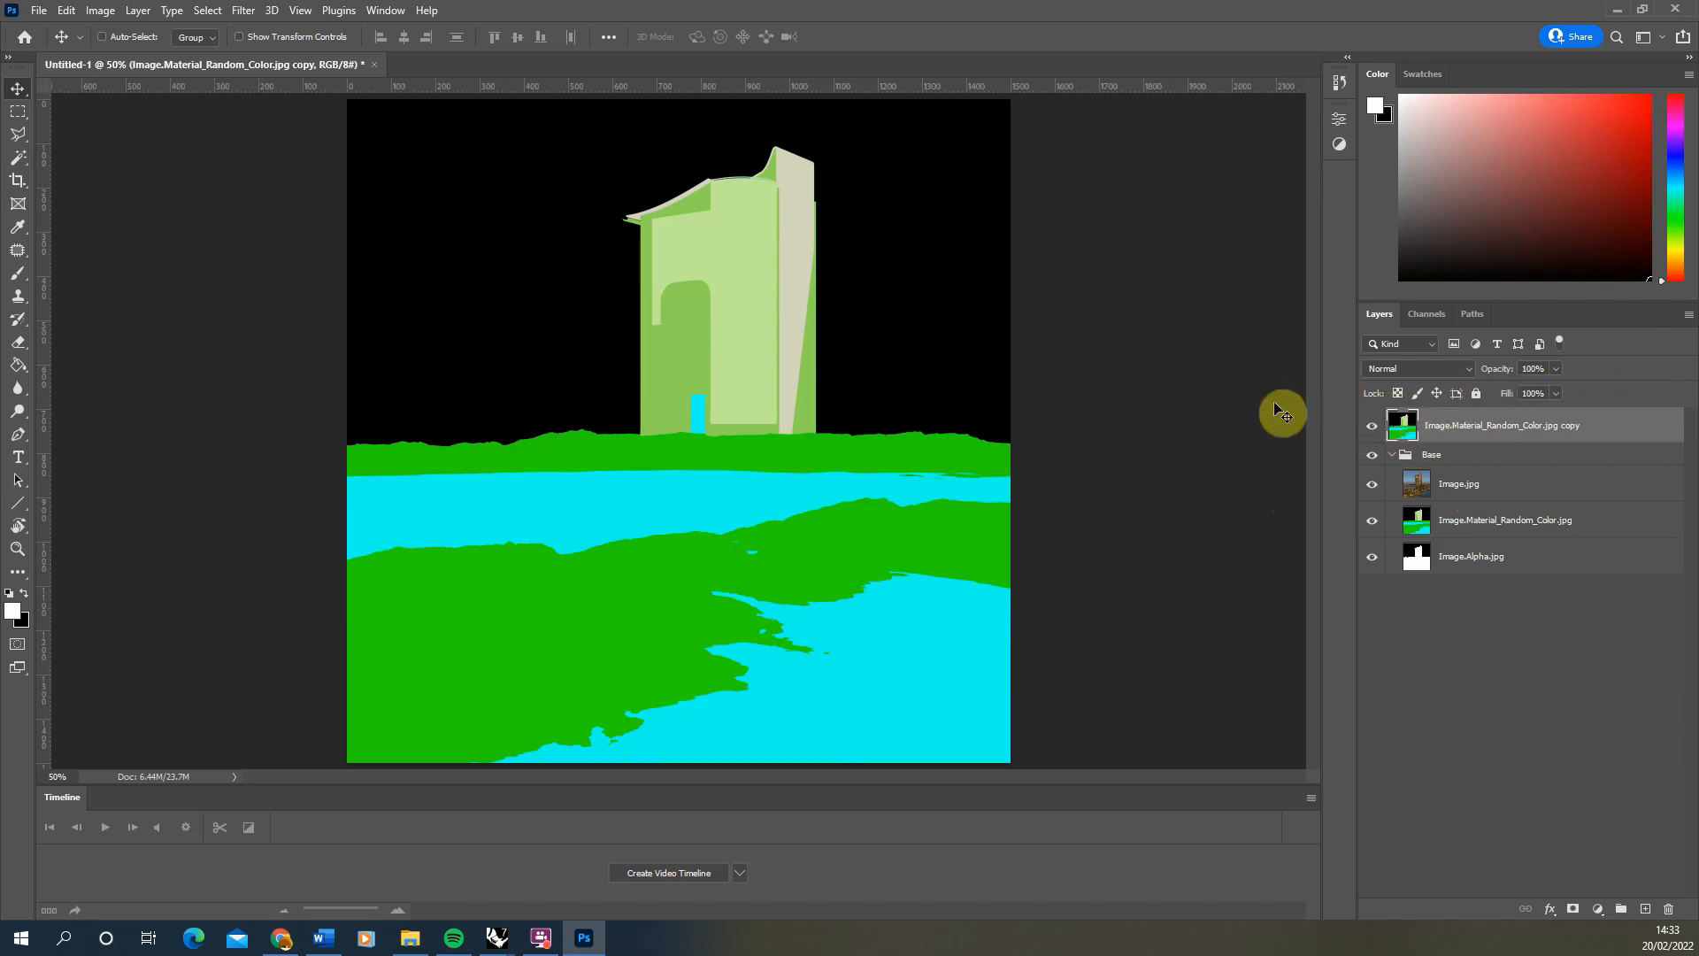
mouse_move(621, 253)
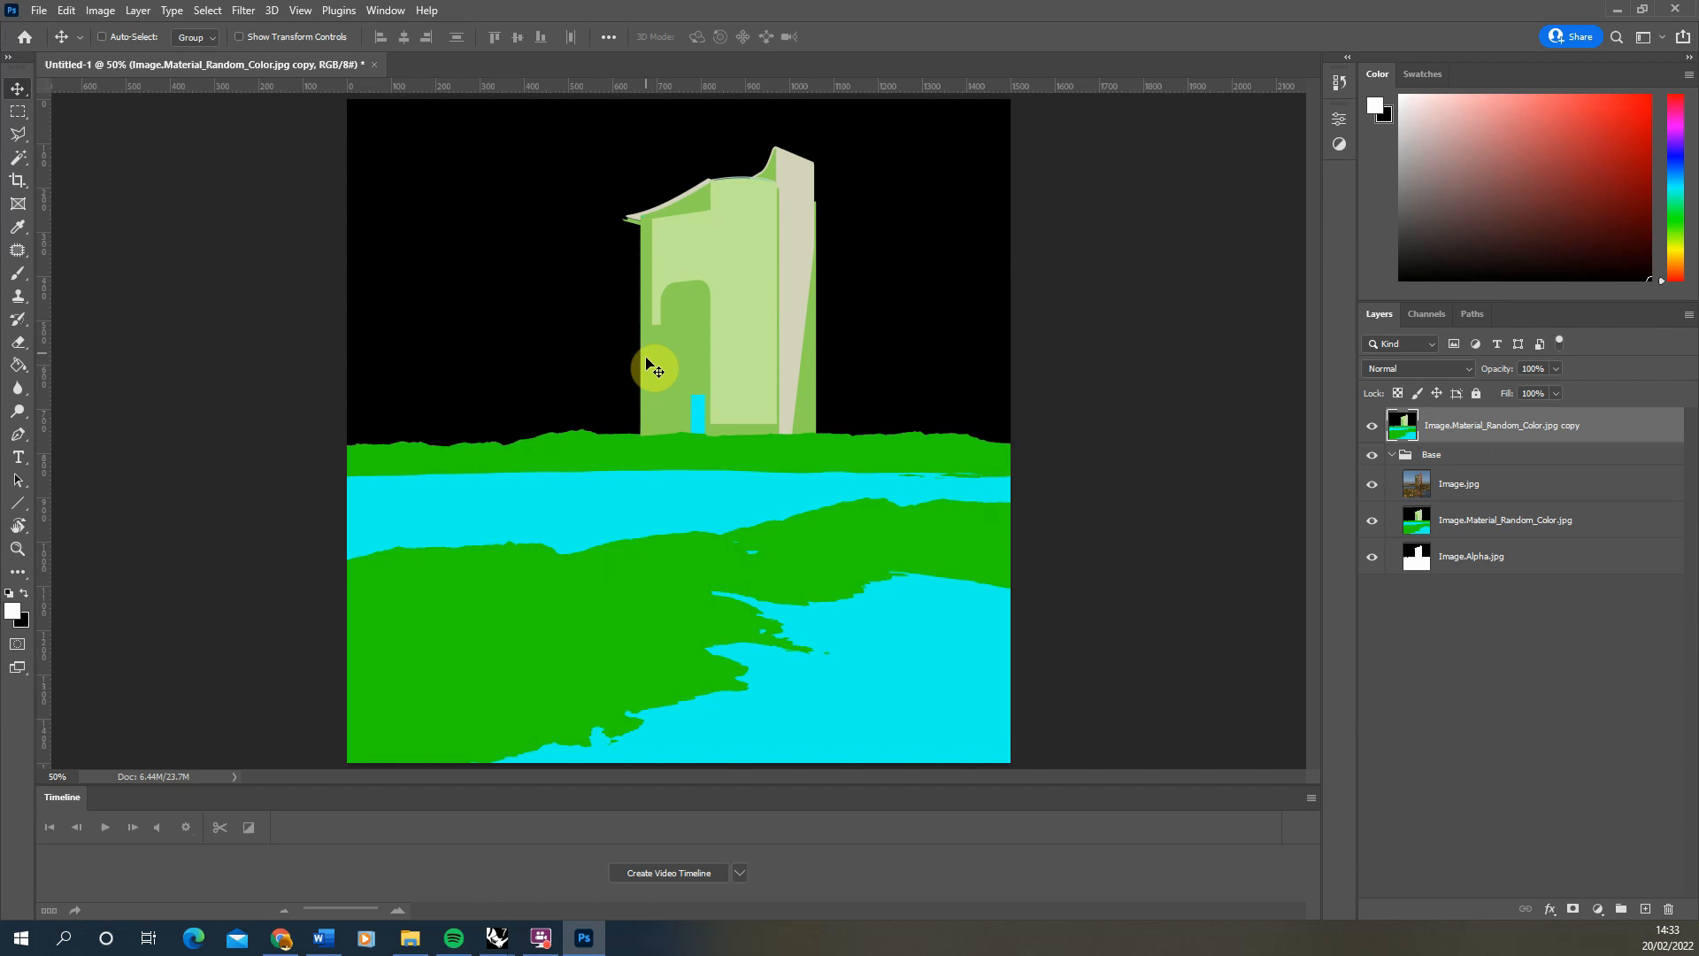
mouse_move(761, 225)
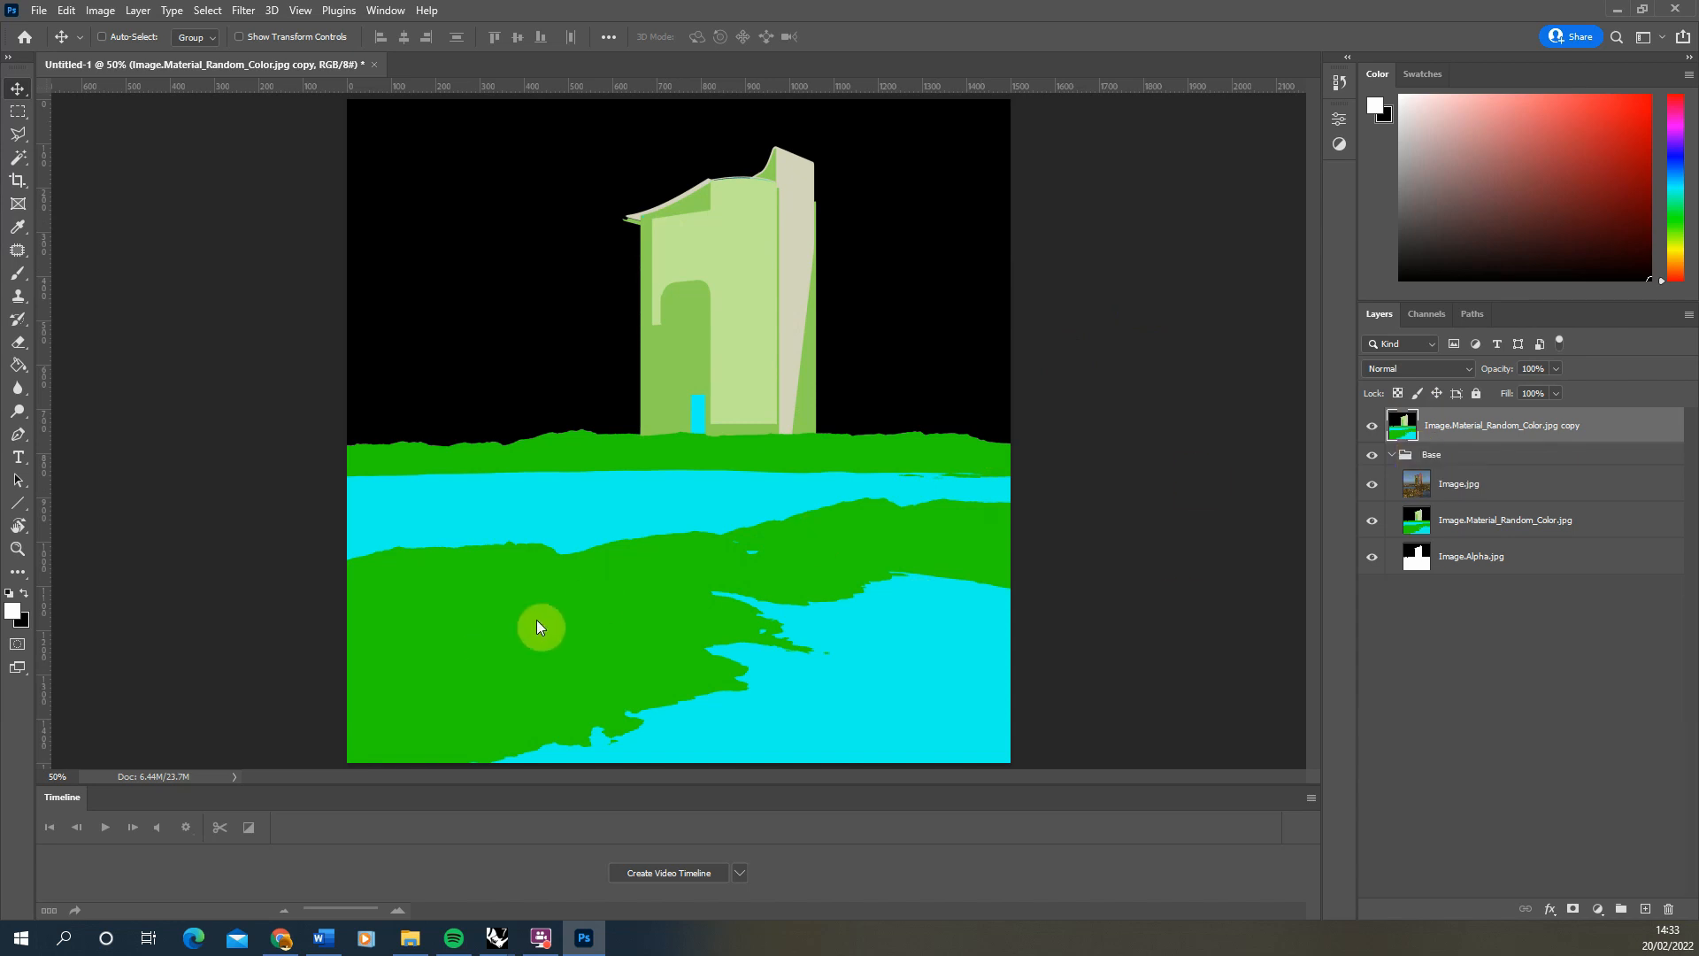
mouse_move(612, 501)
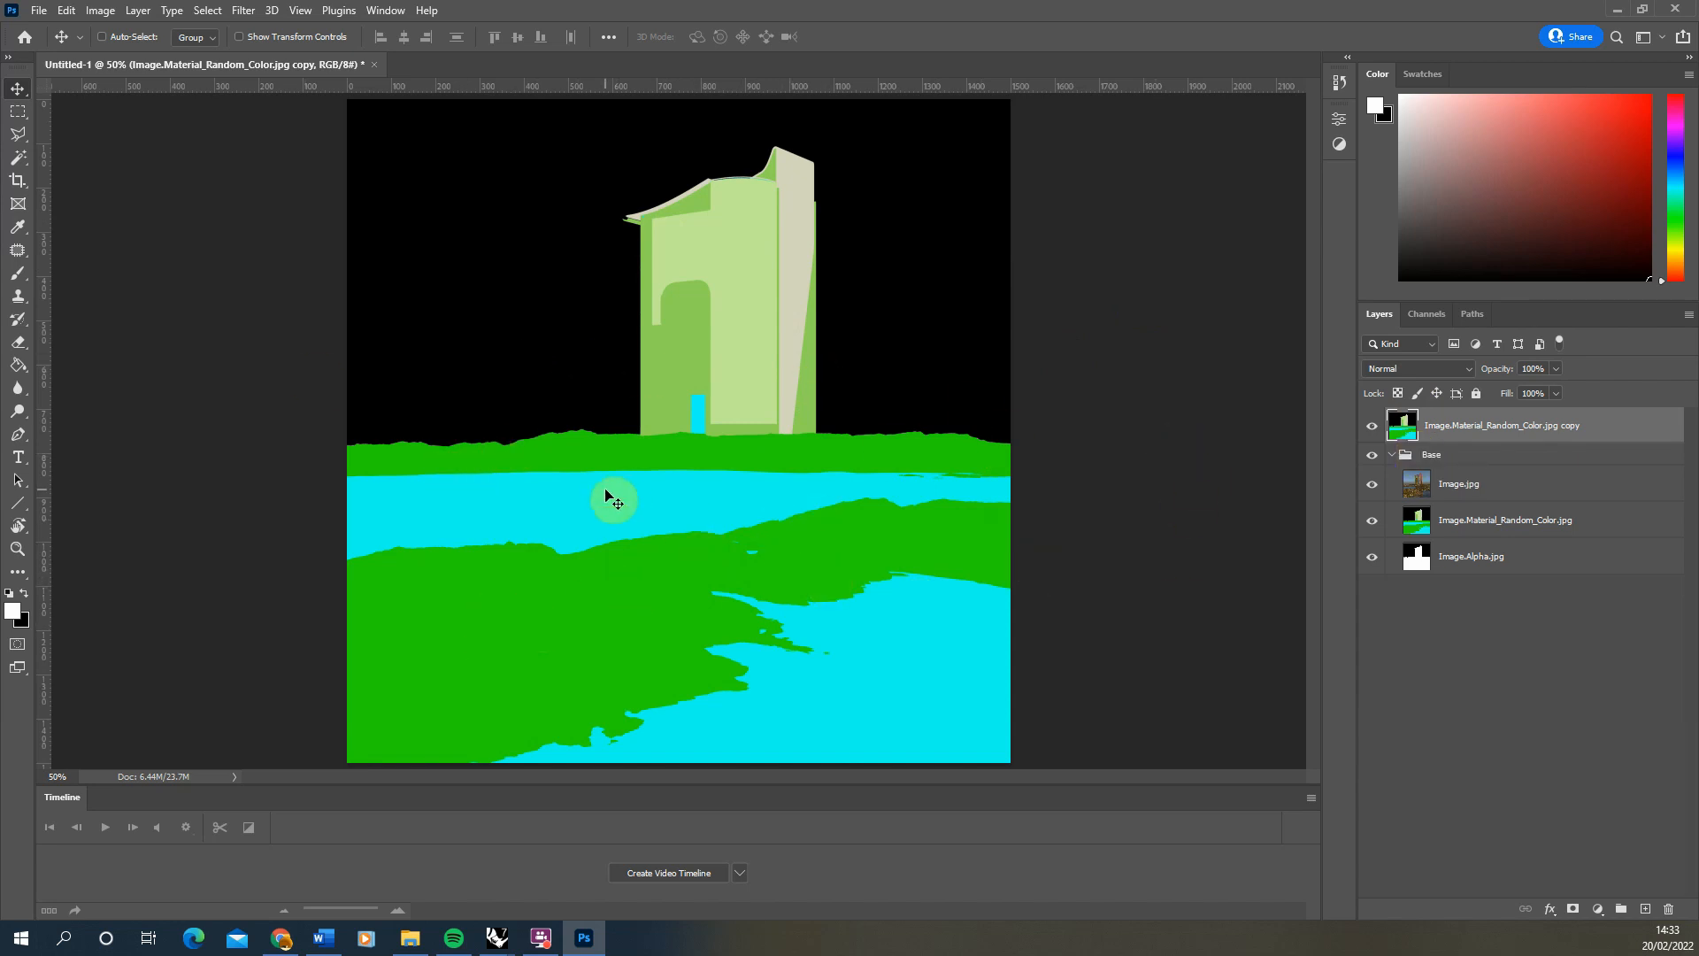
mouse_move(772, 253)
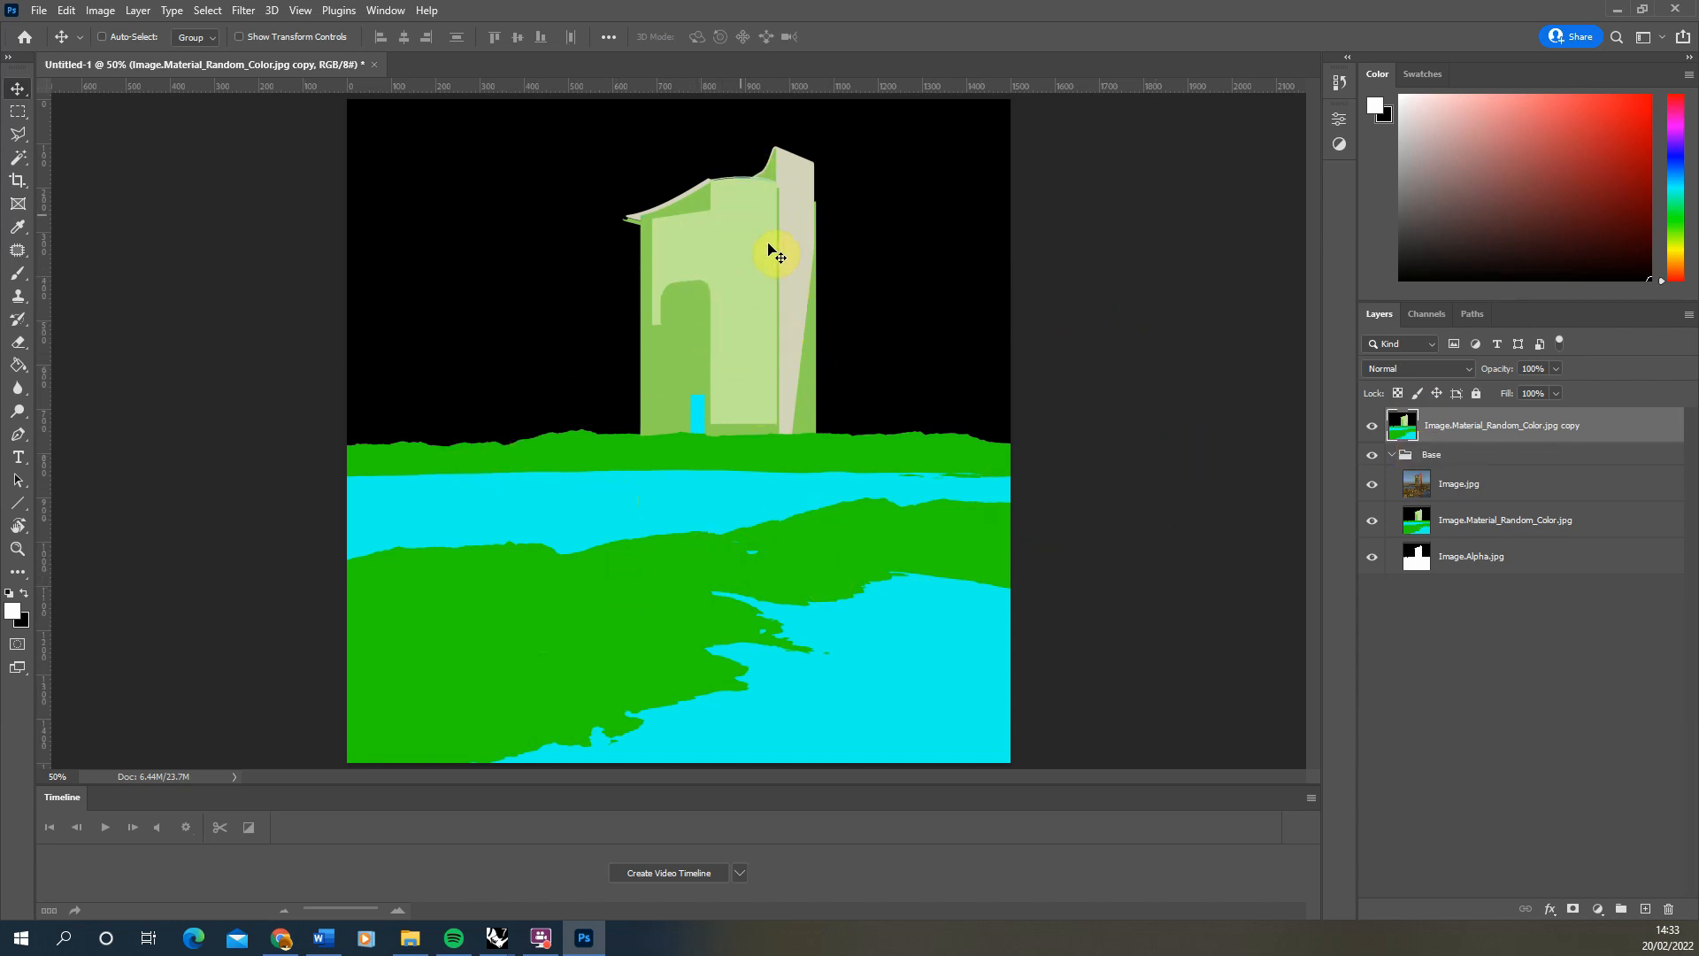
mouse_move(85, 180)
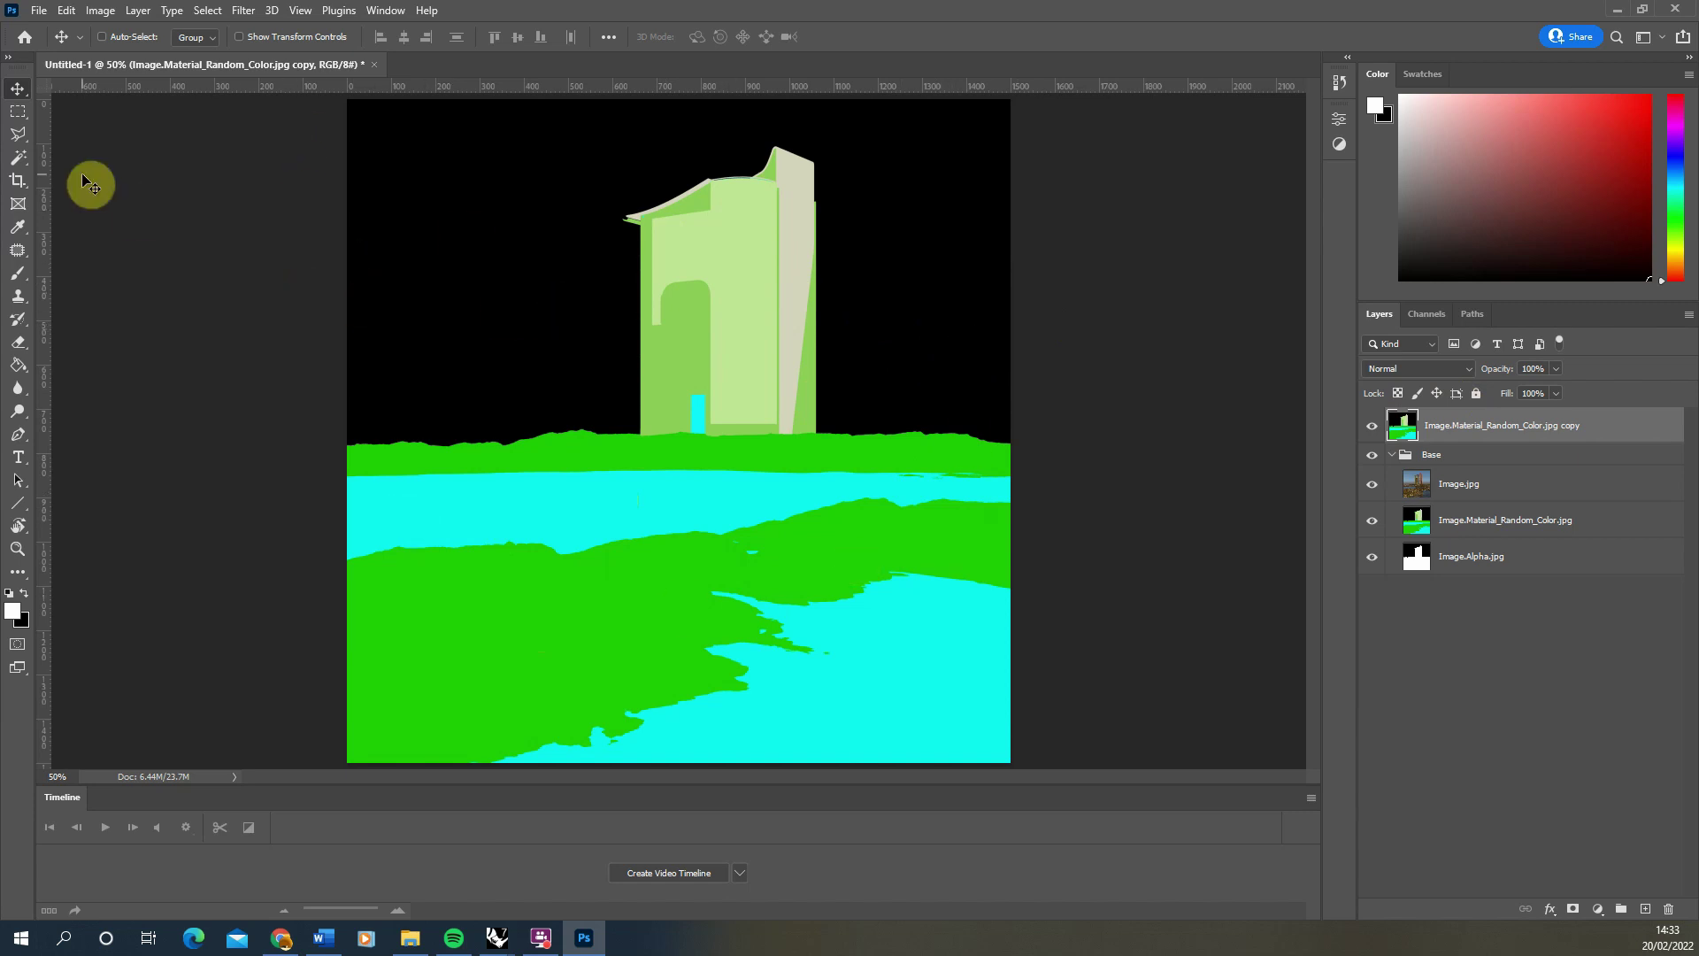
mouse_move(74, 193)
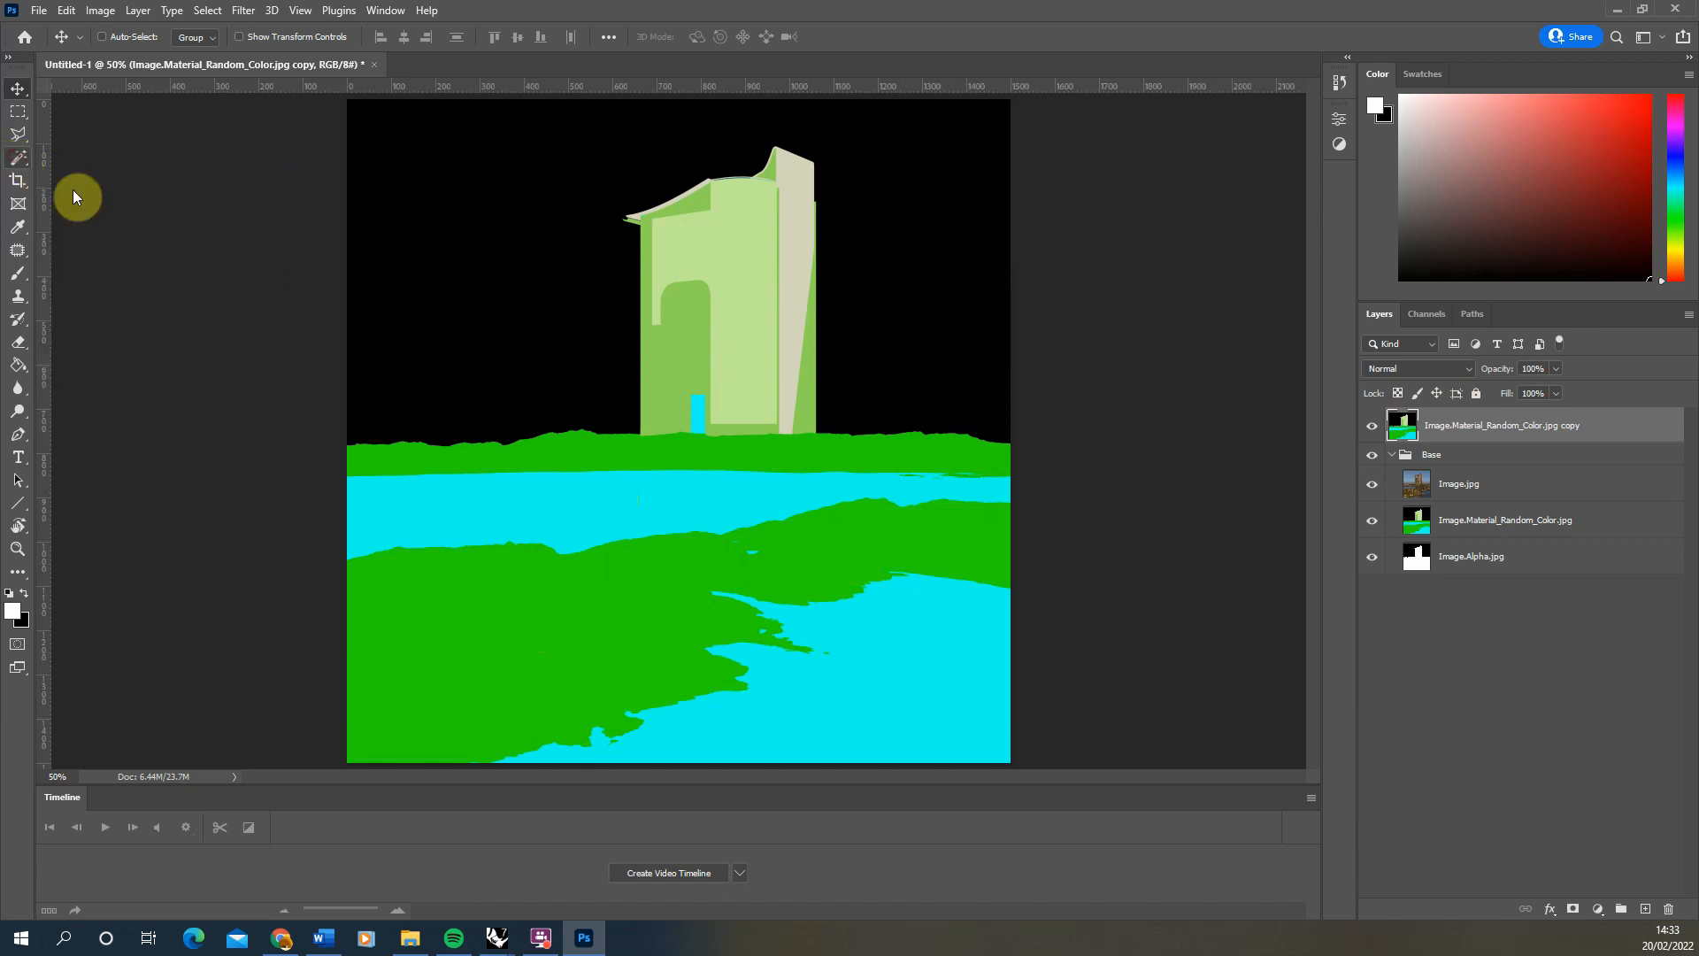
Select the light green tower face with the Magic Wand at Tolerance 5, non-contiguous
left_click(205, 9)
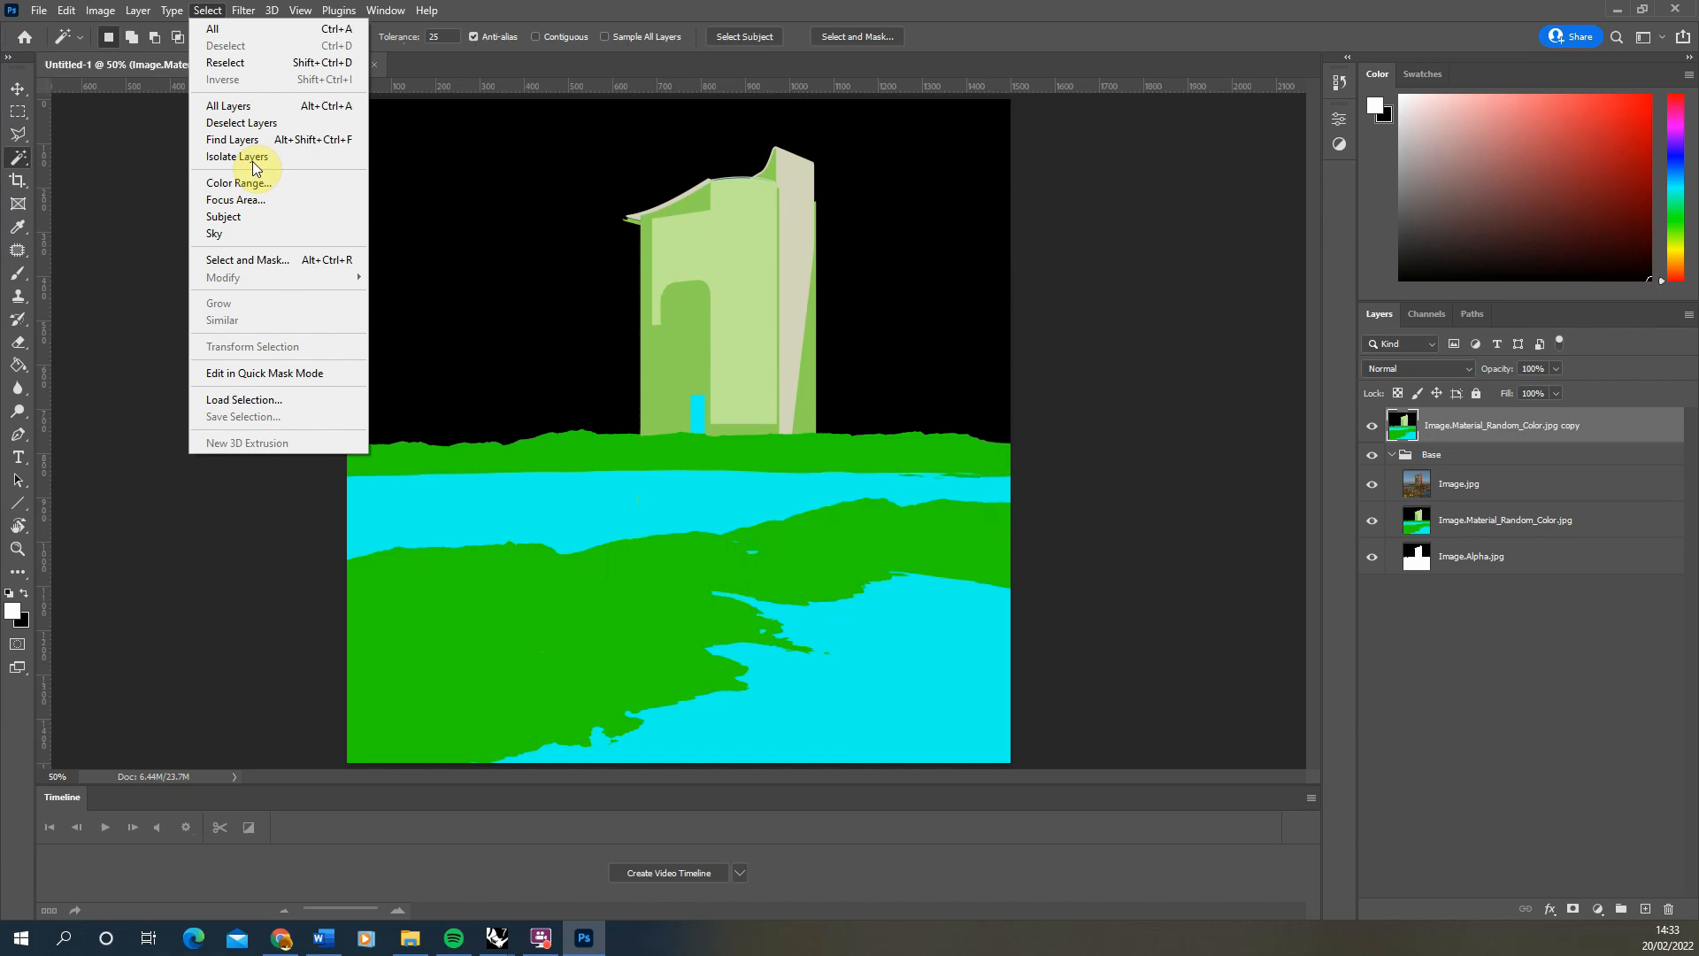
left_click(110, 8)
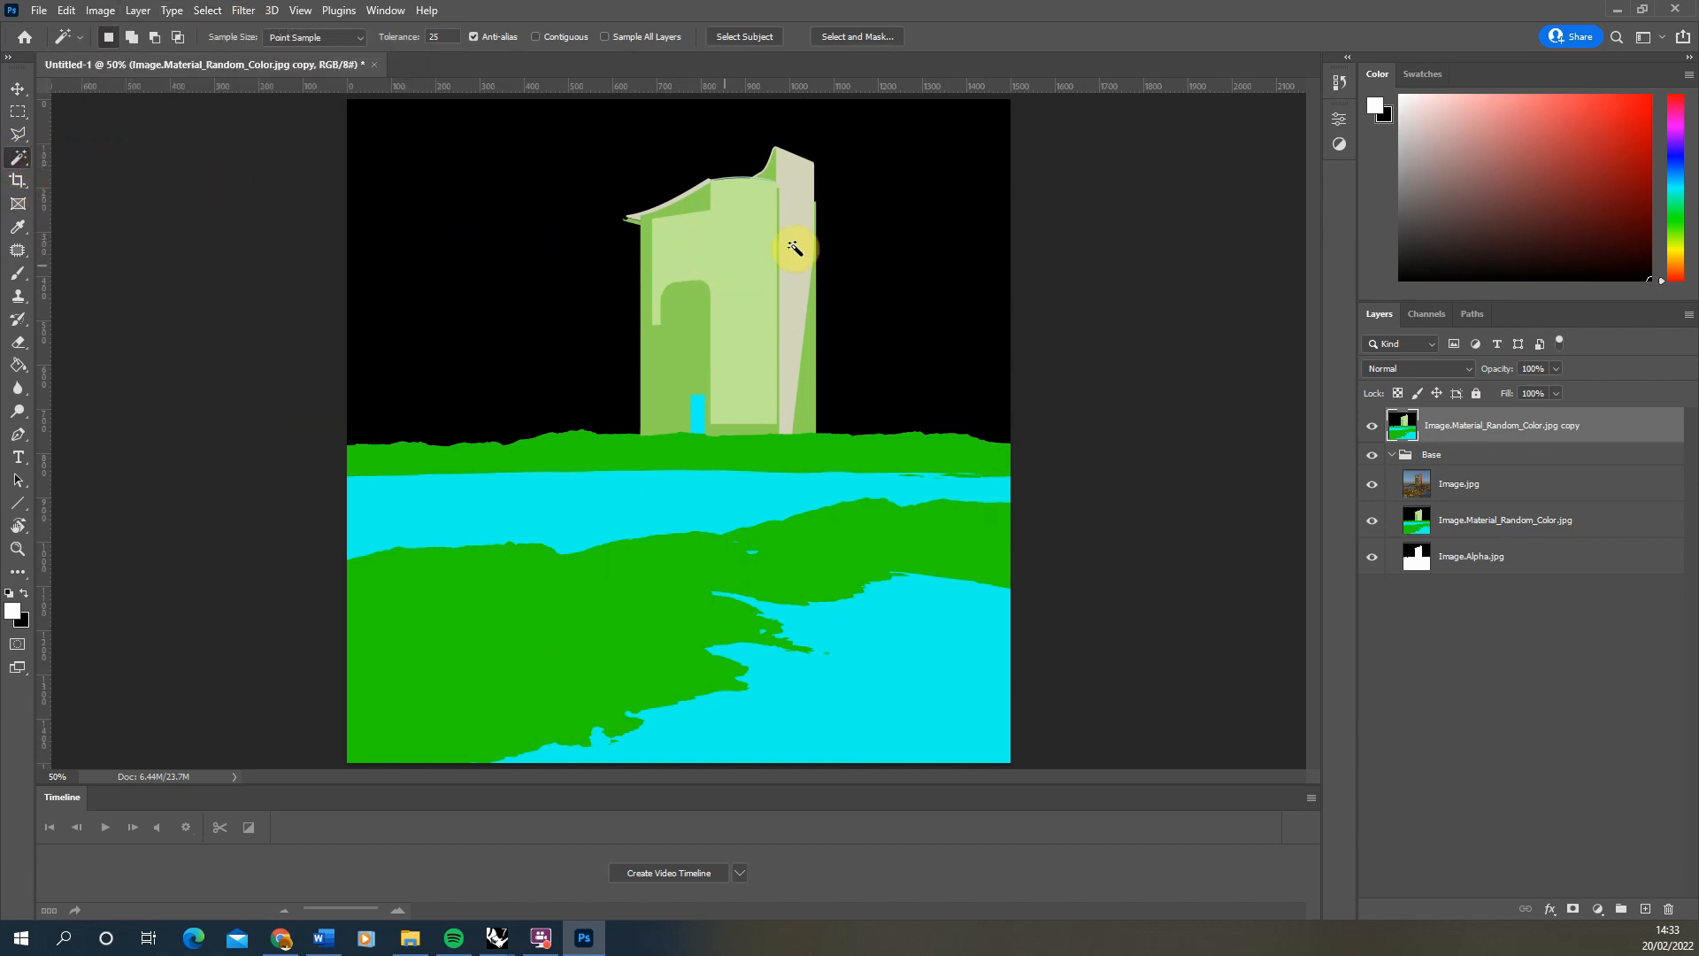
mouse_move(722, 262)
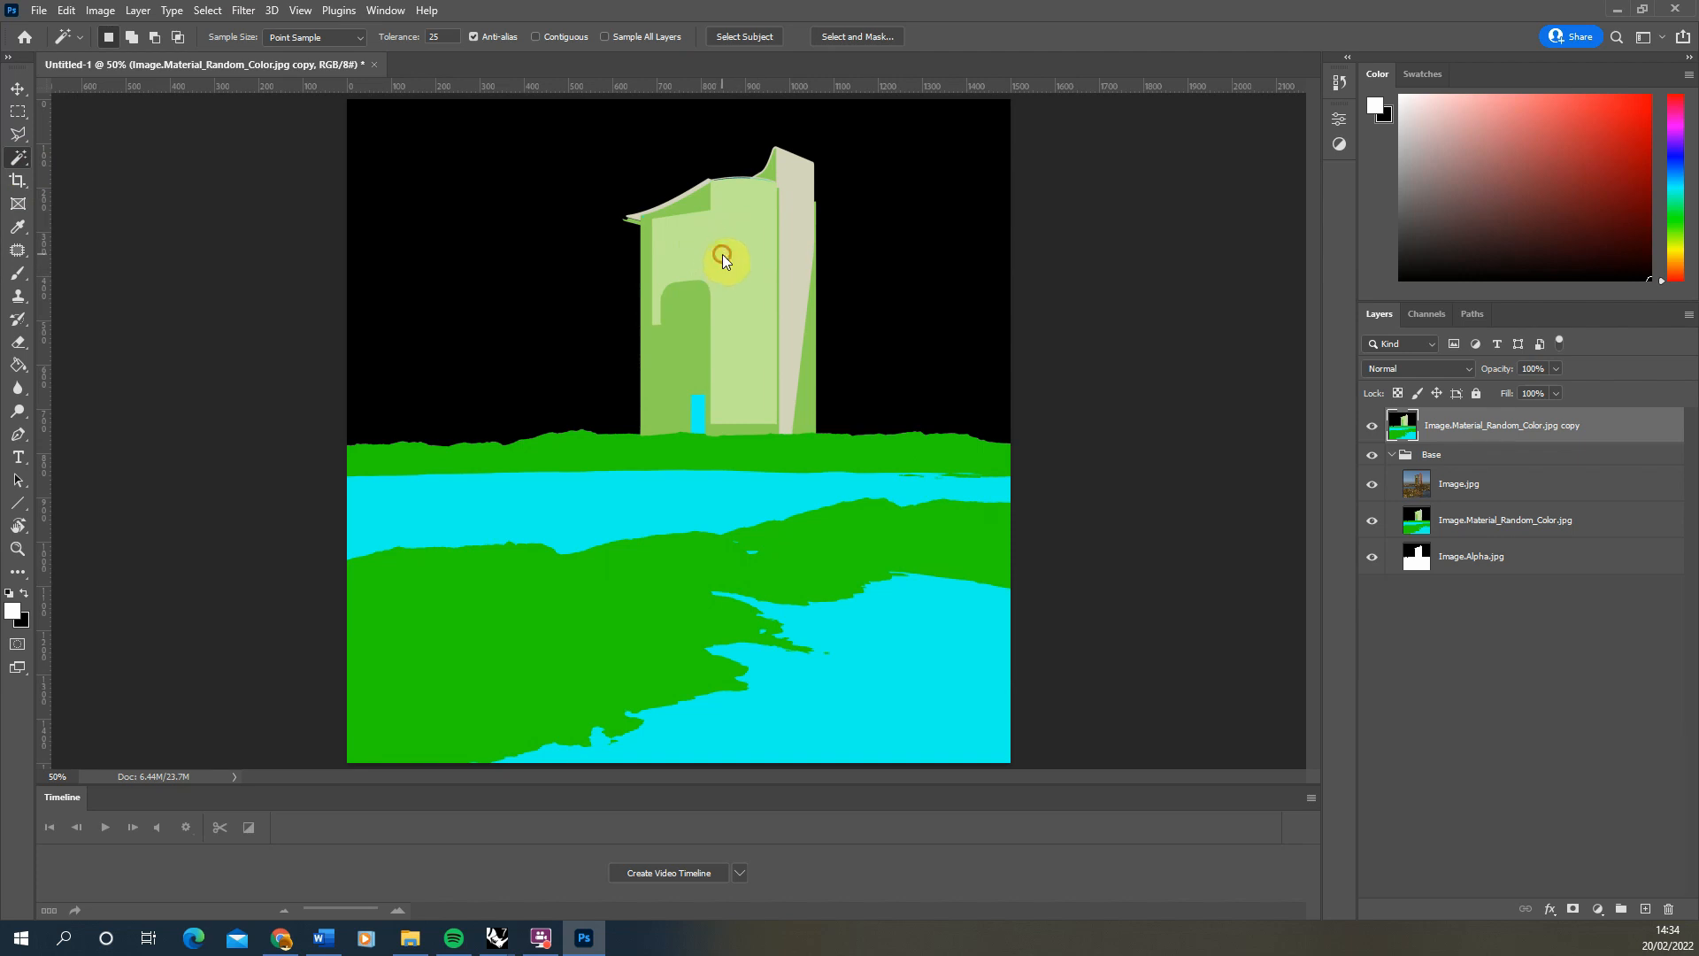
left_click(726, 260)
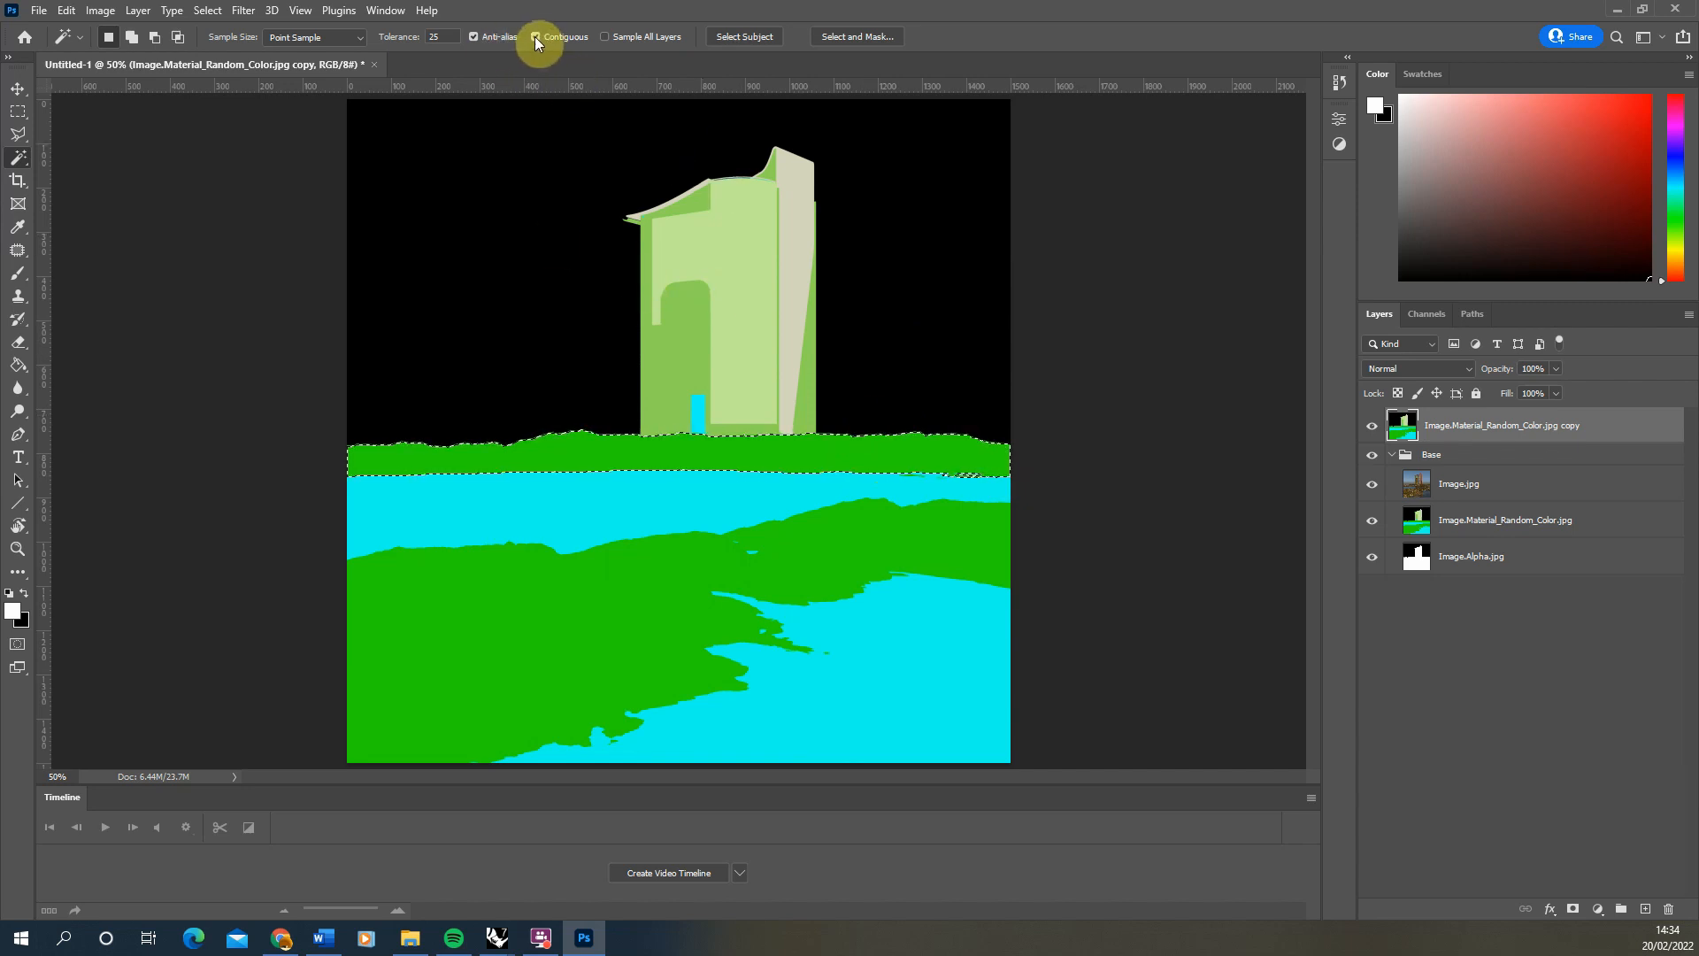
left_click(539, 35)
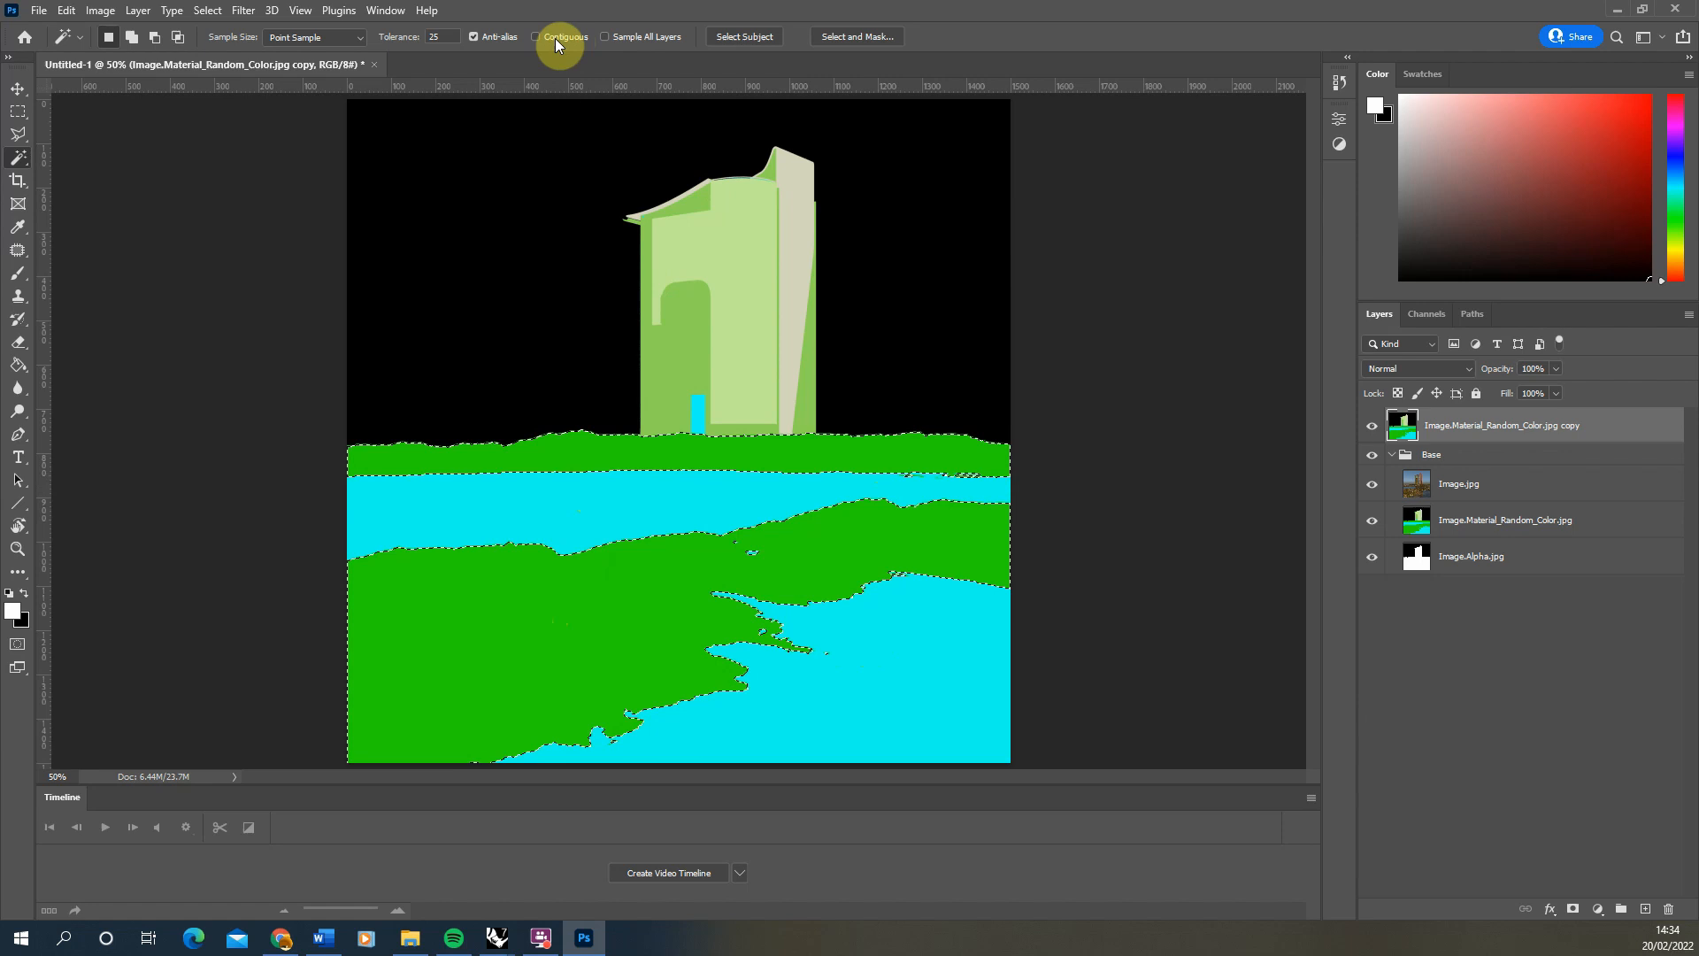
left_click(539, 36)
type("5")
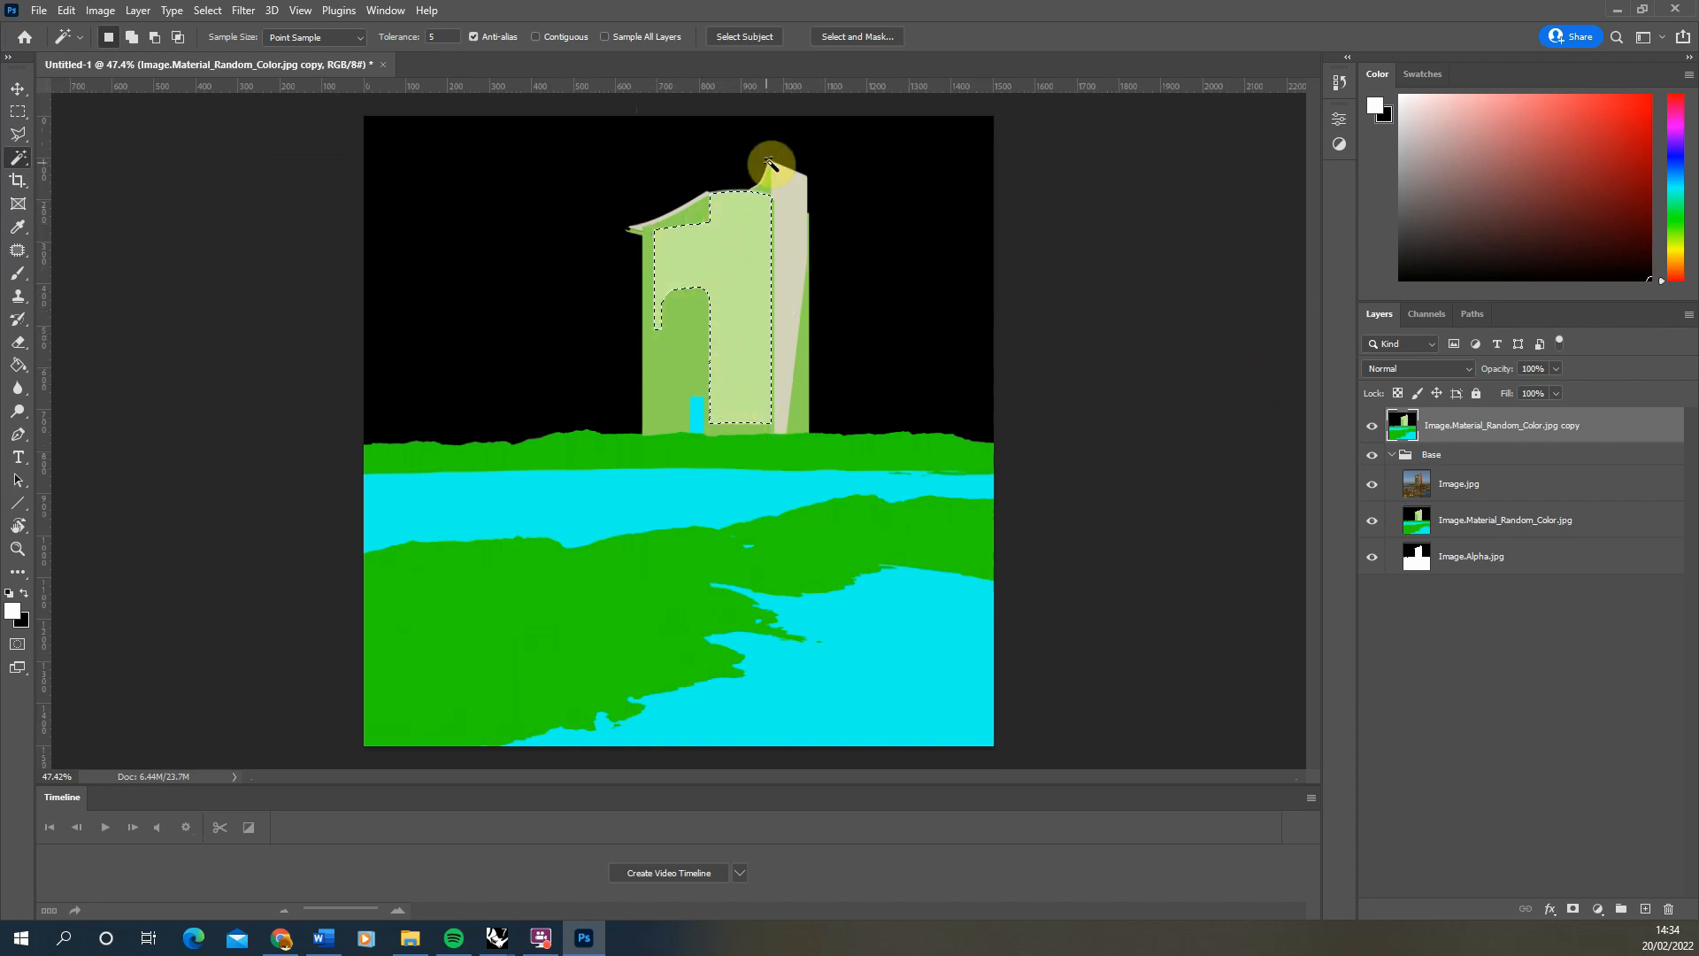
Add a colourised Hue/Saturation (Hue 99, Saturation 35) inside a masked Window group
left_click(1371, 425)
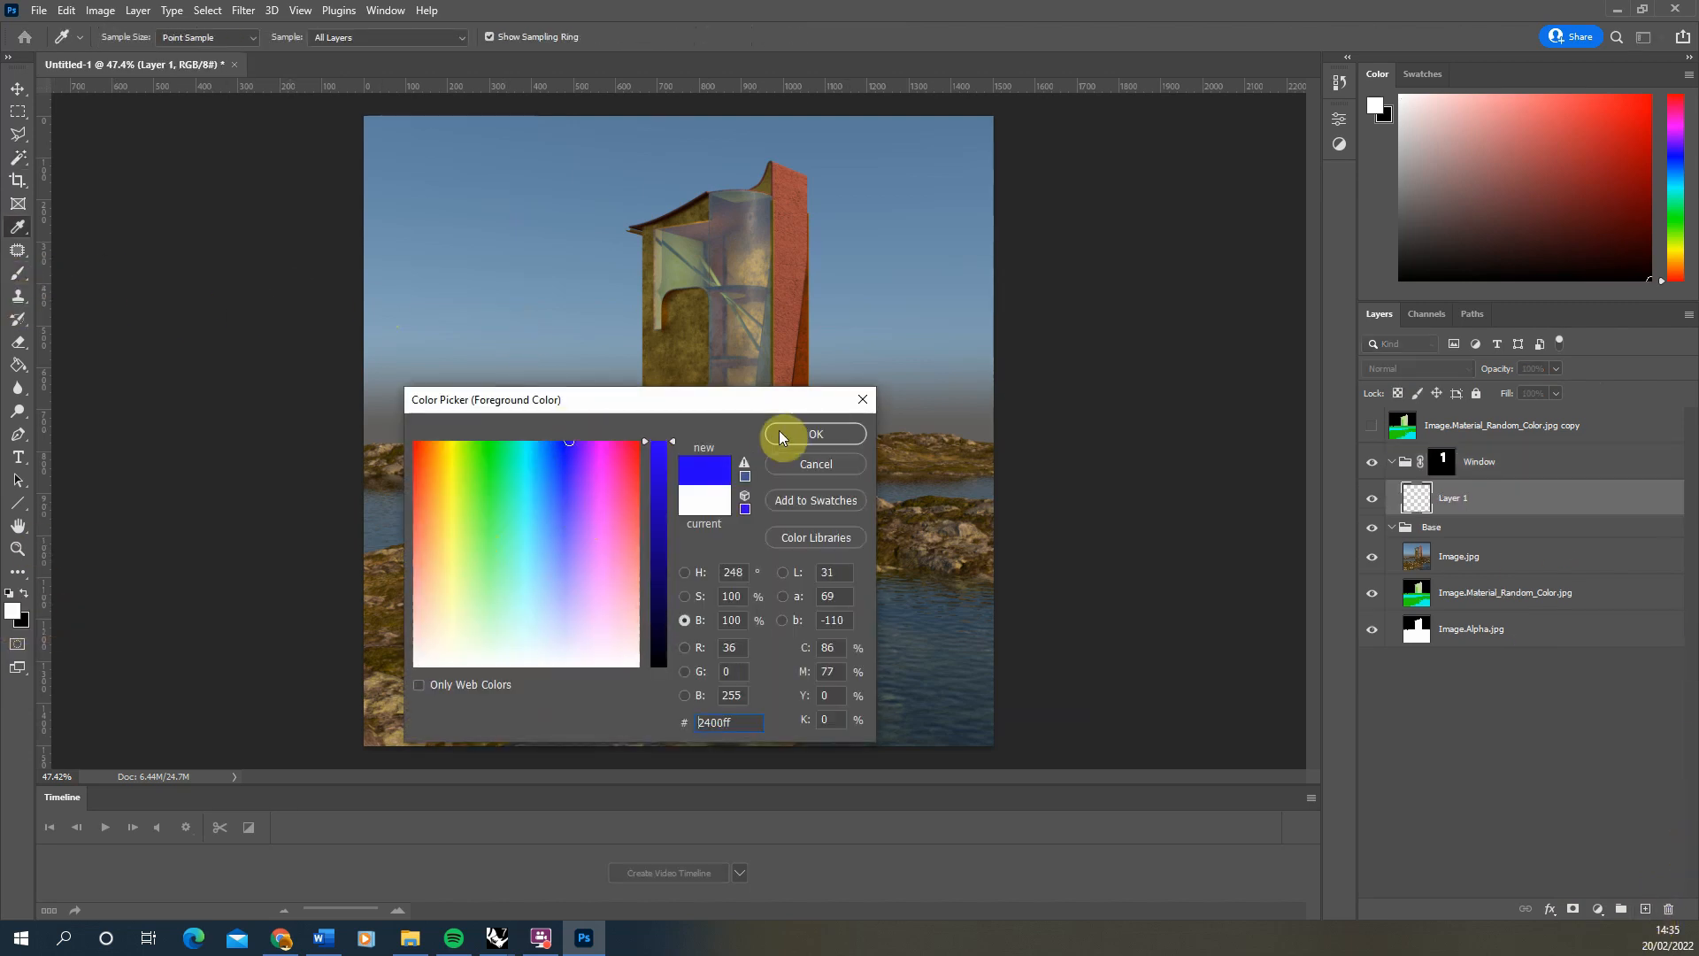
left_click(814, 434)
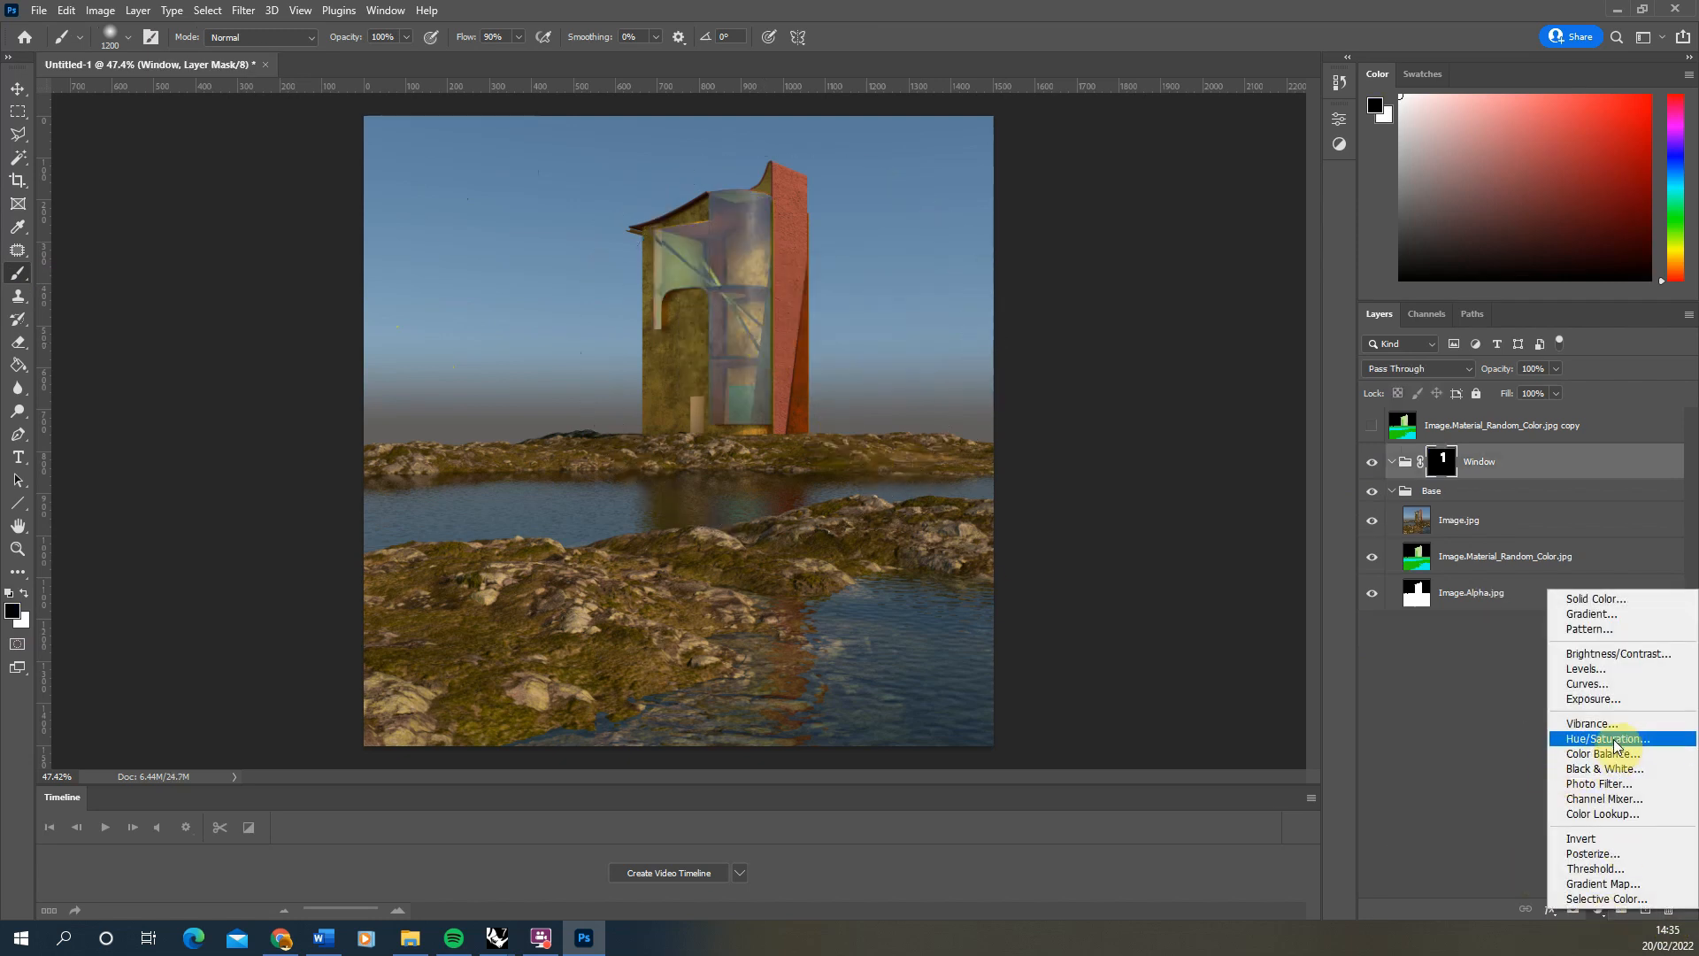
left_click(1604, 738)
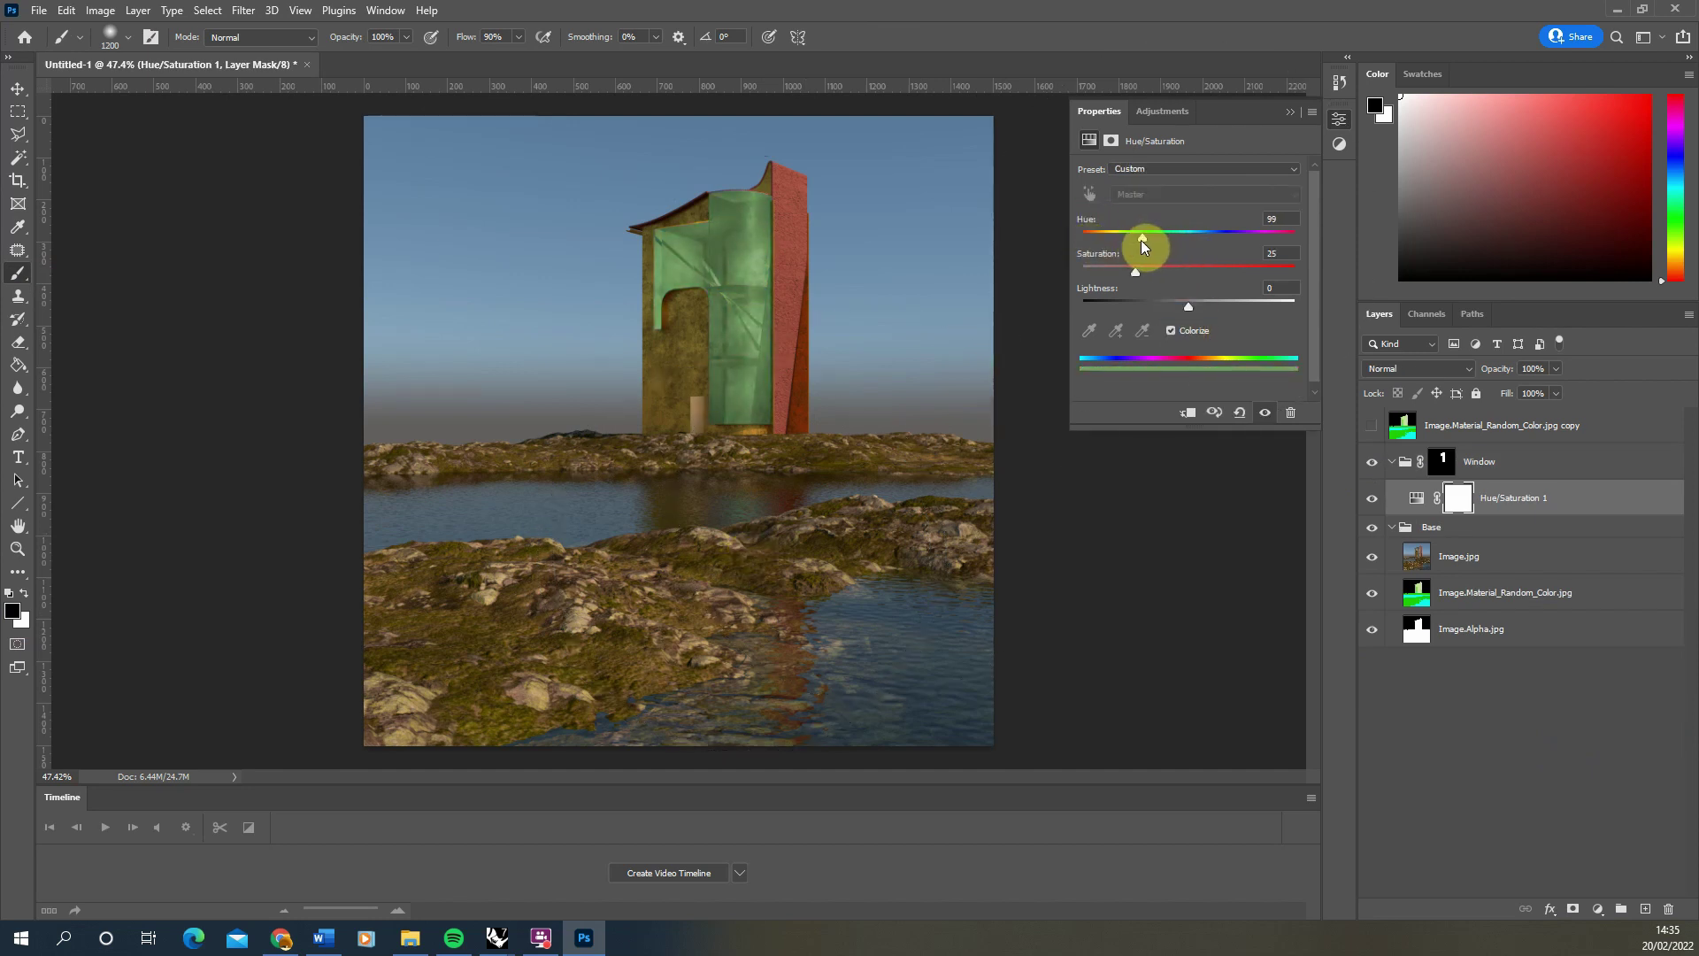
left_click_drag(1134, 272, 1155, 272)
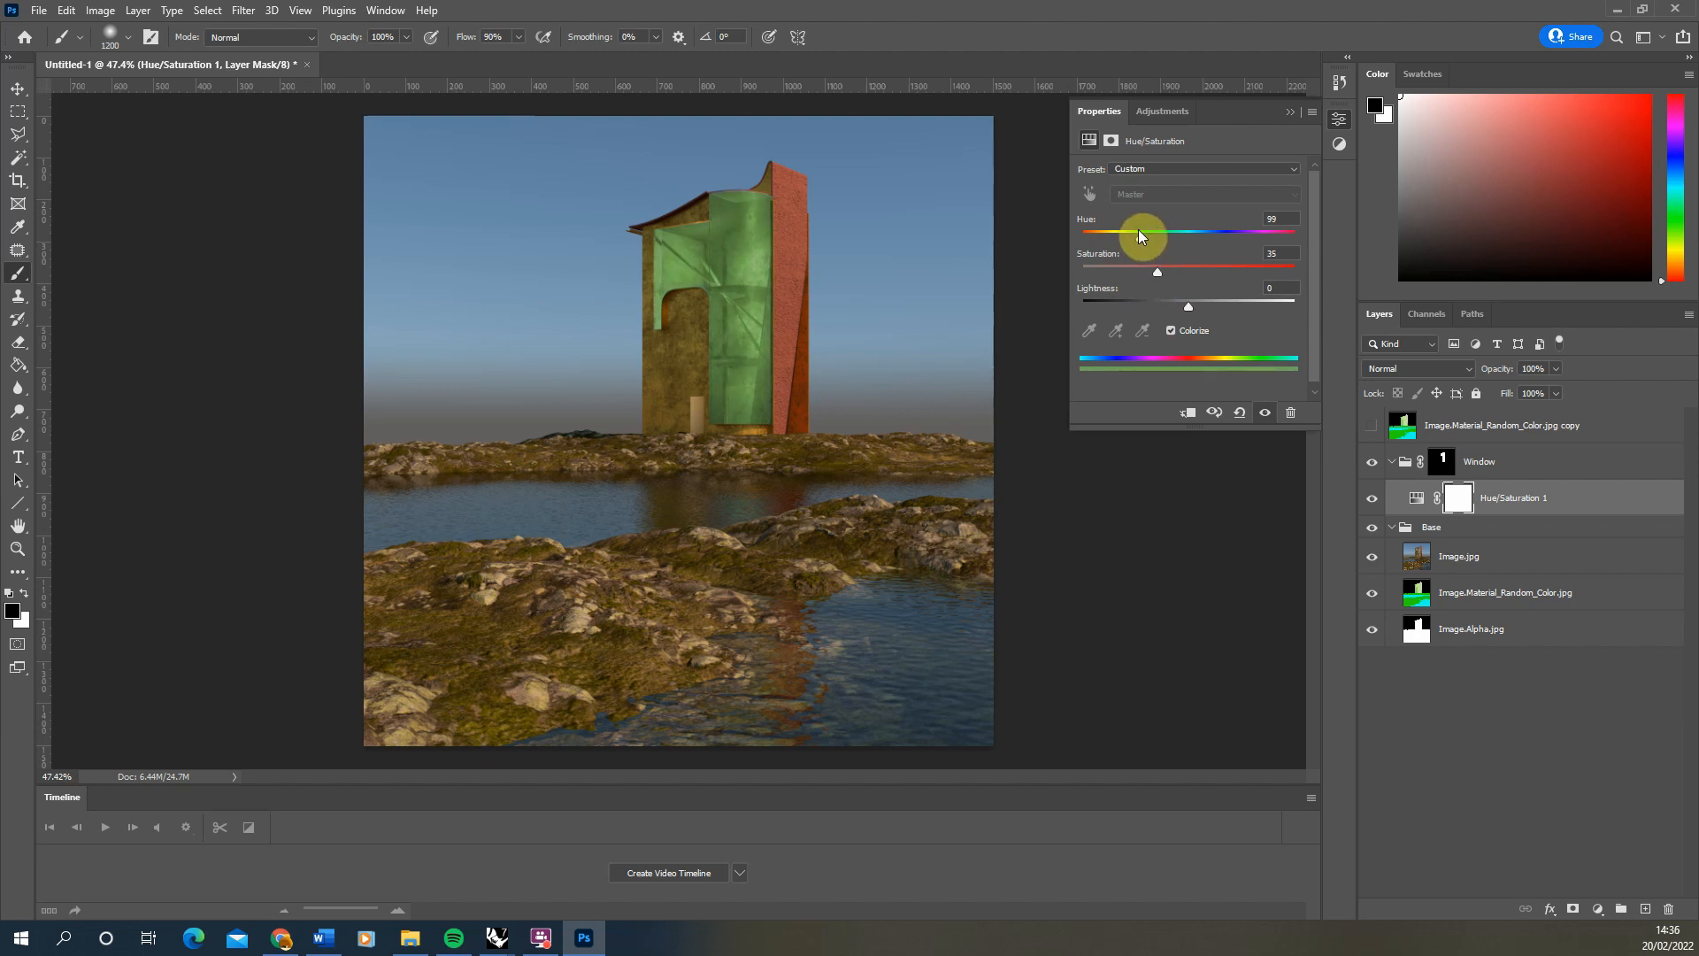
left_click_drag(1140, 234, 1145, 234)
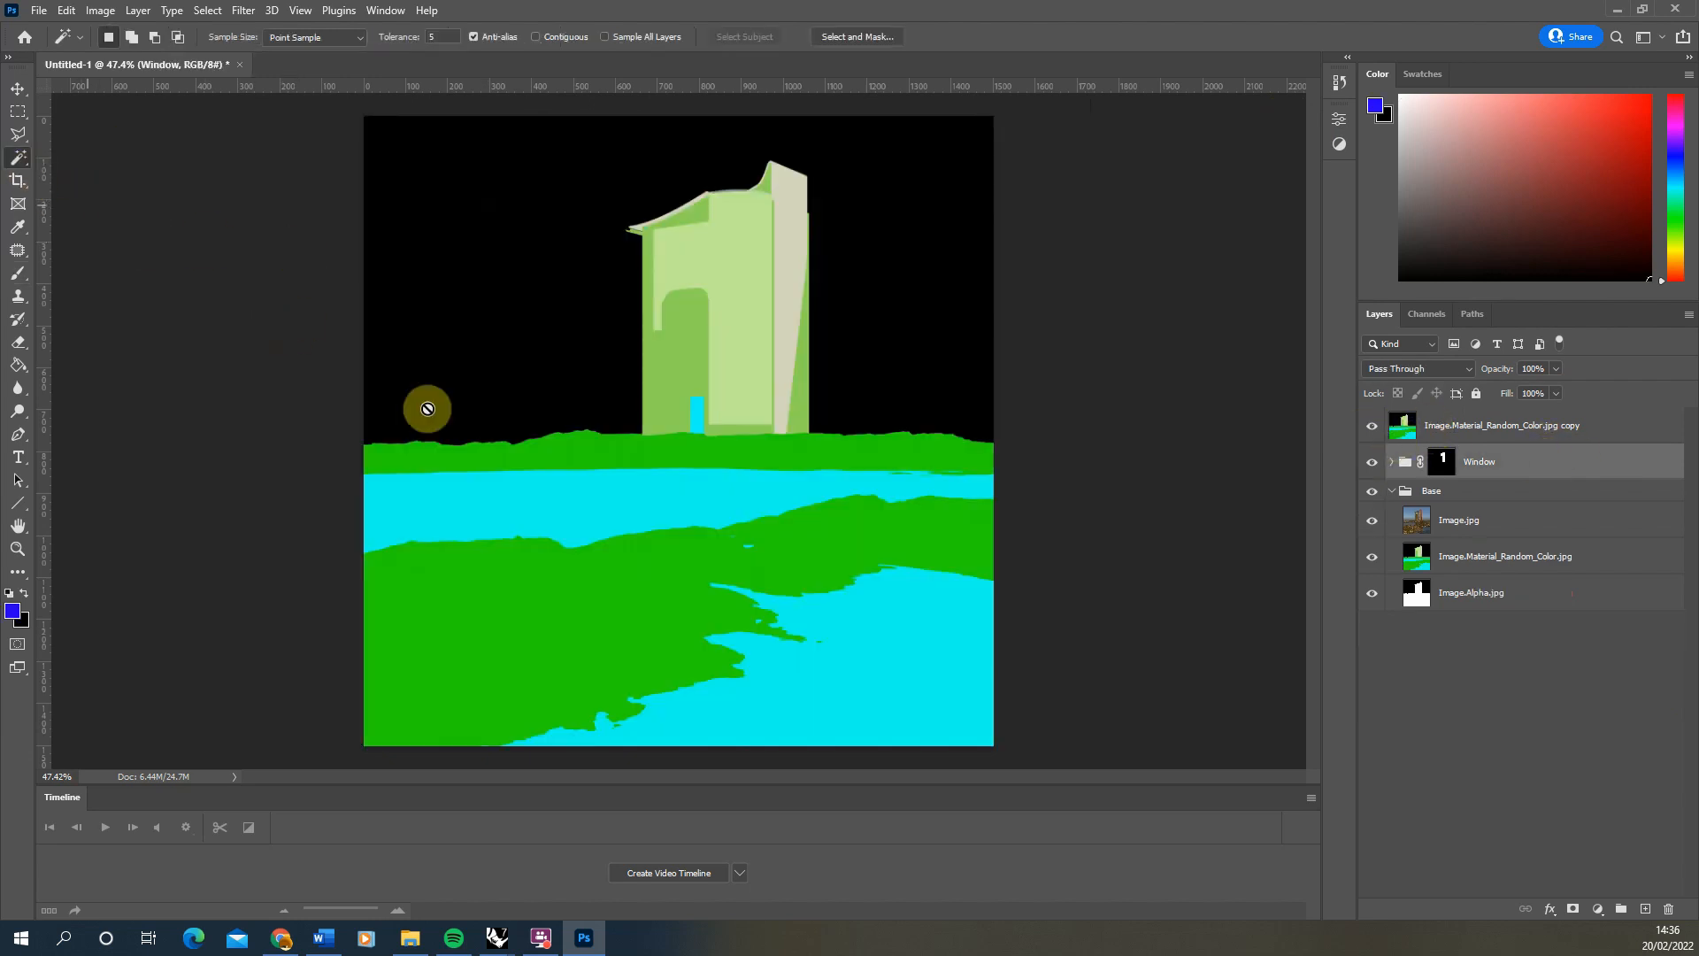
Select the green rock areas, group them as a masked Rocks folder with a Levels adjustment
left_click(1501, 425)
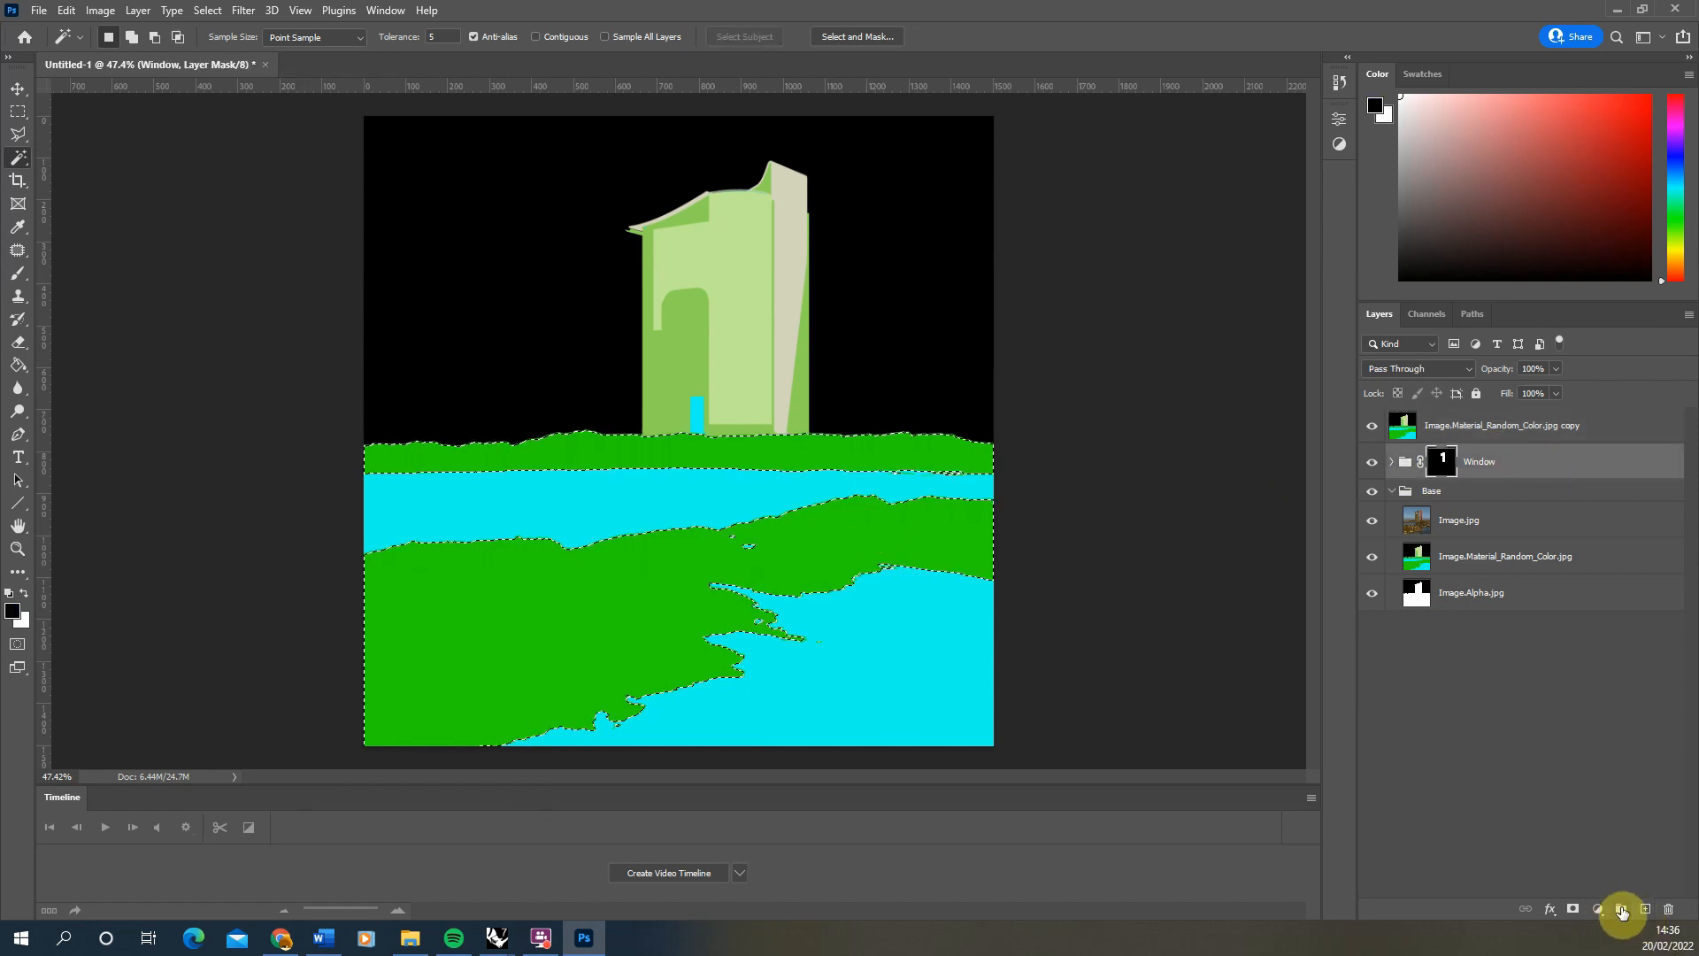
left_click(1621, 935)
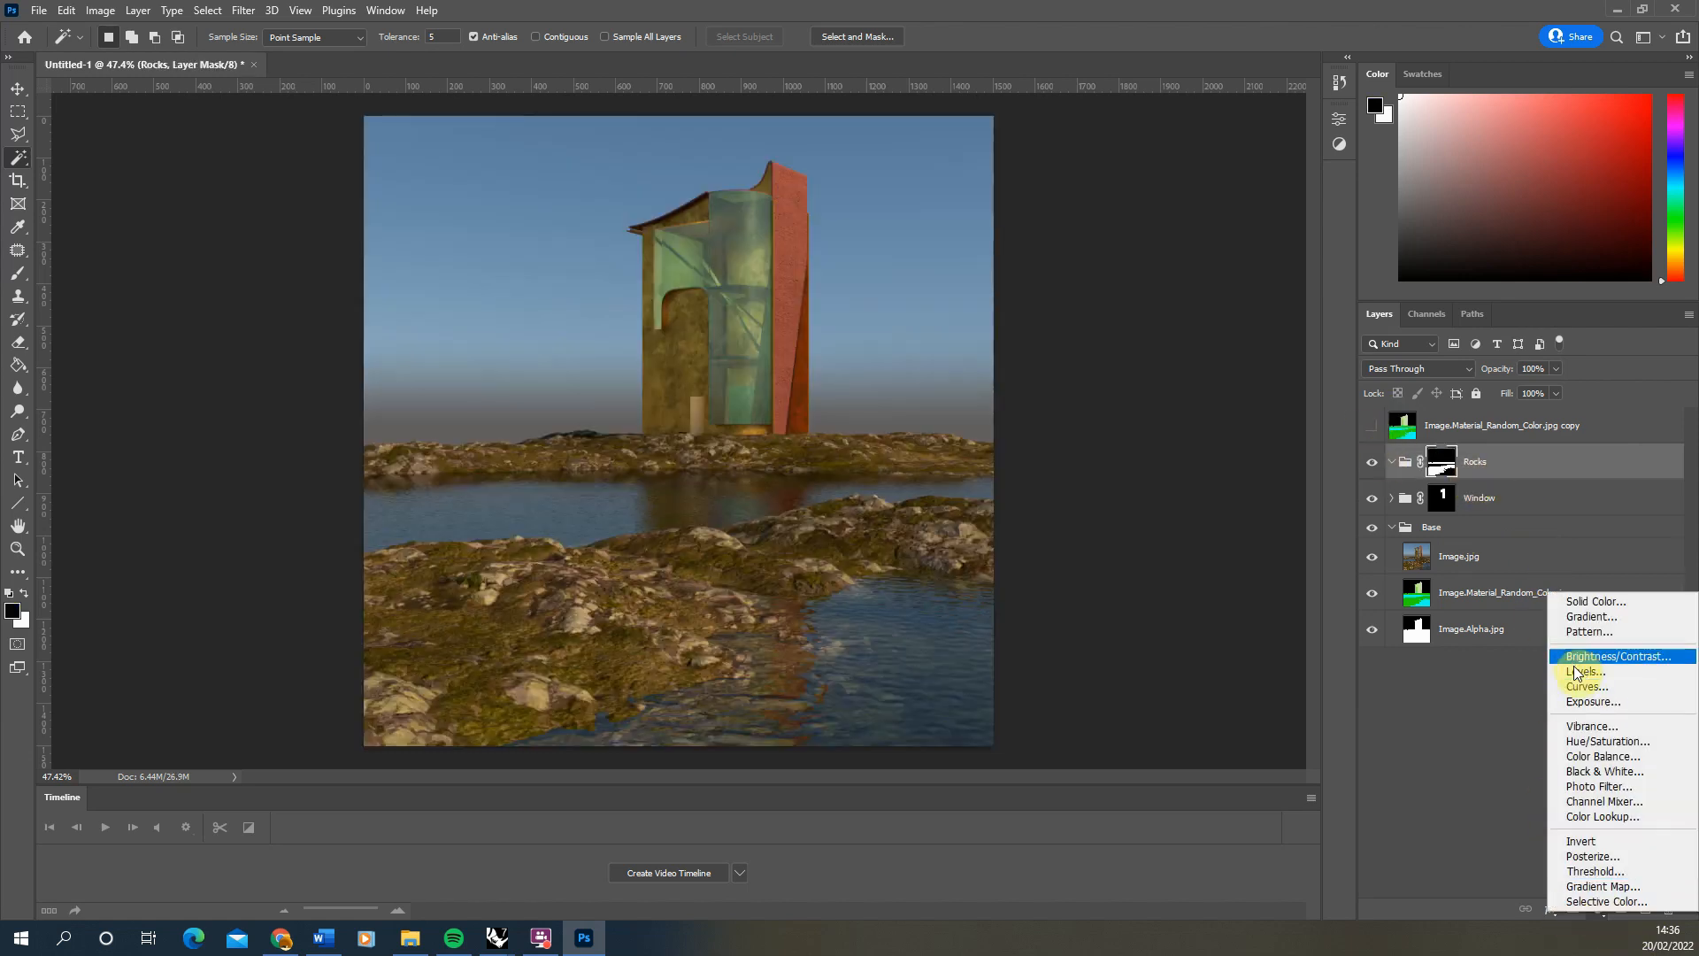
left_click(1584, 670)
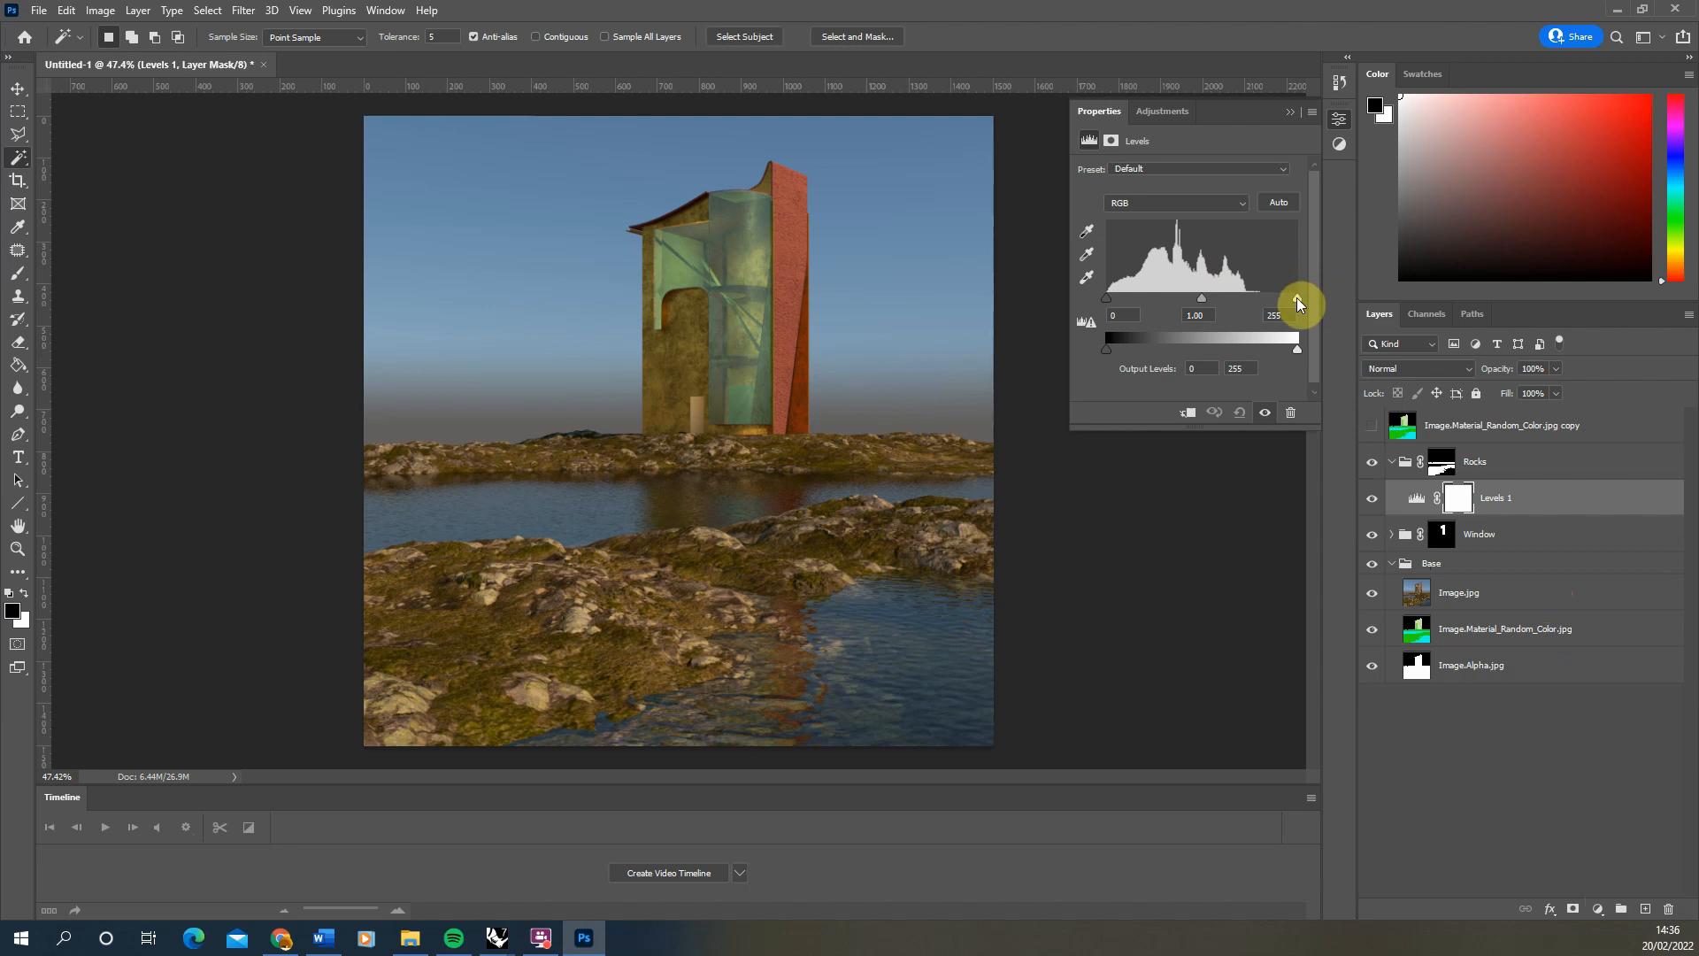
Brighten the rocks by pulling the Levels white input slider to 198 and nudging the dark tones
left_click_drag(1296, 326, 1253, 325)
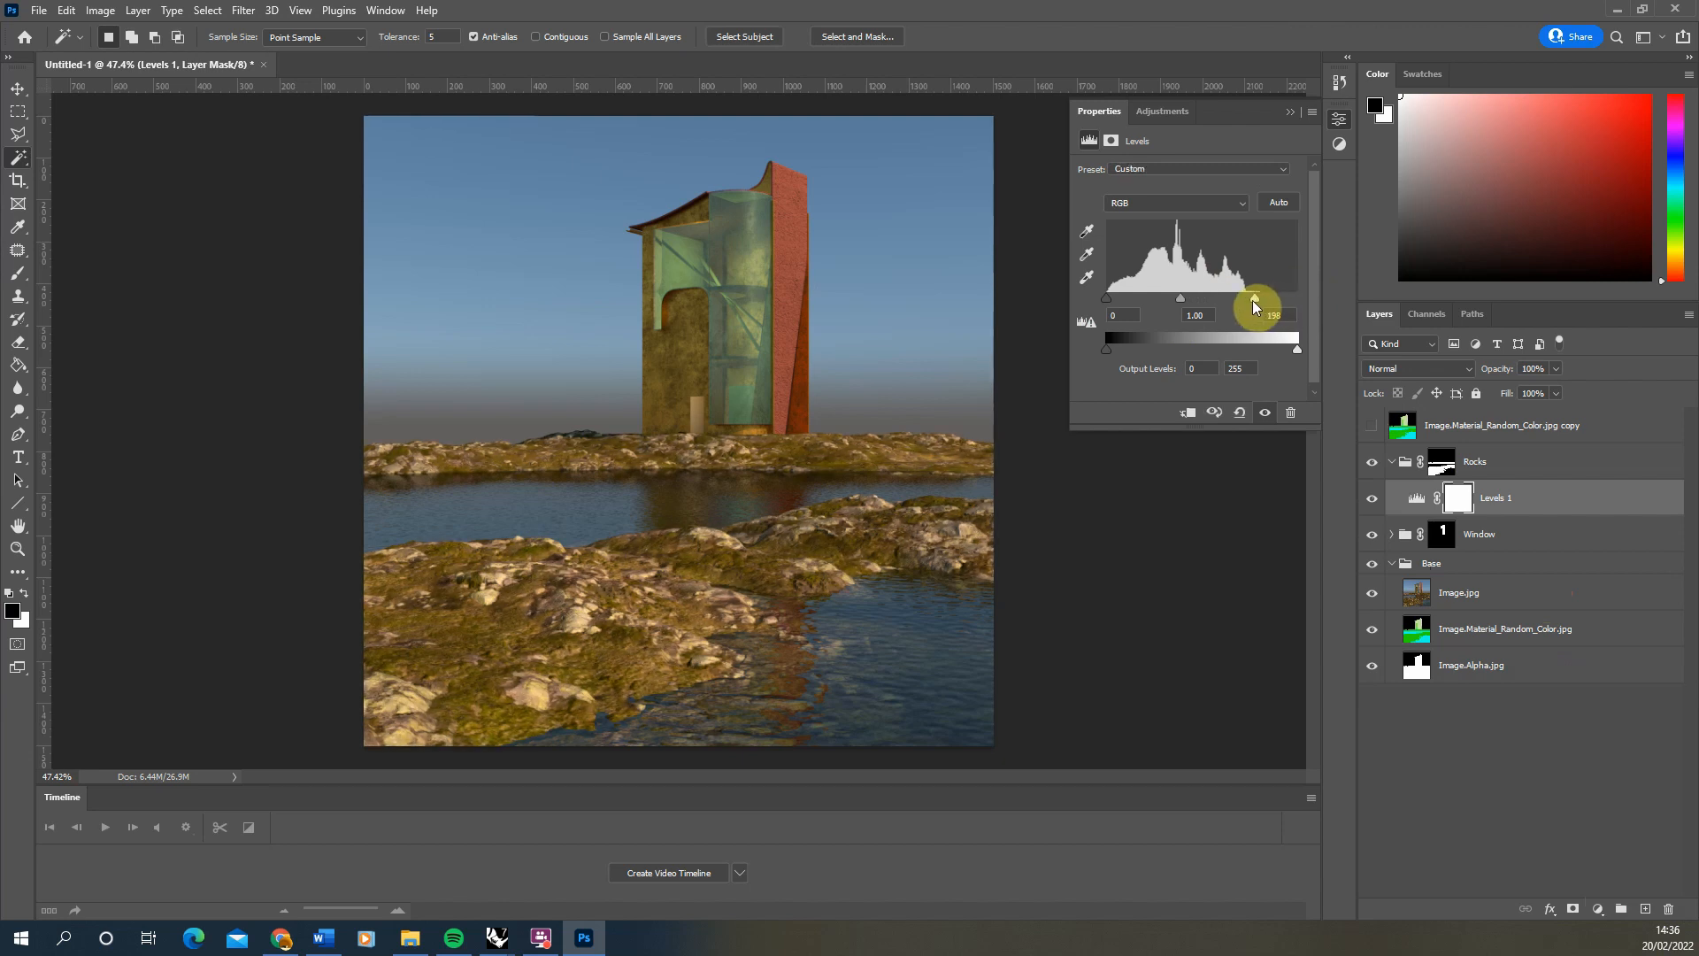
left_click_drag(1254, 299, 1180, 299)
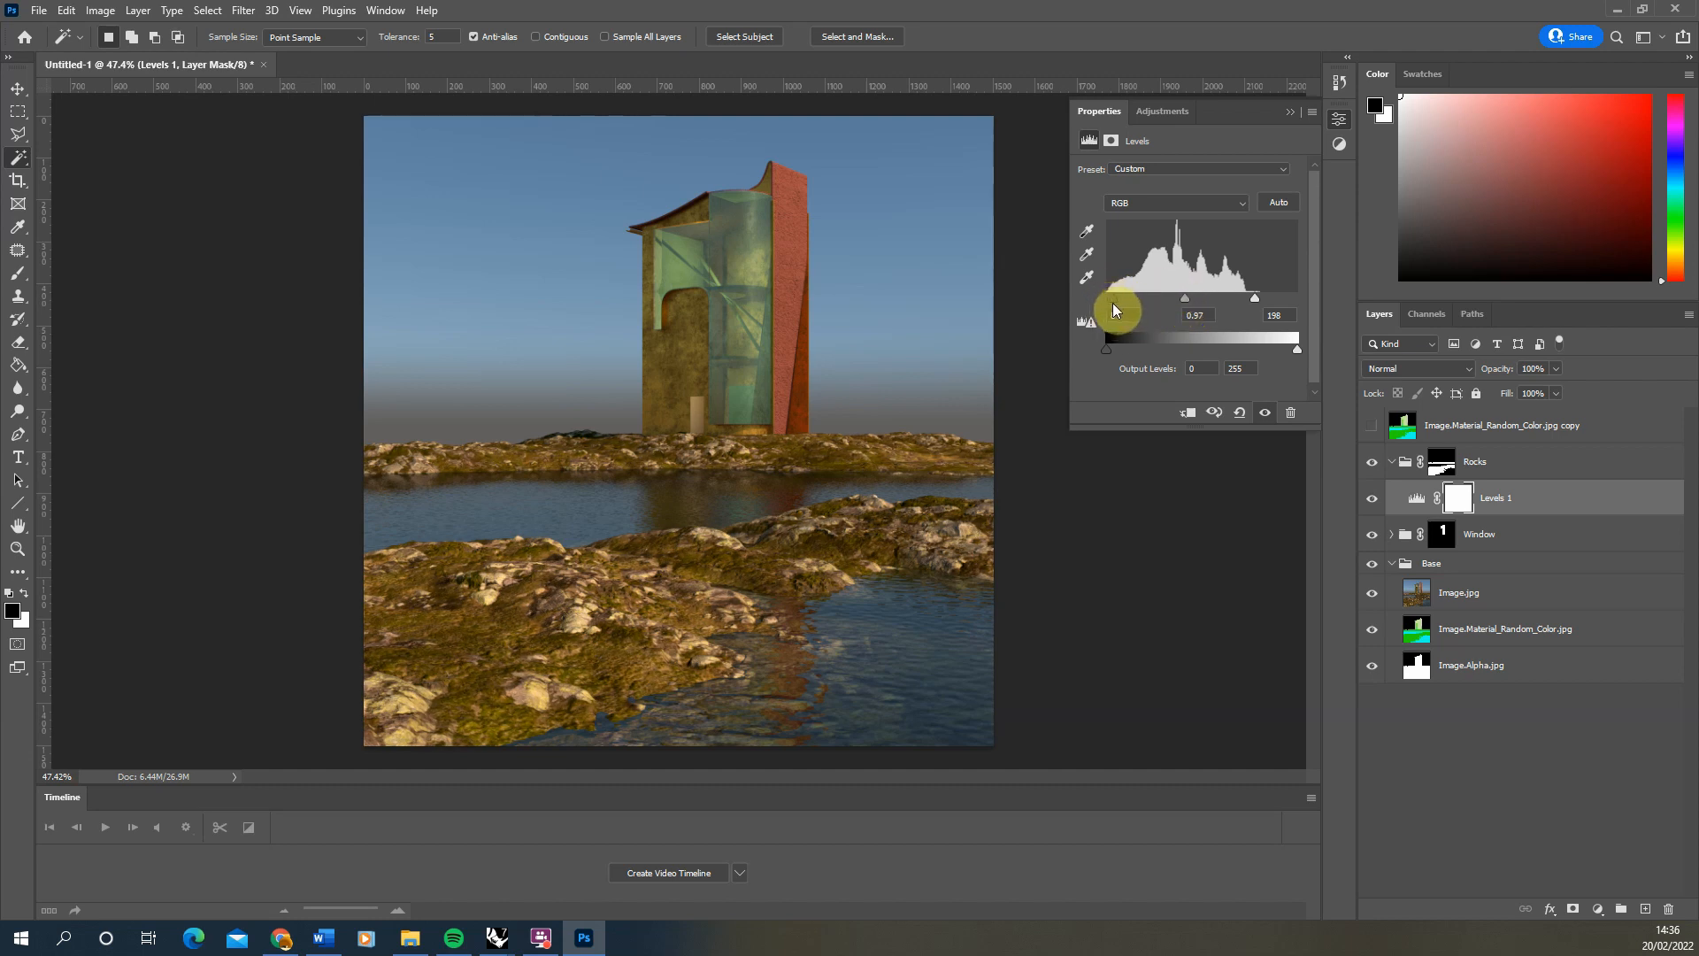
left_click_drag(1118, 308, 1104, 308)
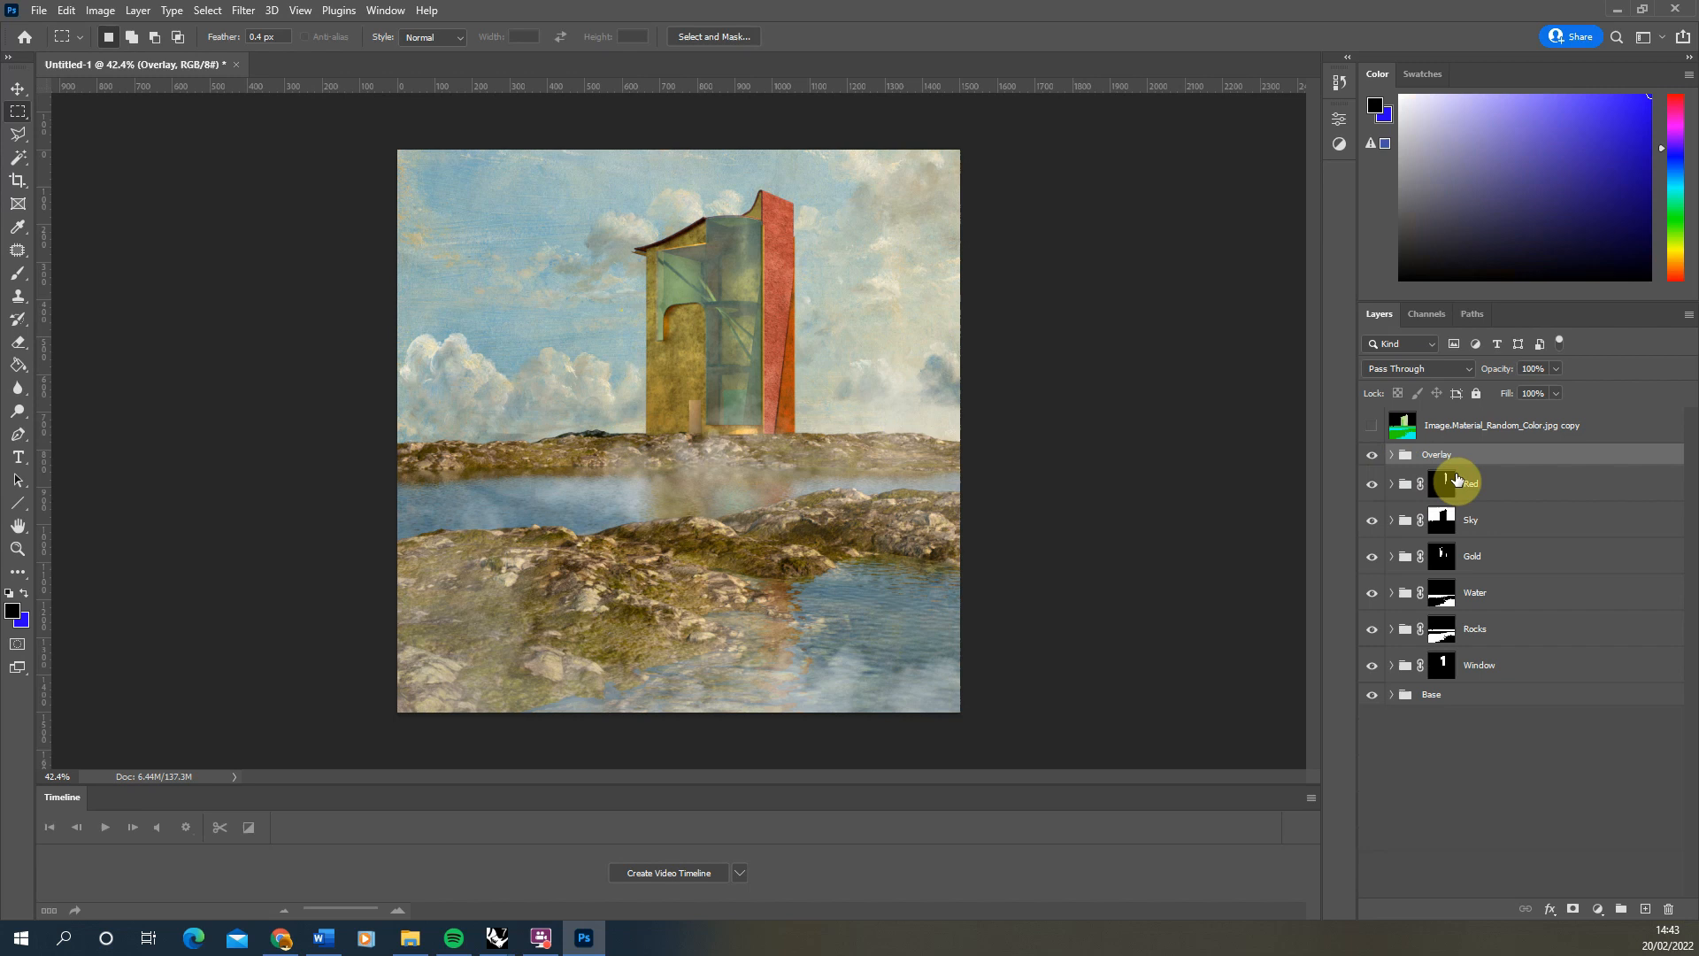
mouse_move(499, 421)
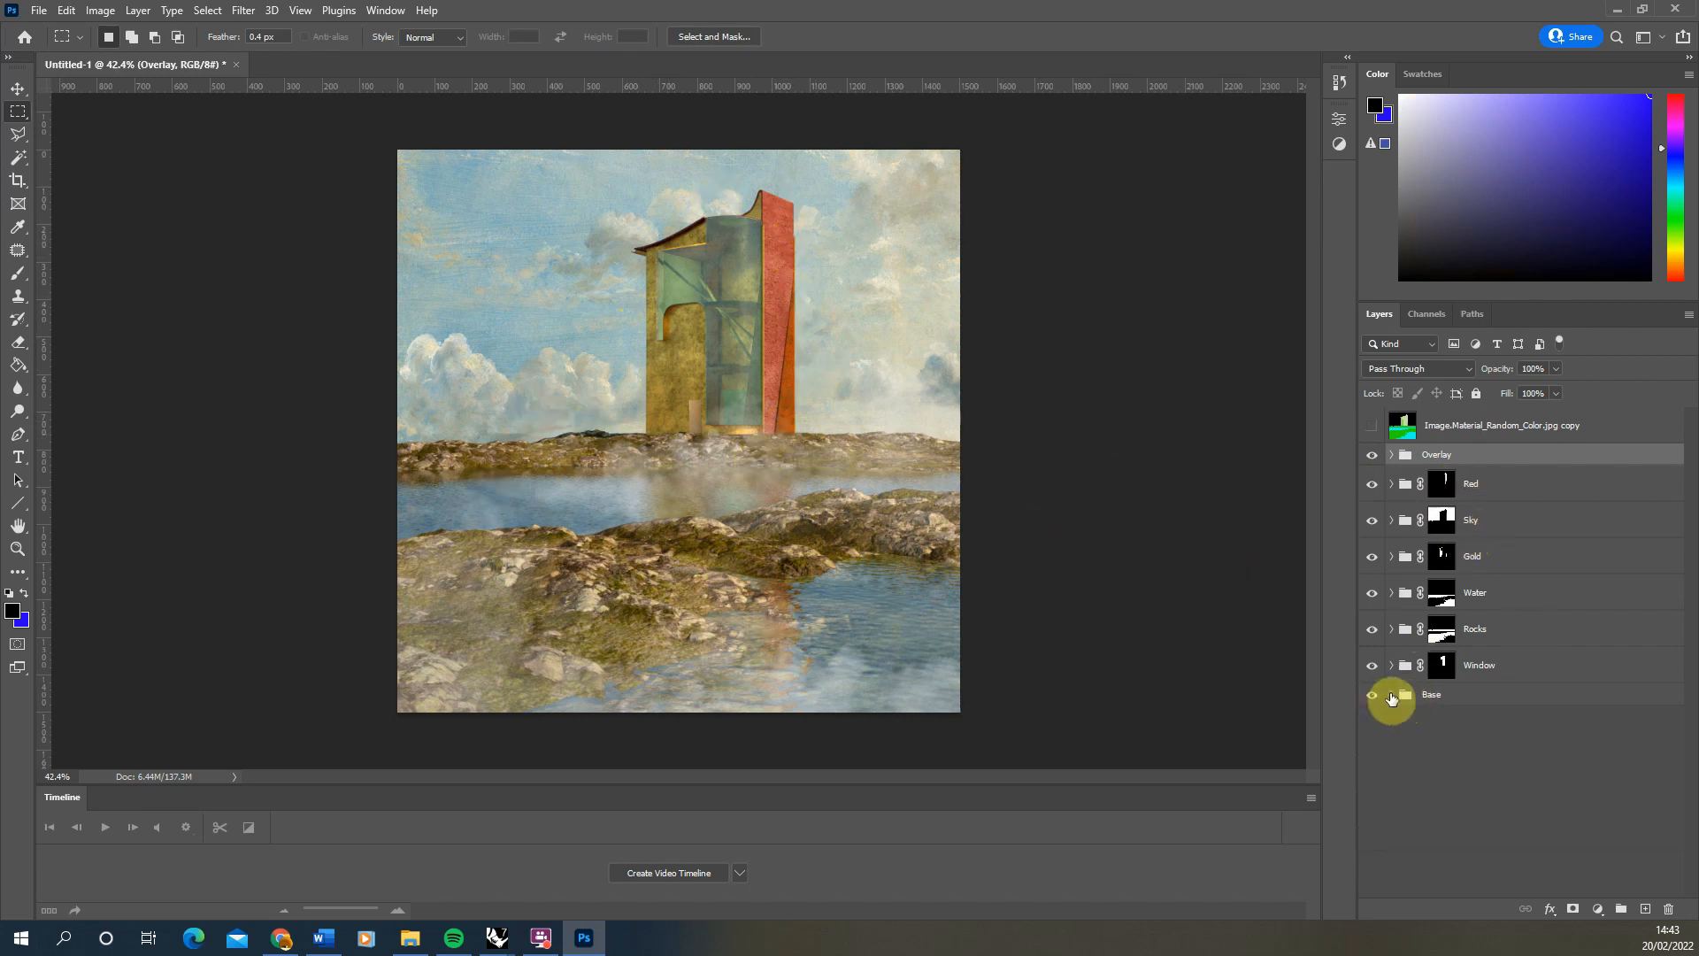
Expand the Base group and hide the colour-ID copy layer again to review the composite
left_click(1391, 693)
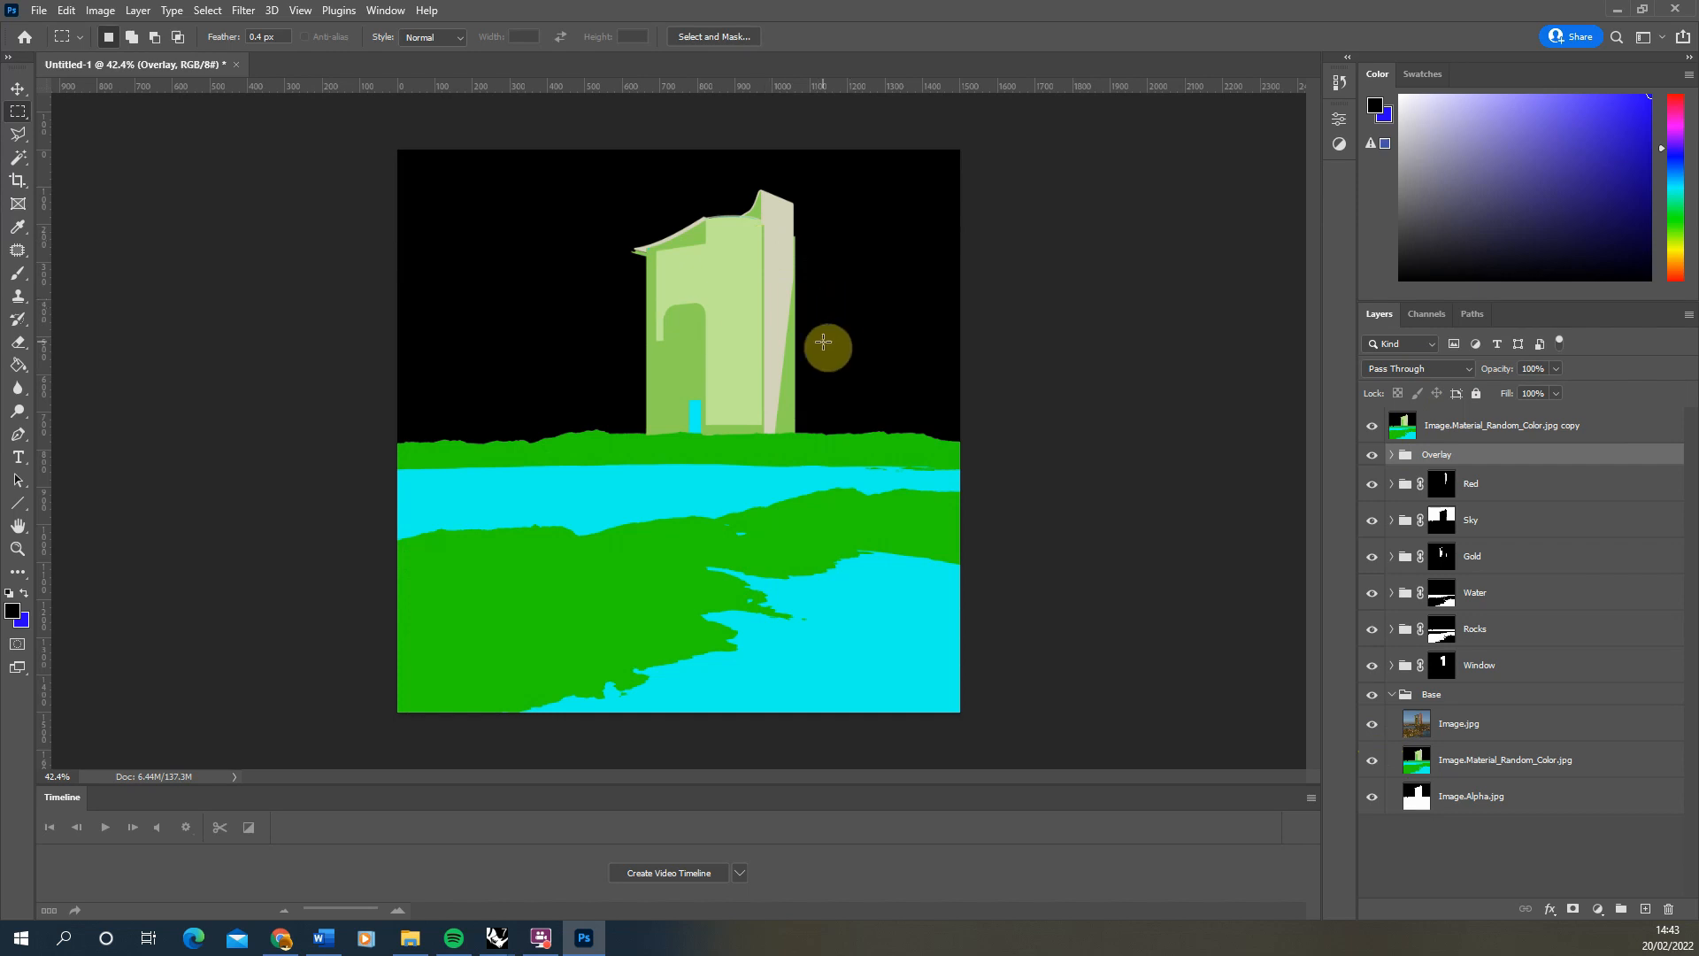
left_click(1370, 453)
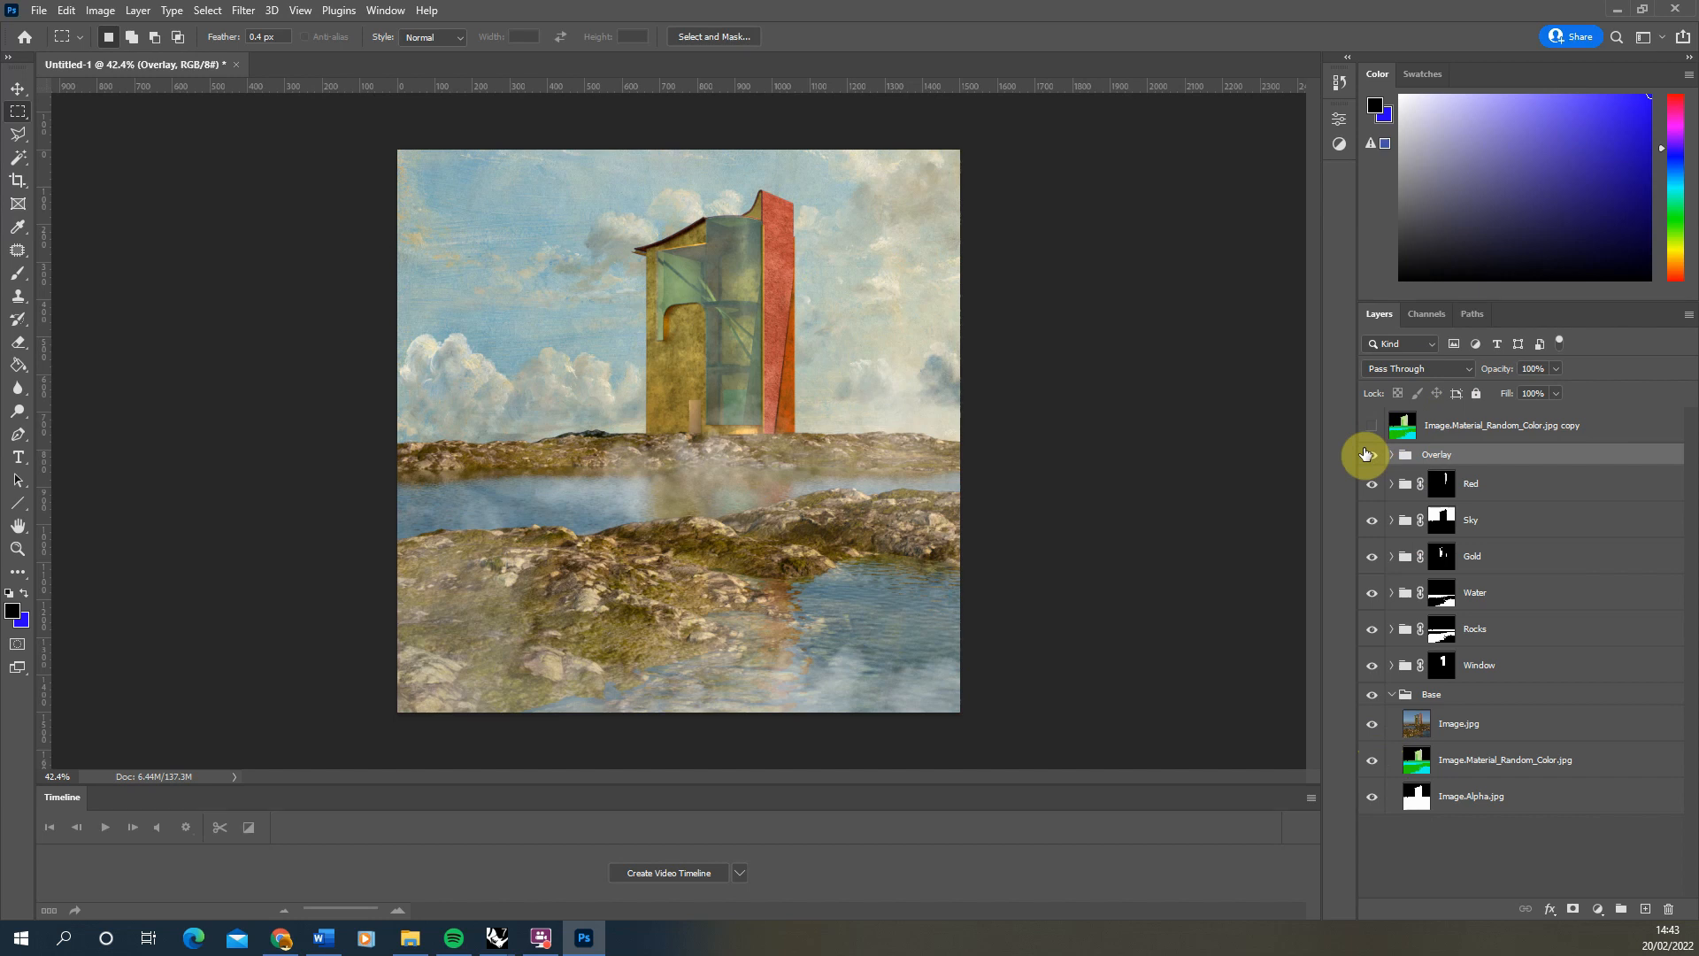
mouse_move(1369, 455)
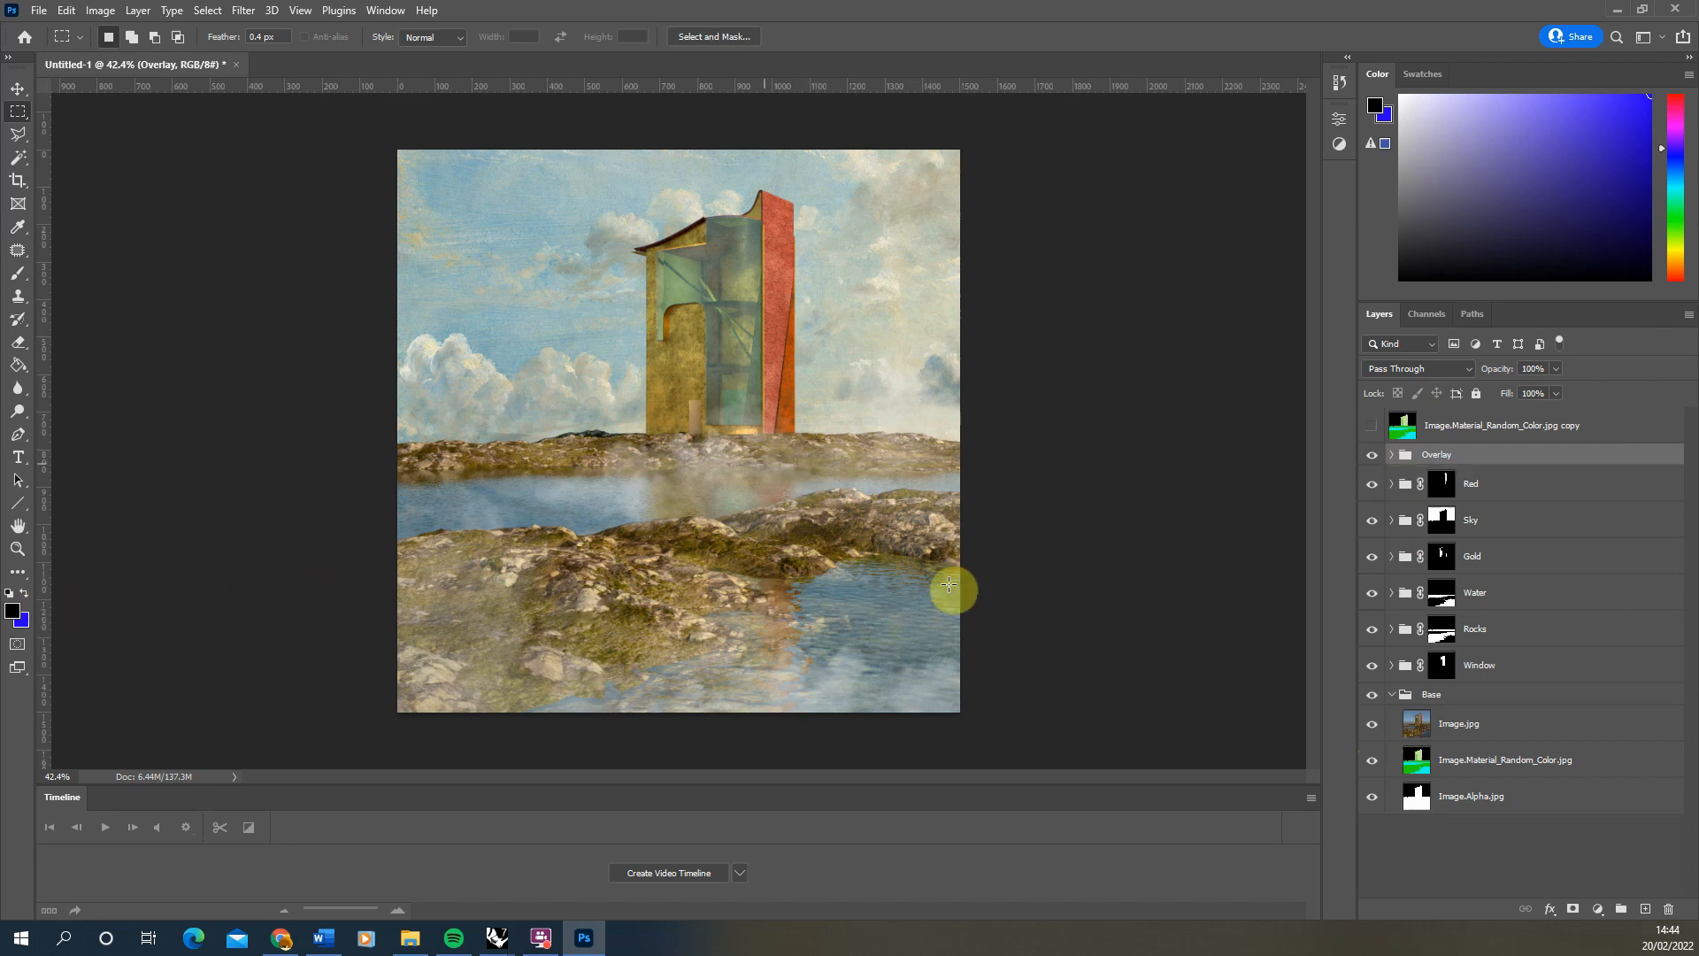
mouse_move(899, 410)
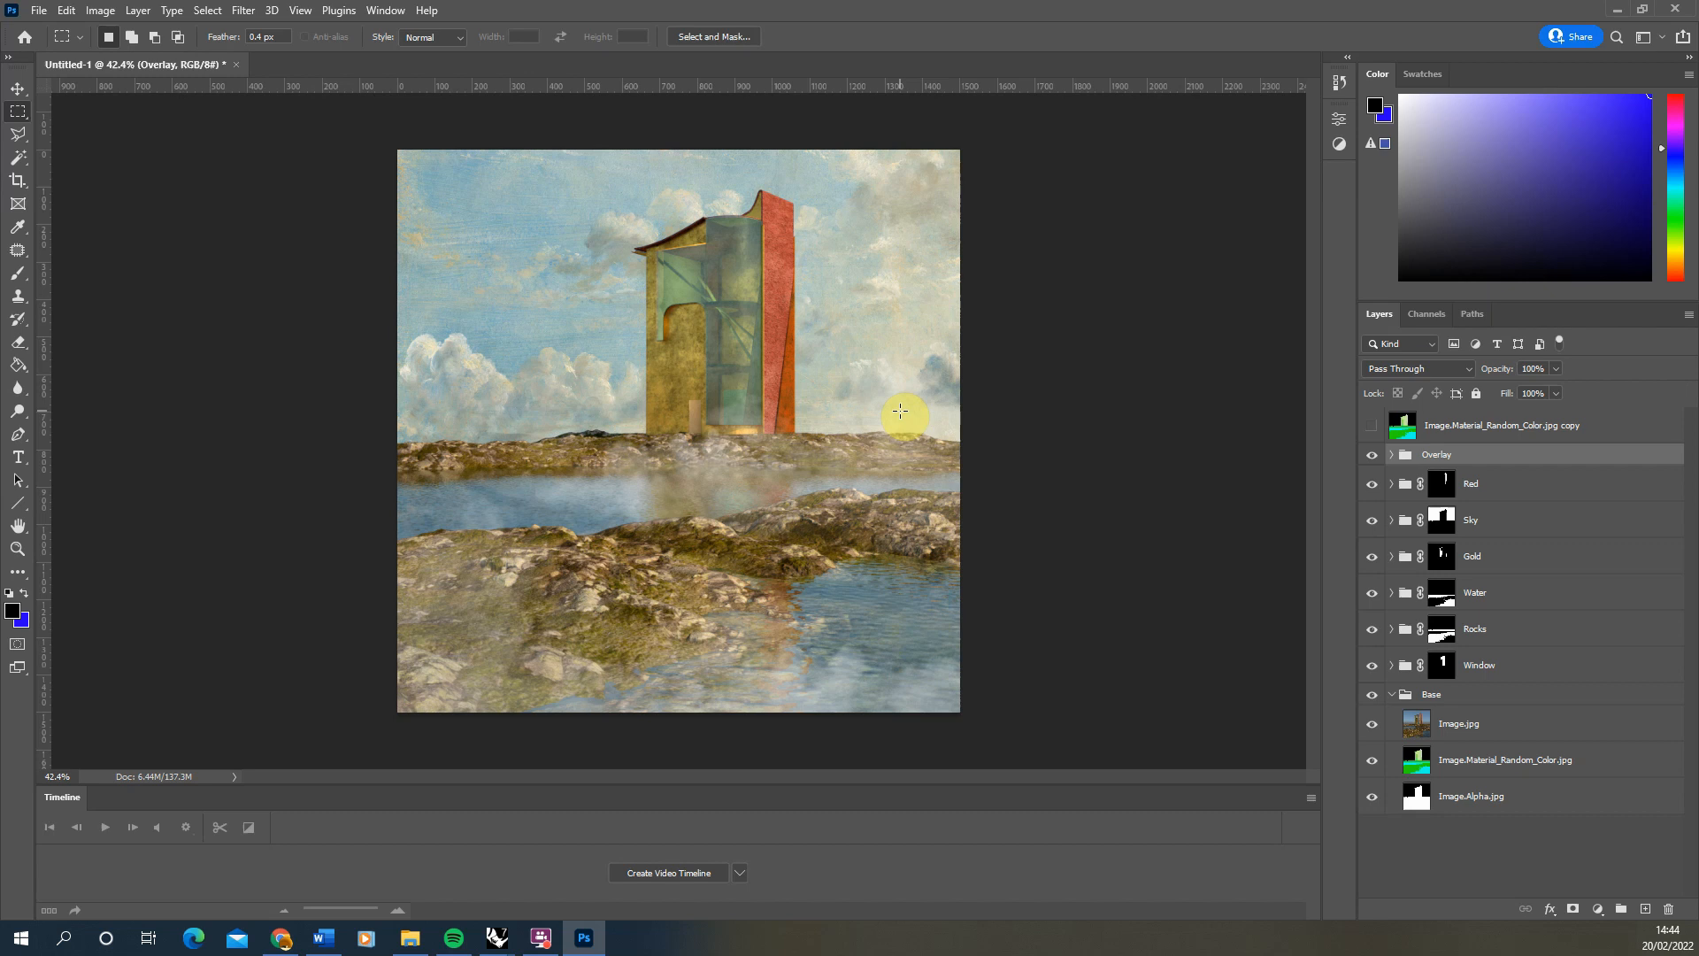
mouse_move(347, 361)
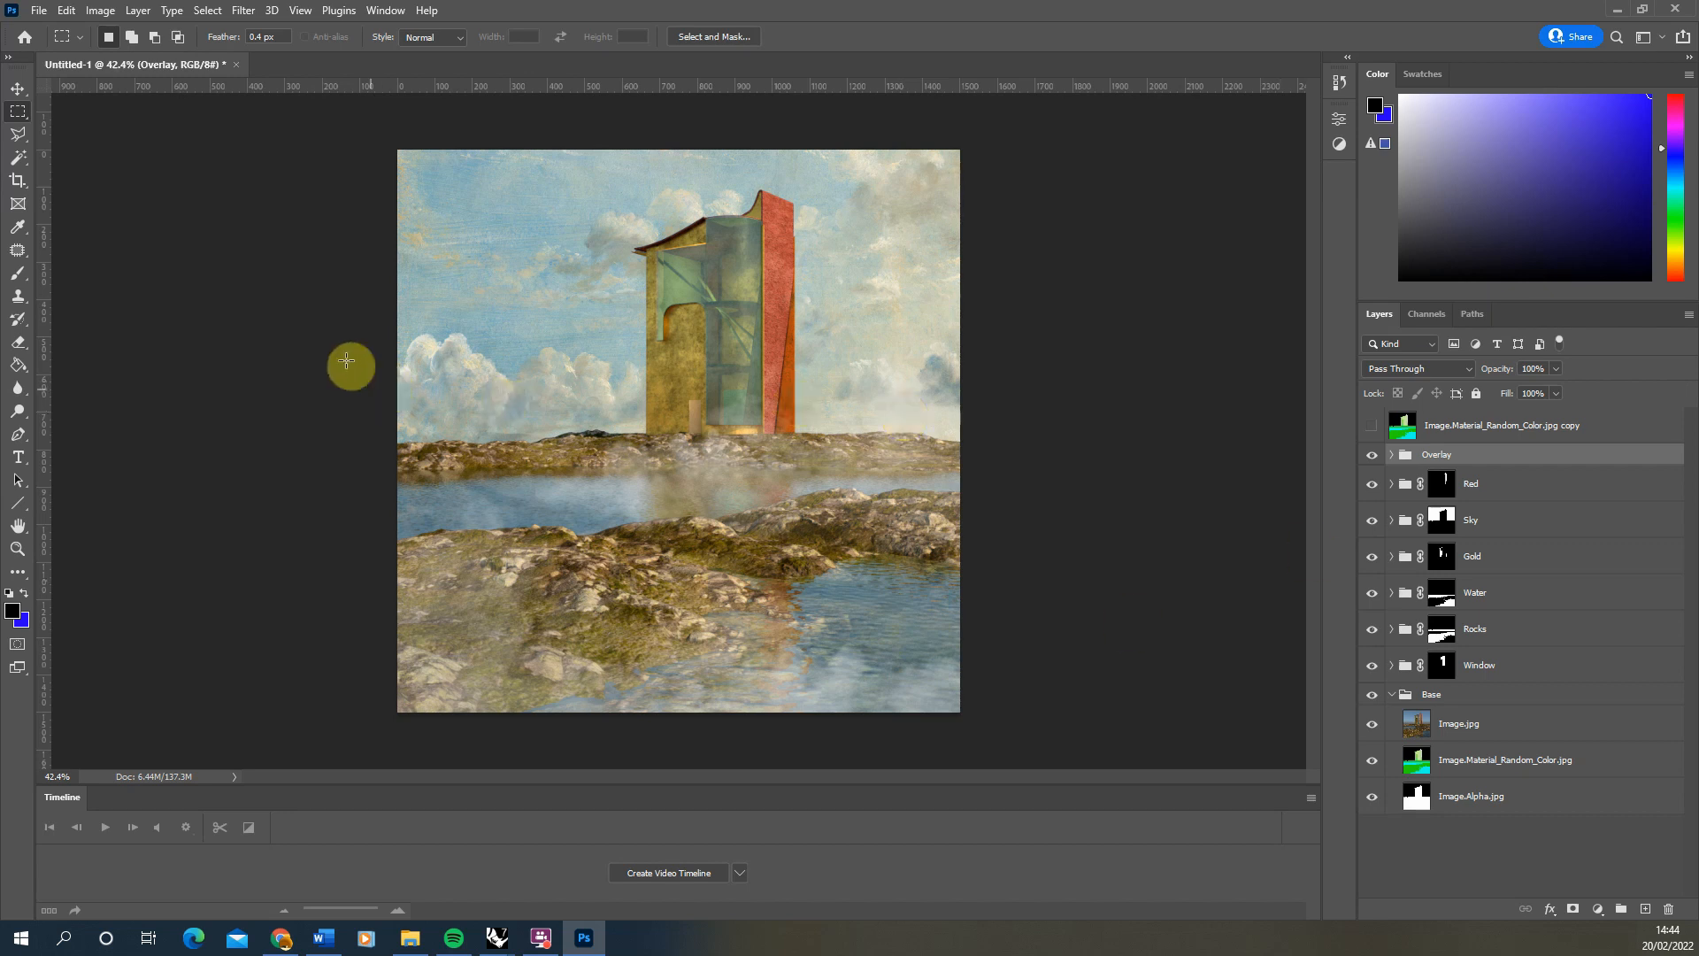